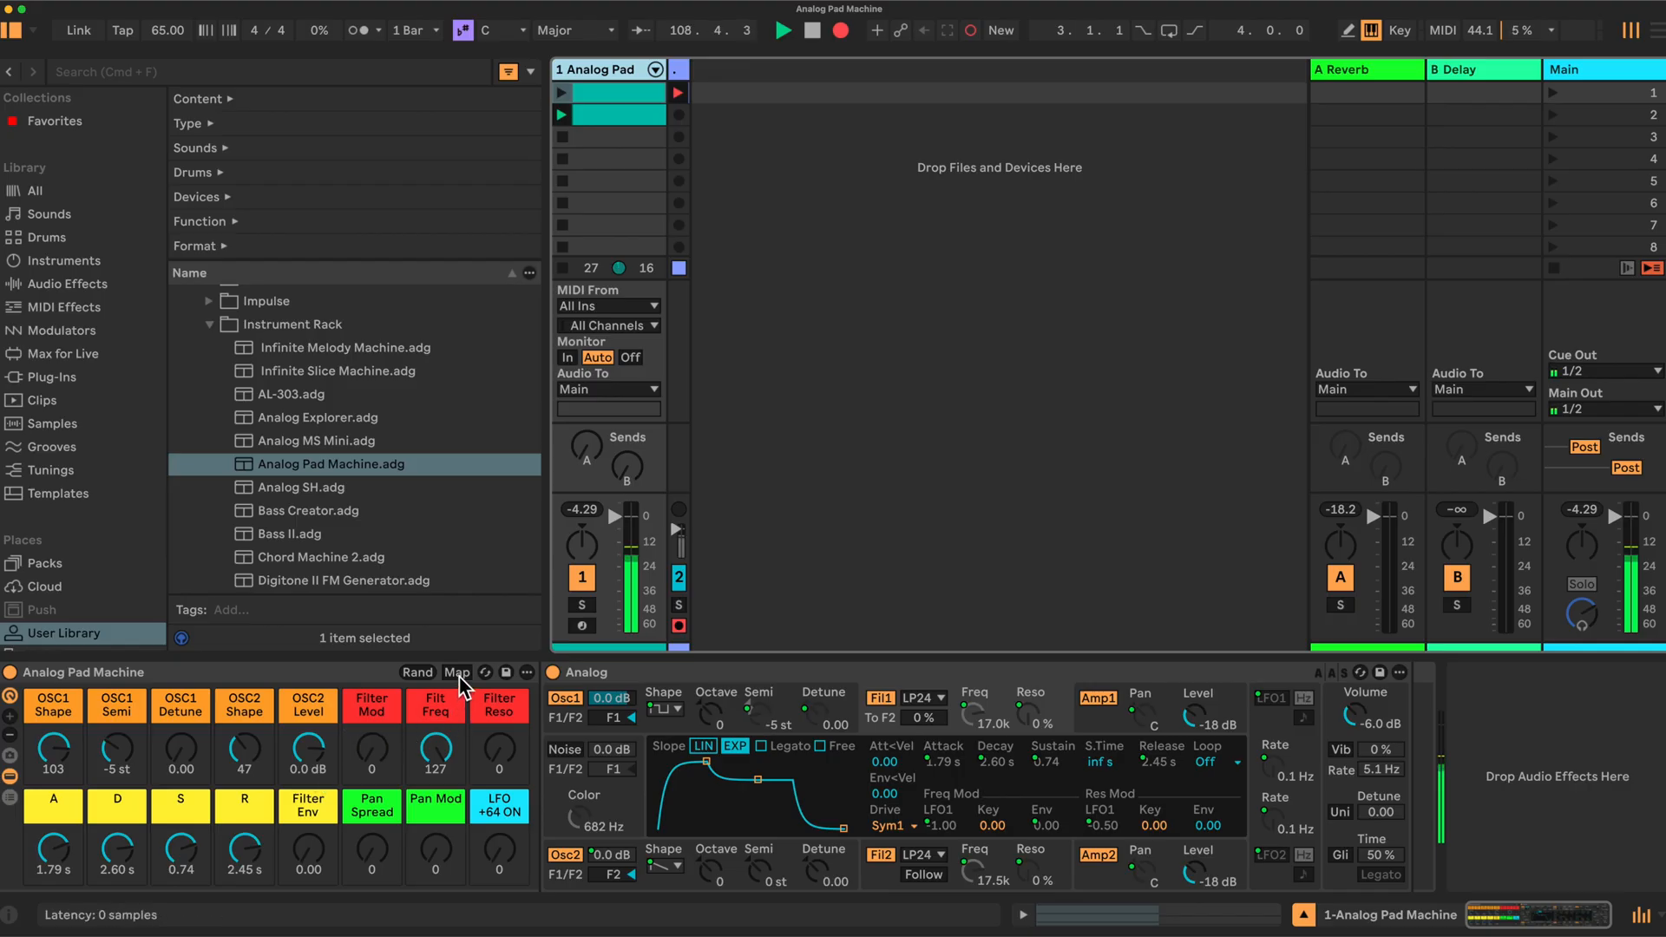
Review the macro mappings, then push Pan Spread to 127 so the amps pan 20R/20L
left_click(456, 672)
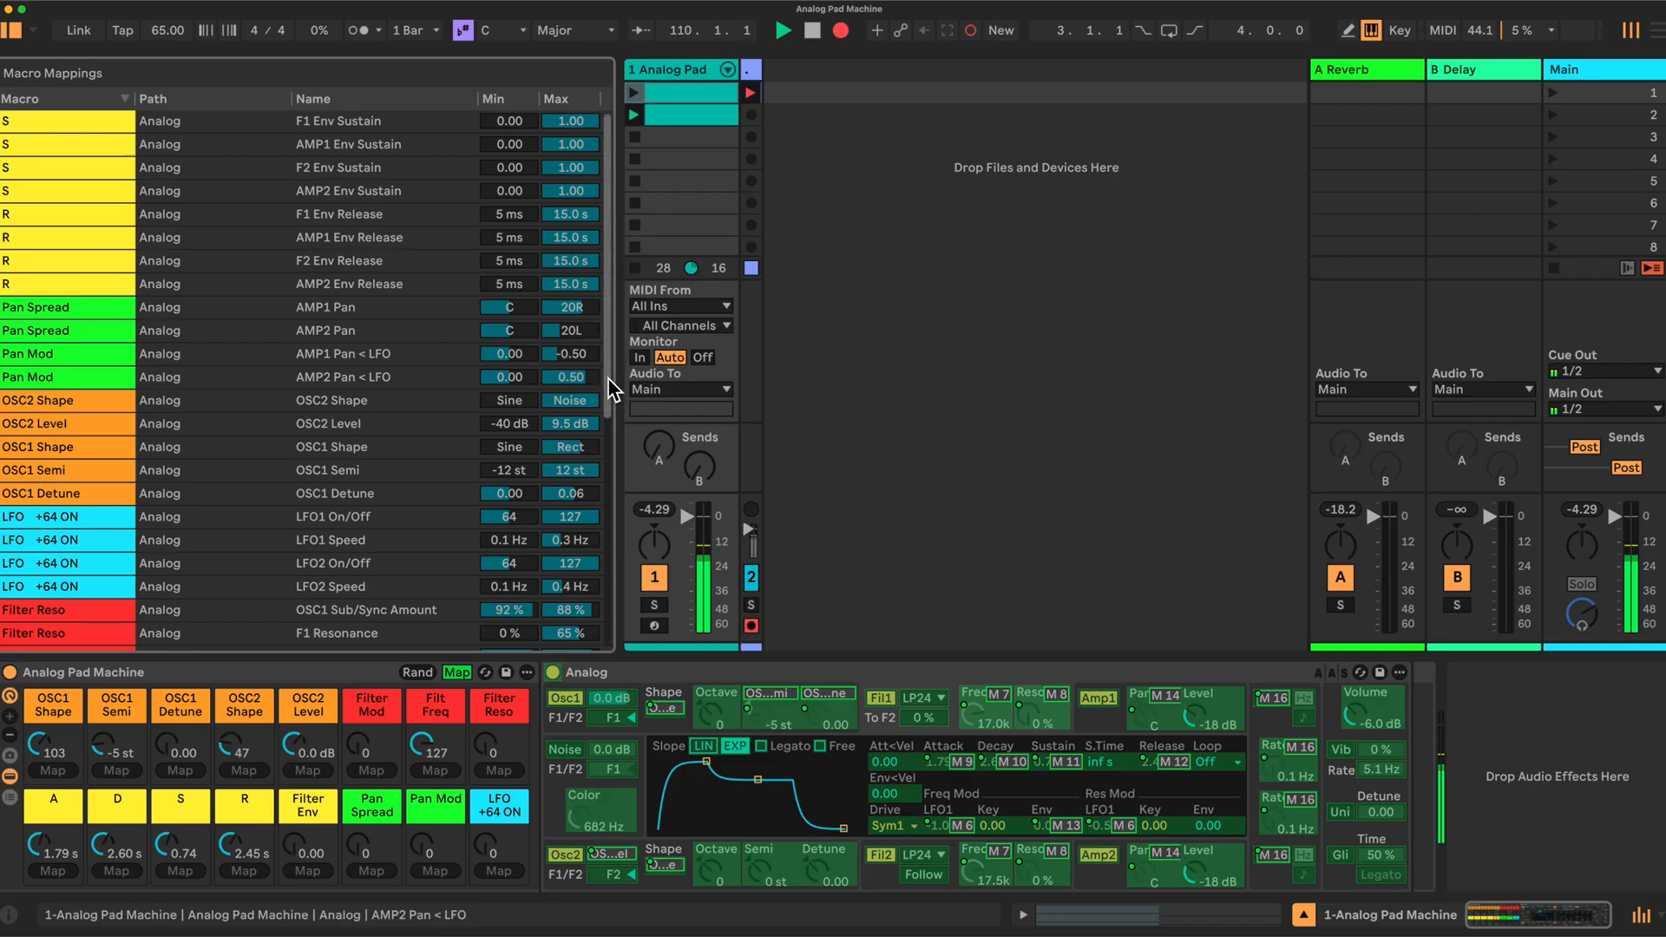
scroll("down", 3)
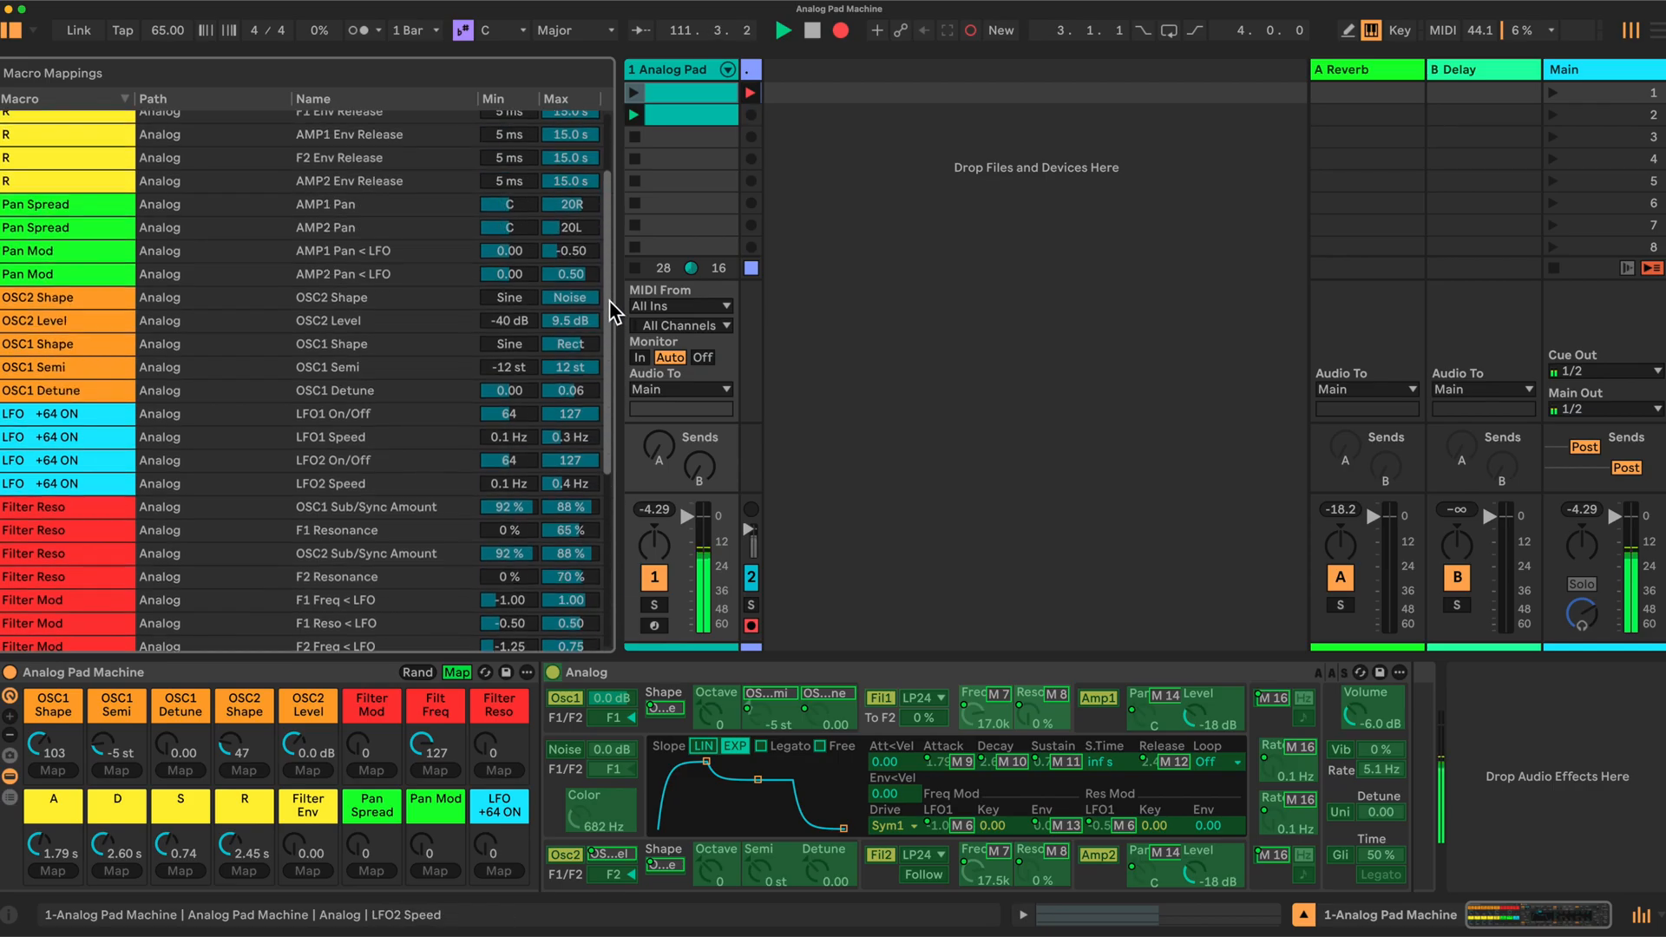
scroll("down", 3)
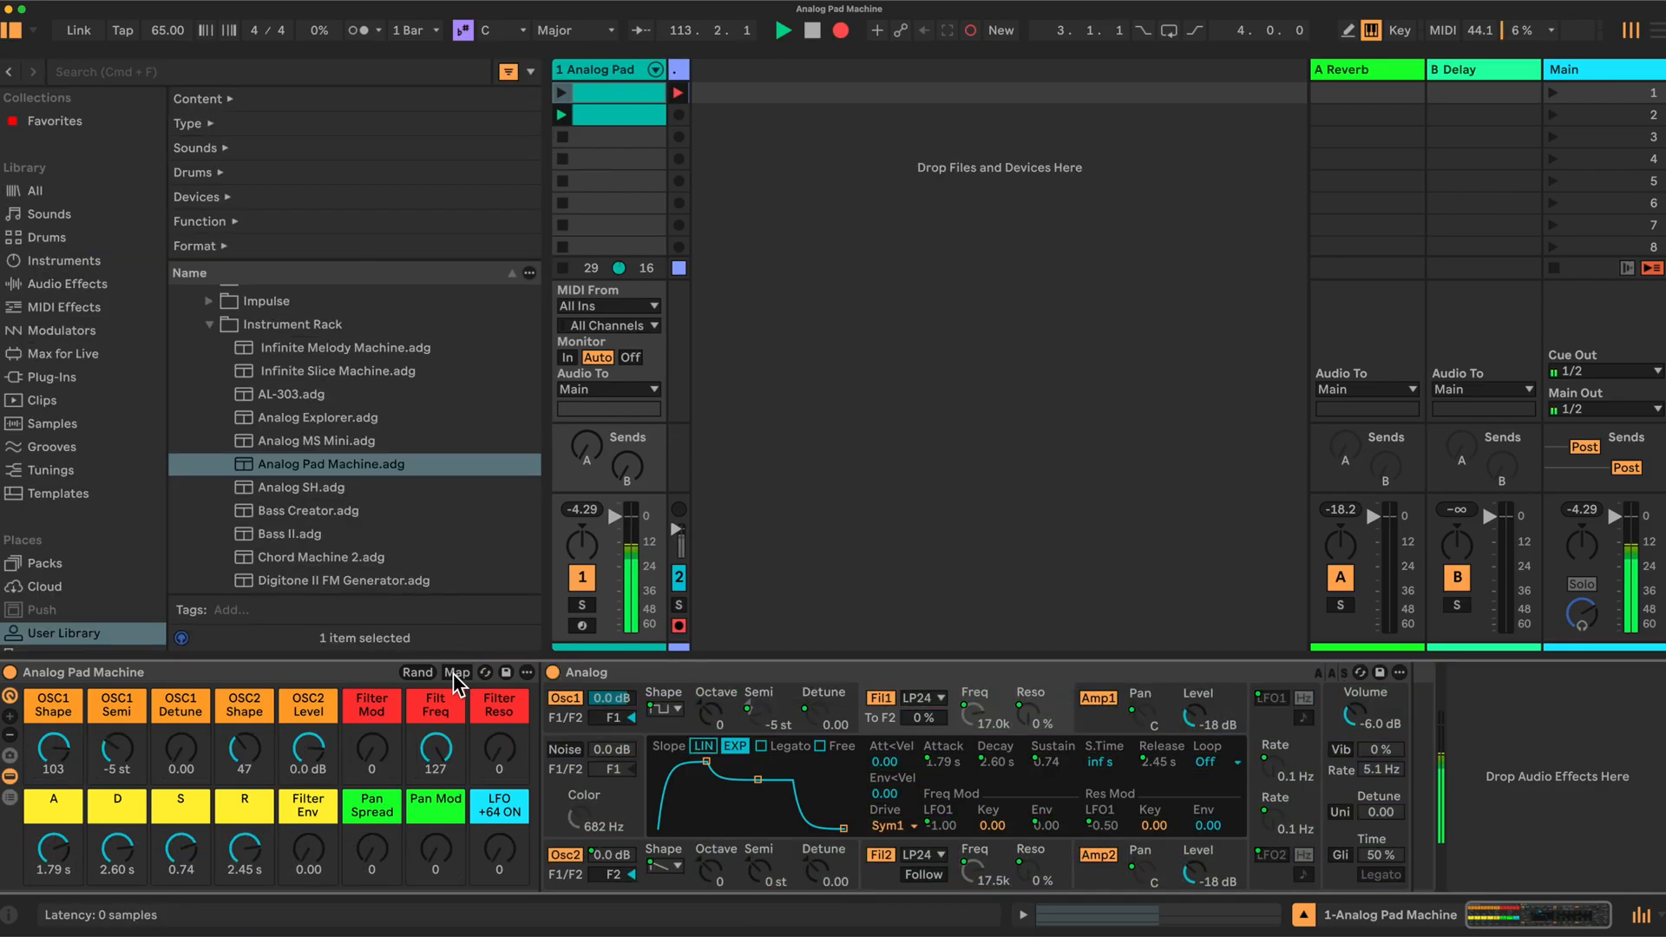
mouse_move(366, 689)
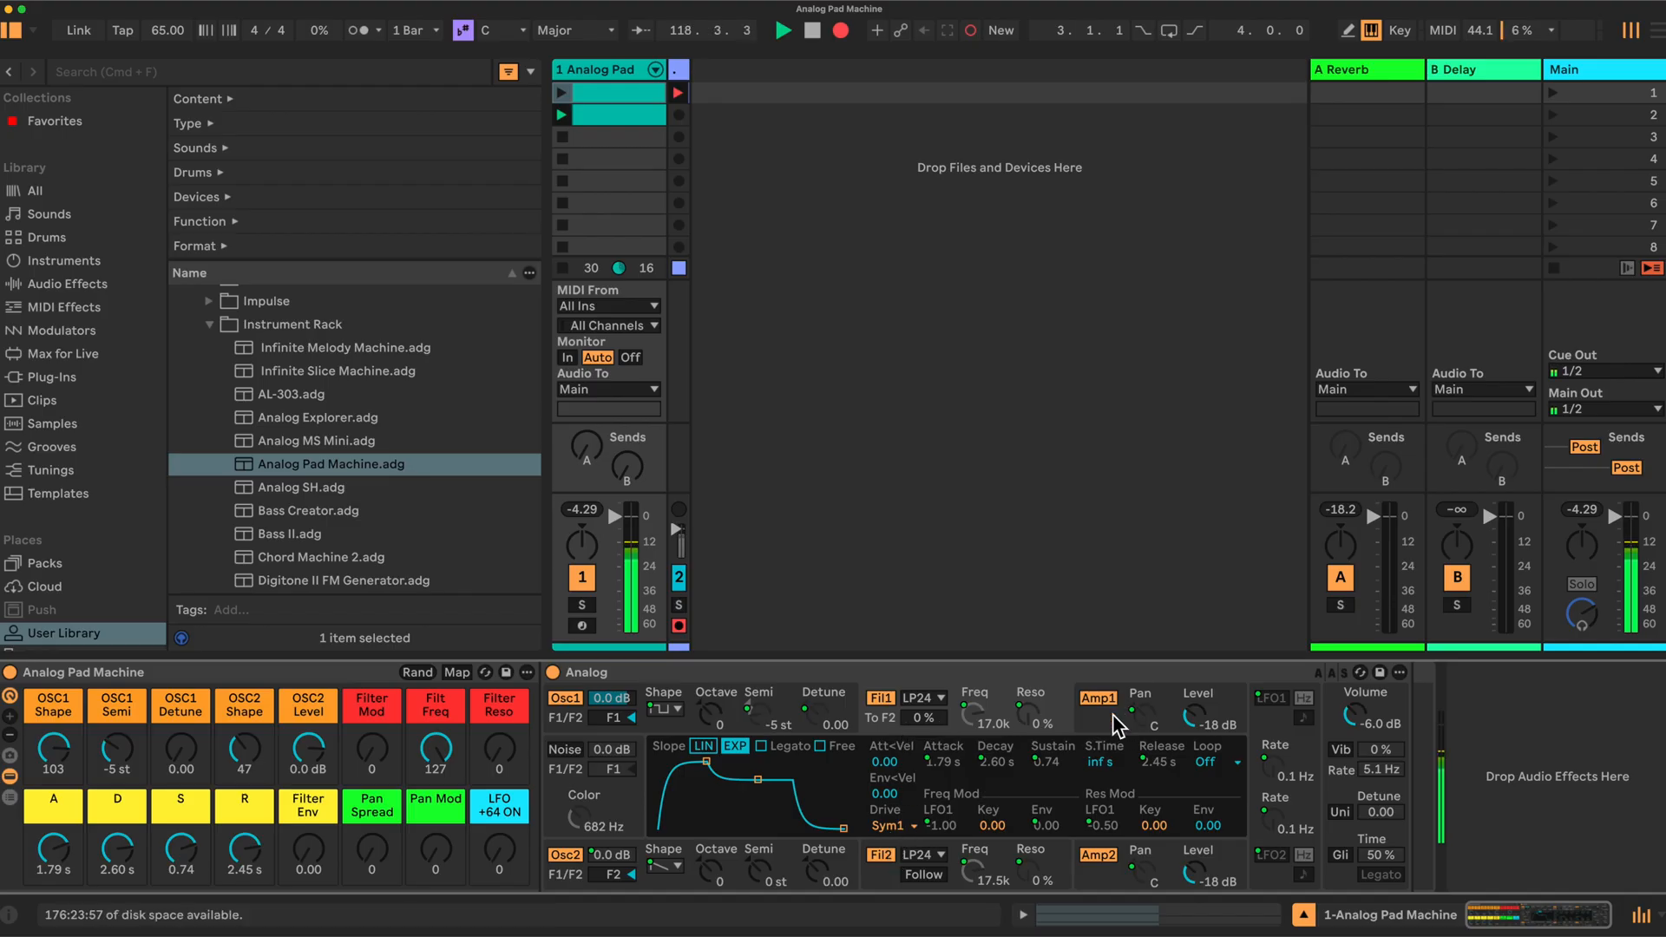
mouse_move(1042, 729)
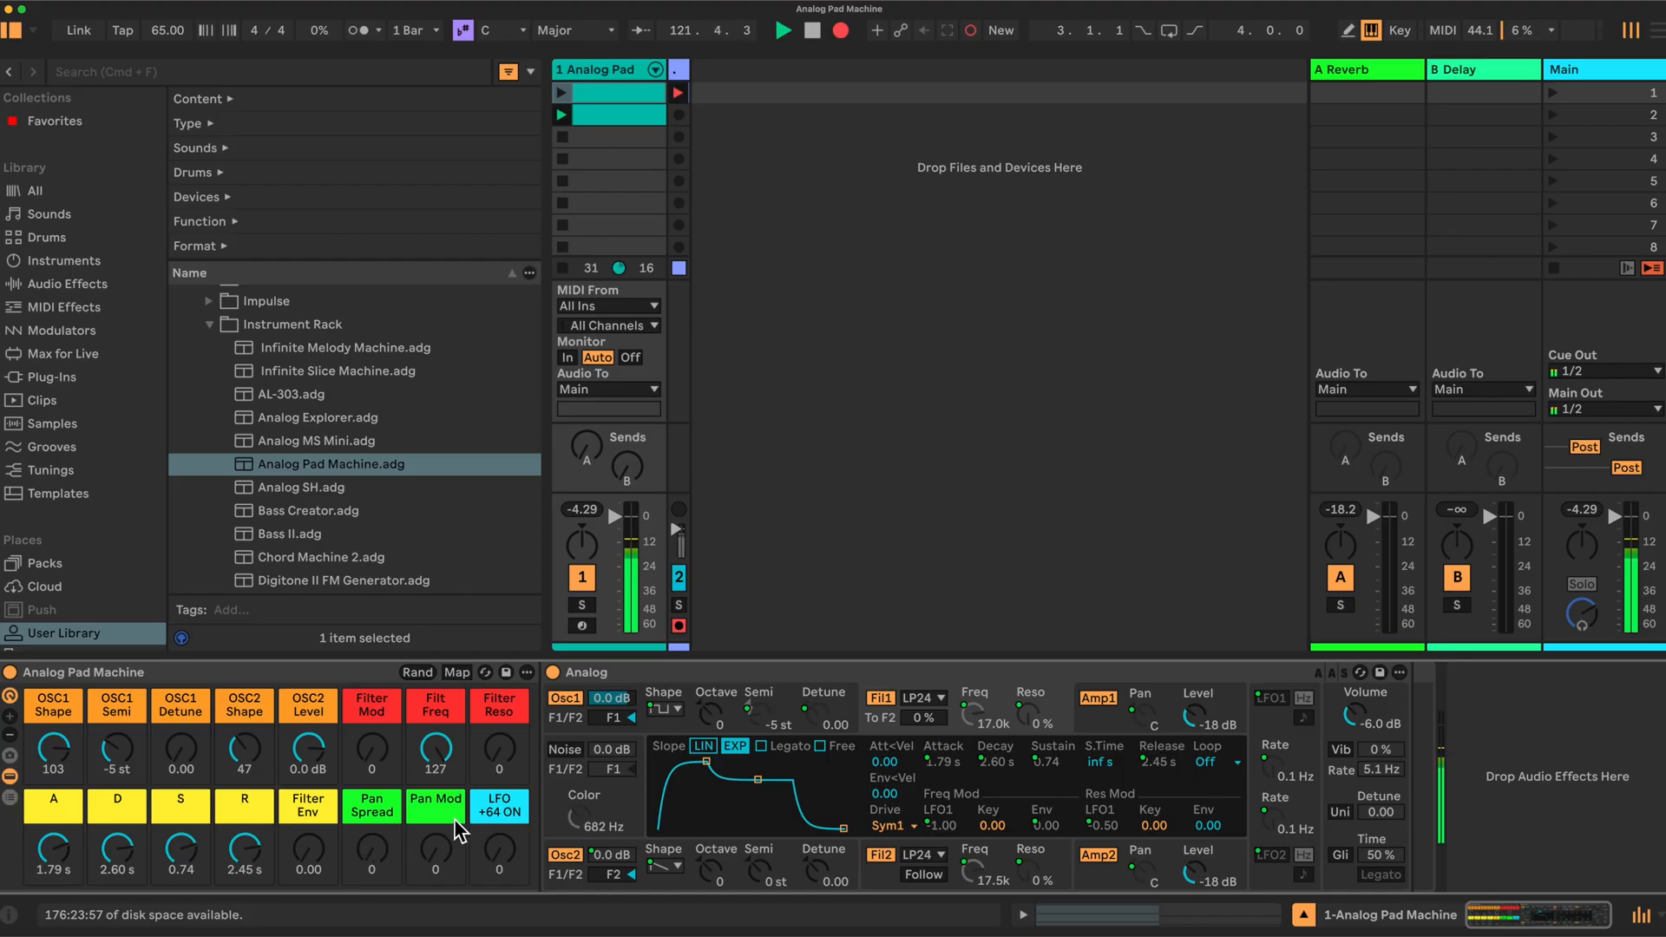
mouse_move(387, 858)
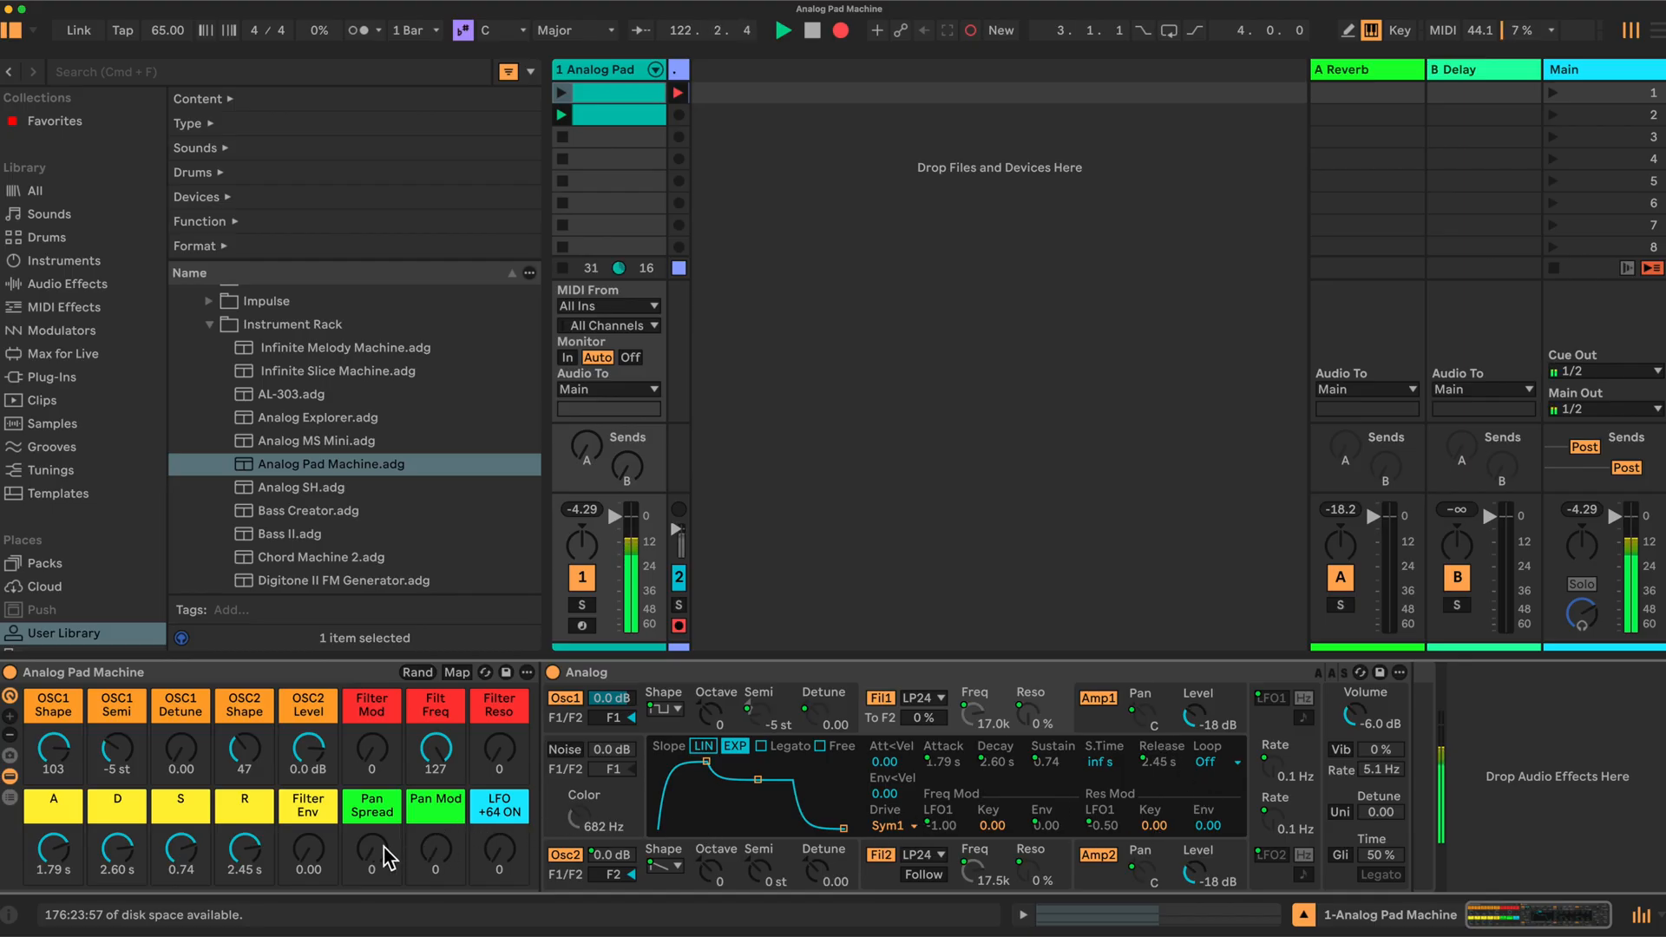
left_click_drag(372, 856, 372, 819)
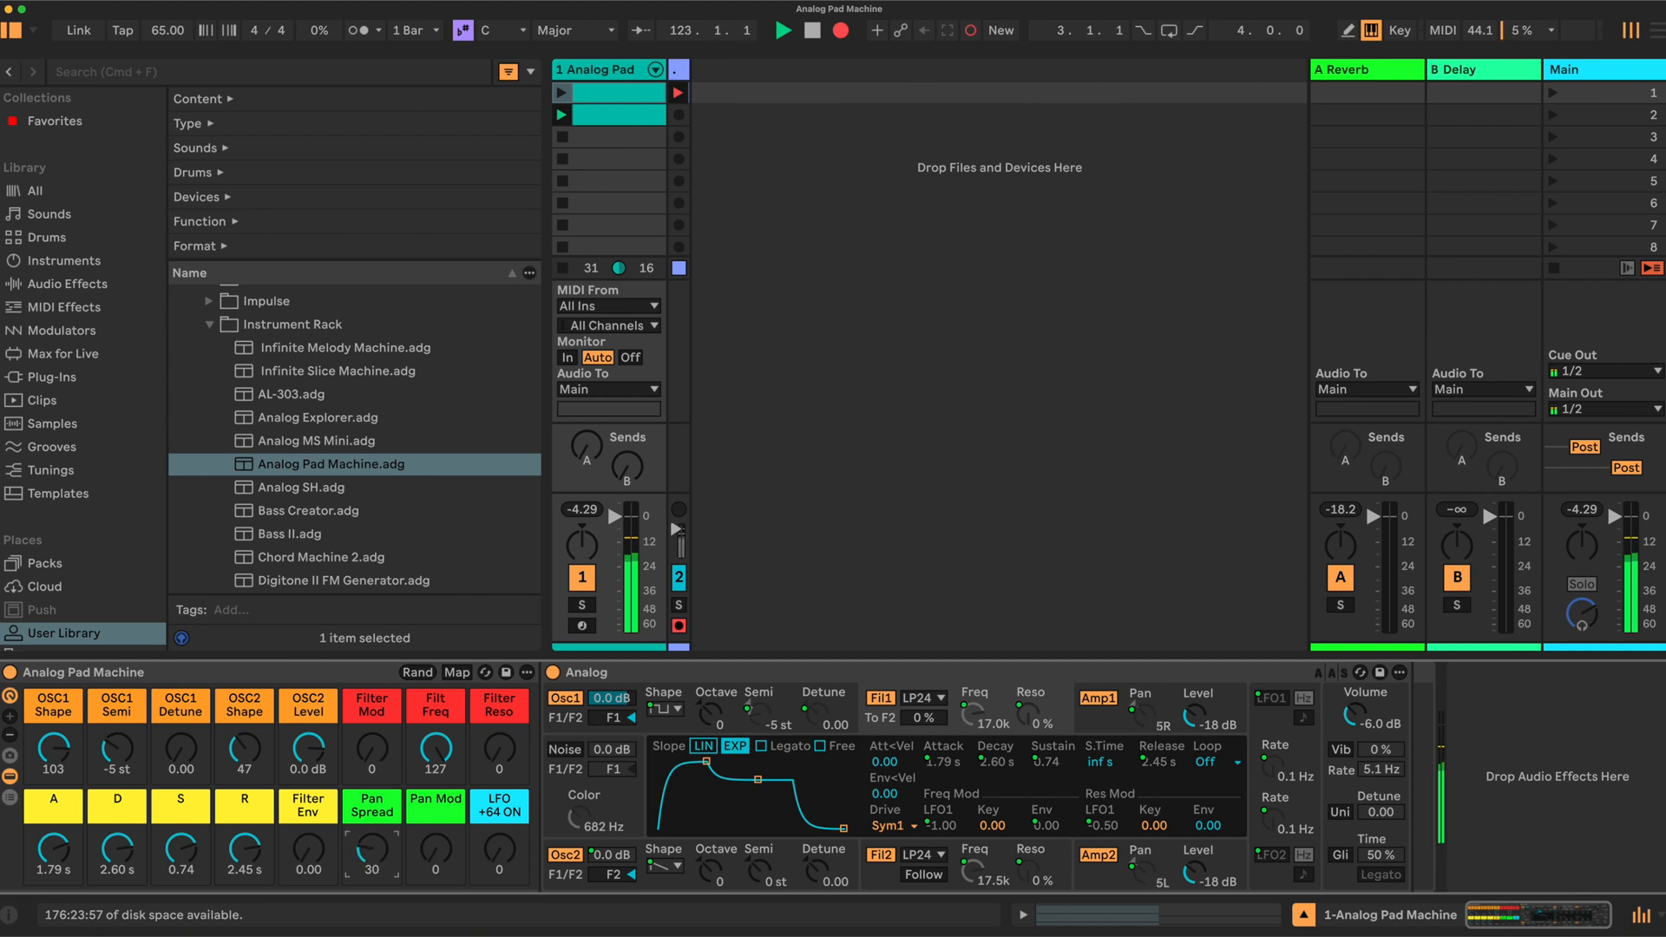
left_click_drag(372, 853, 372, 818)
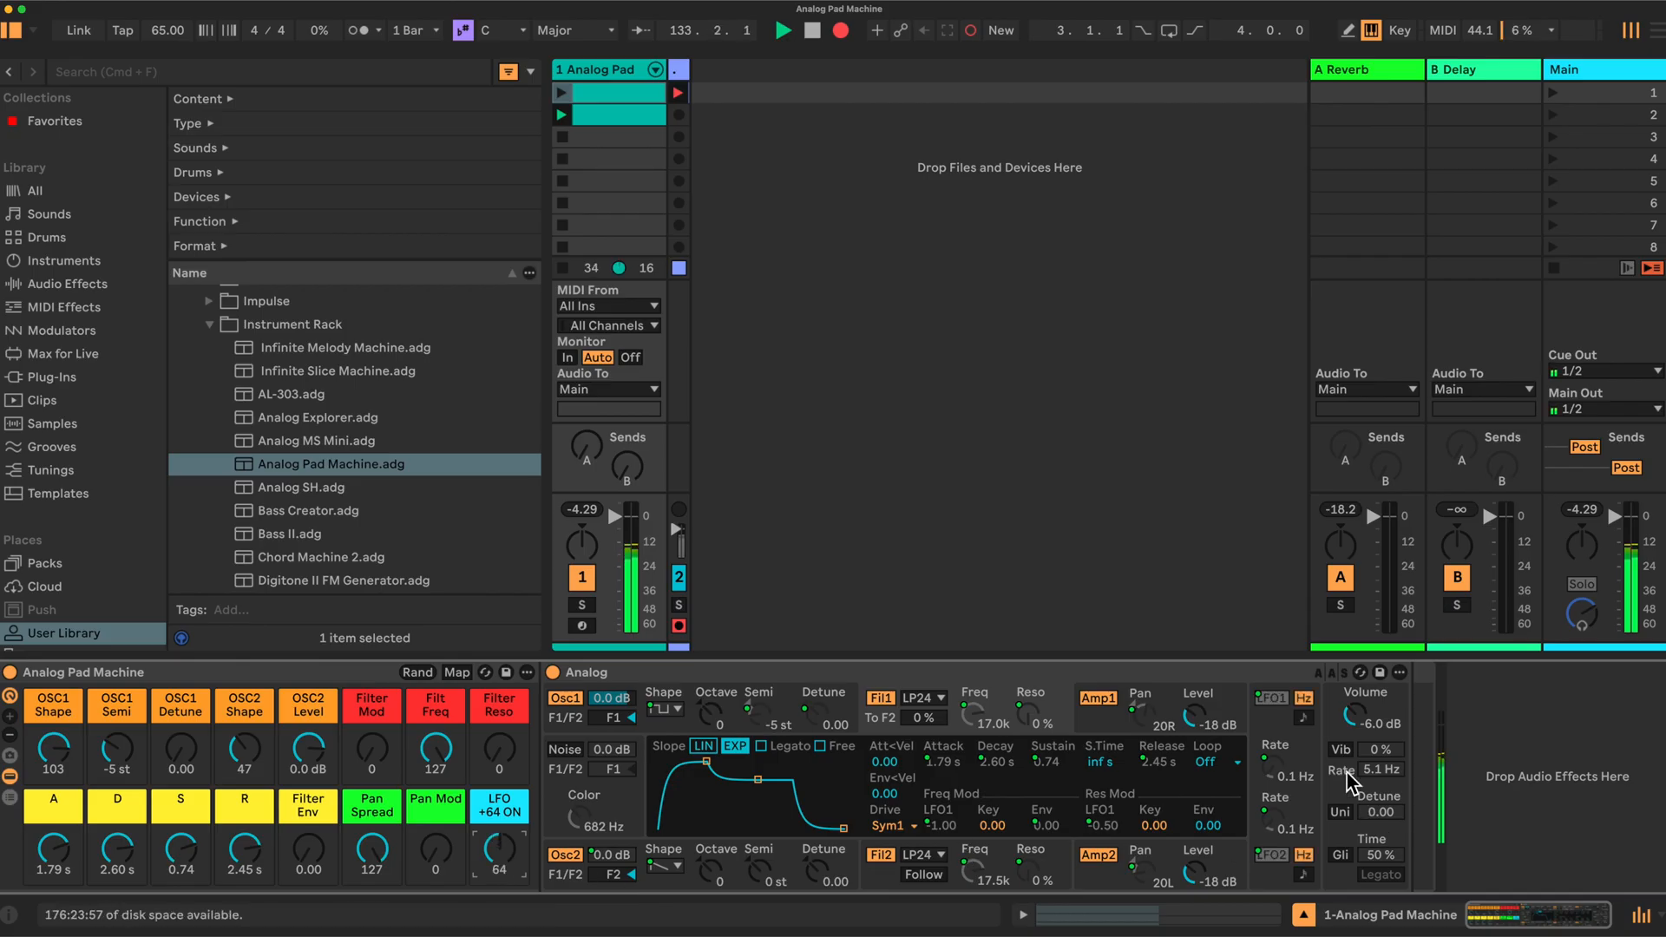
mouse_move(1306, 783)
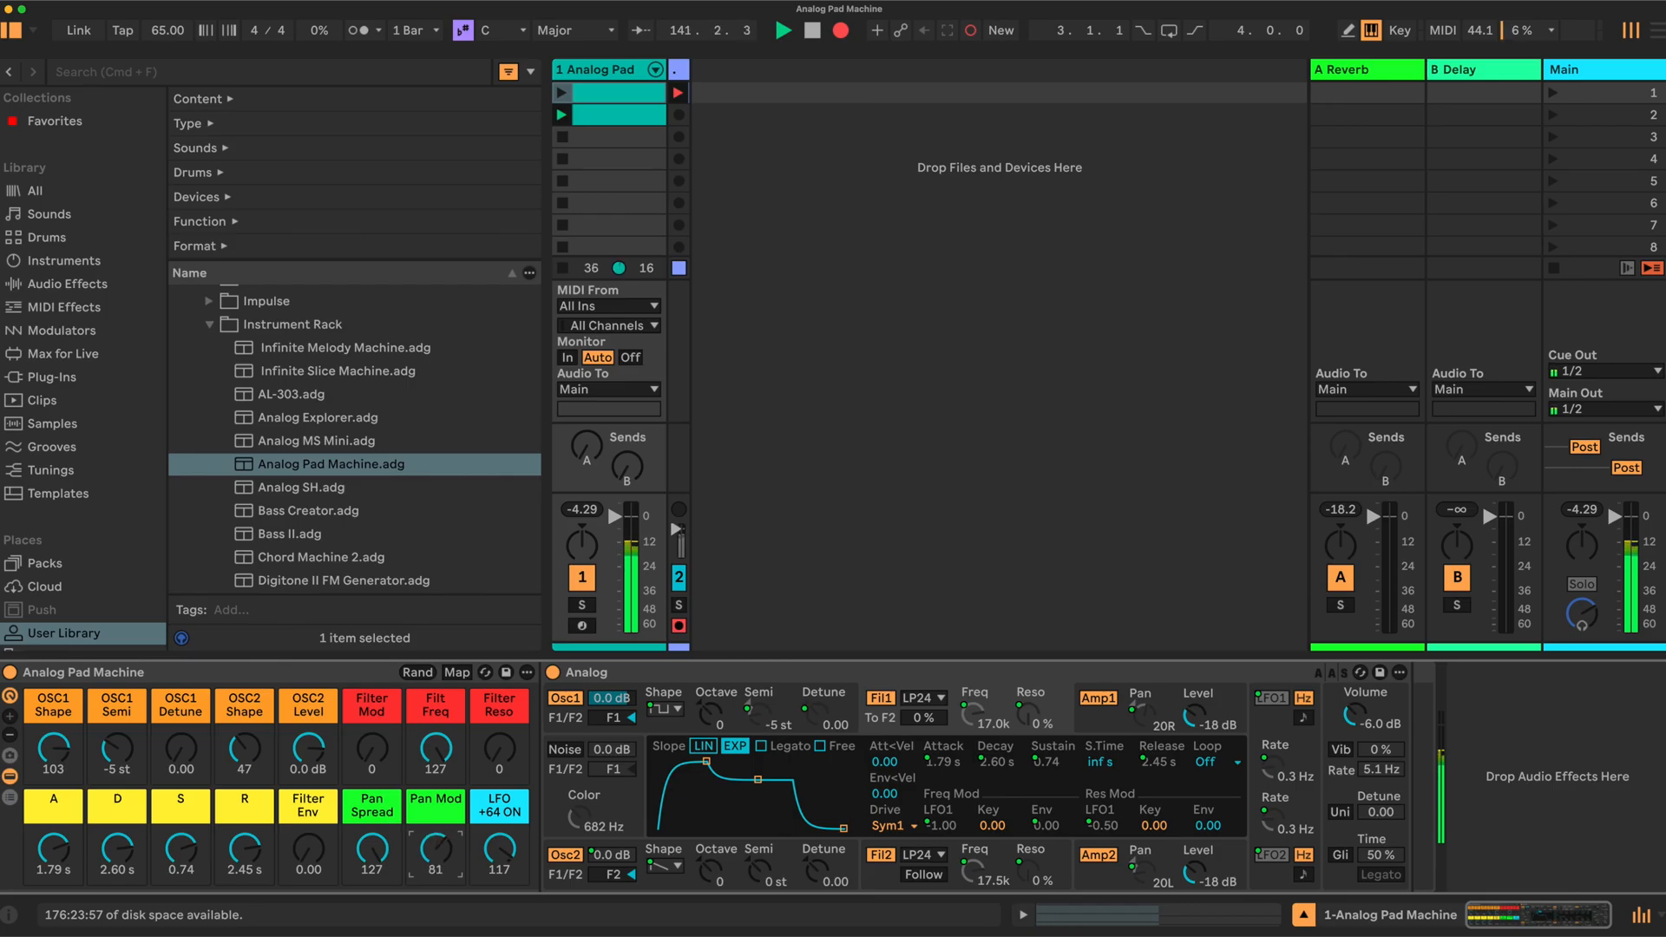
Set Pan Mod to 127, Filt Freq to 59 and Reso to 98, and raise Filter Env to 0.42
left_click_drag(434, 850, 435, 818)
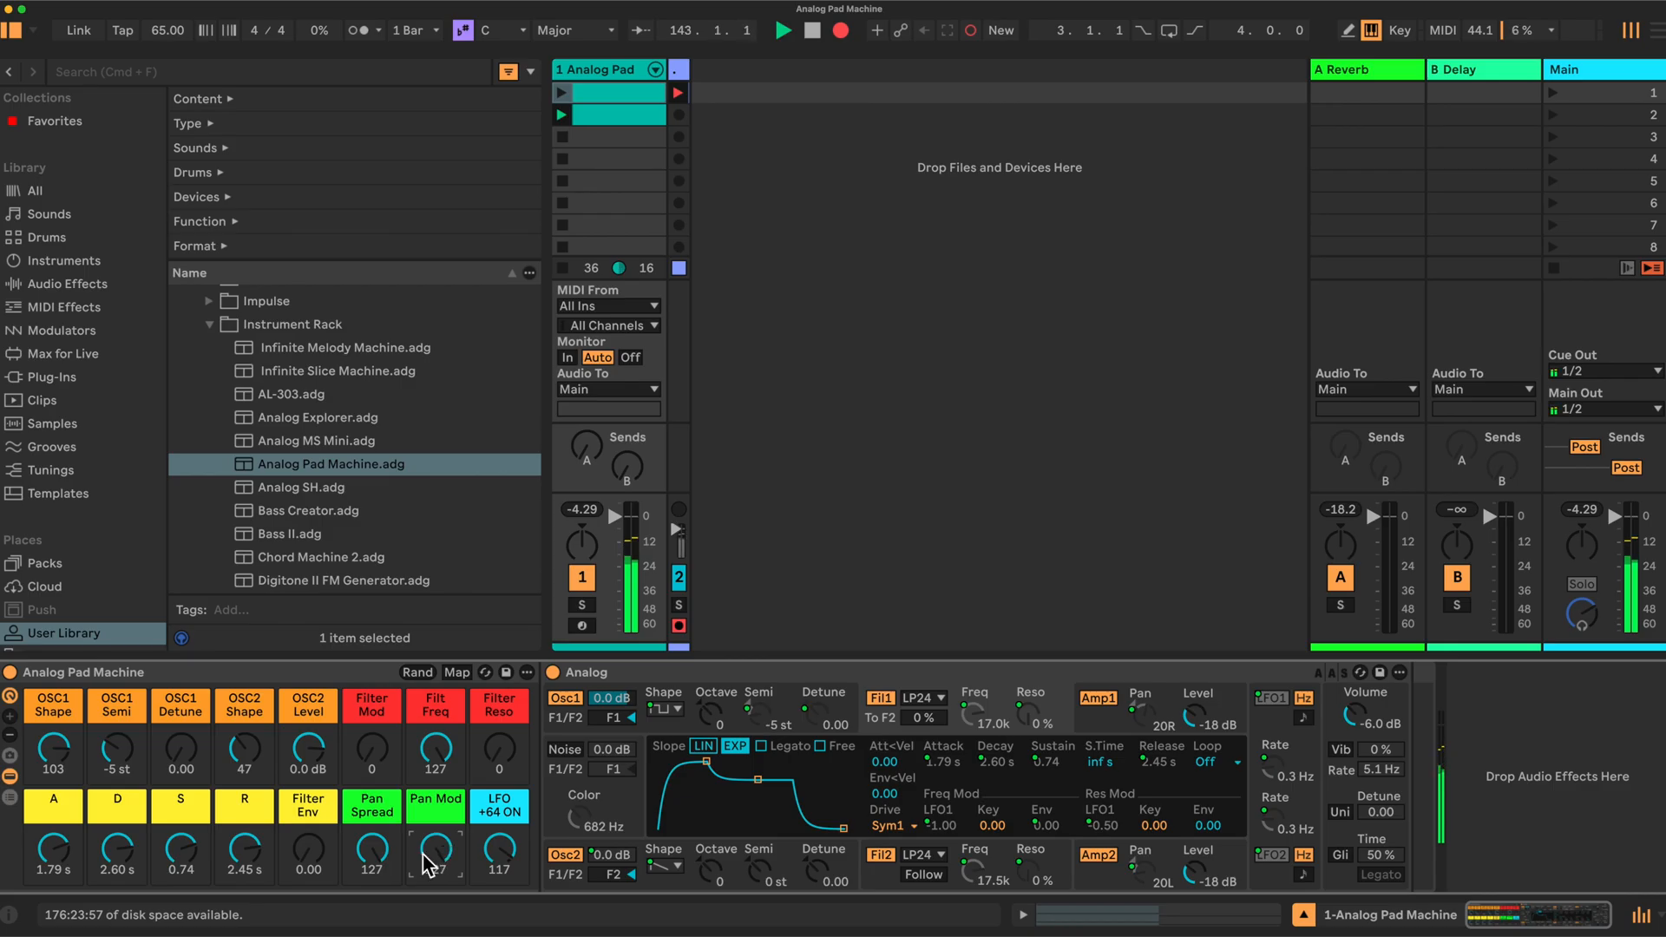
left_click_drag(435, 850, 434, 871)
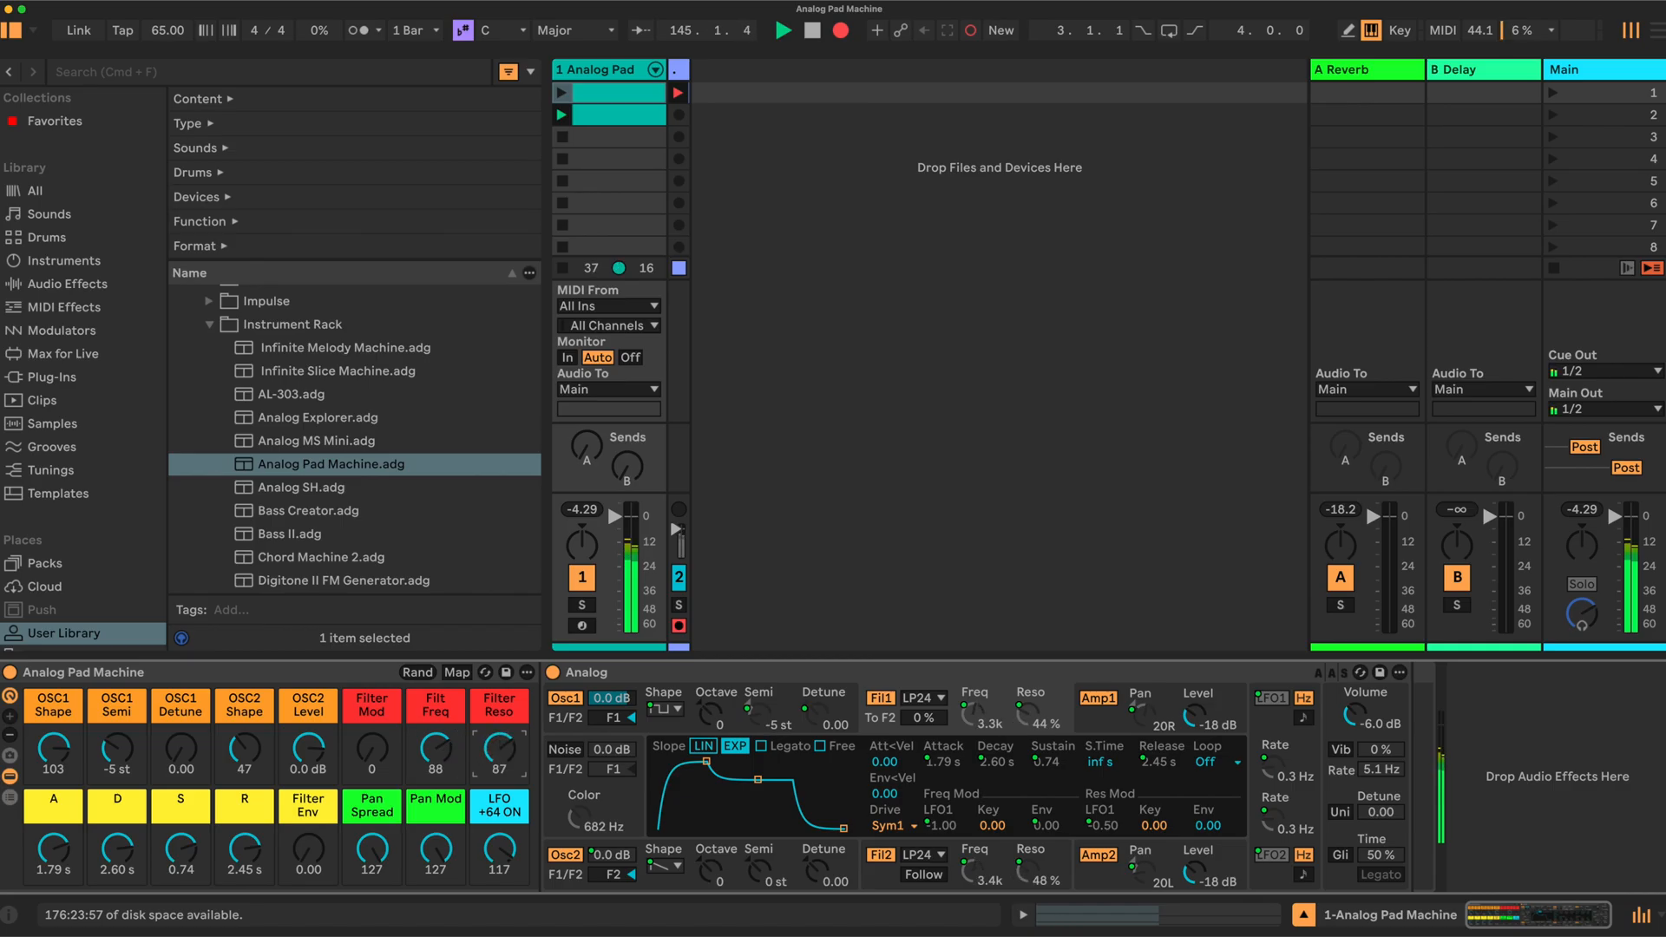
left_click_drag(498, 752, 498, 733)
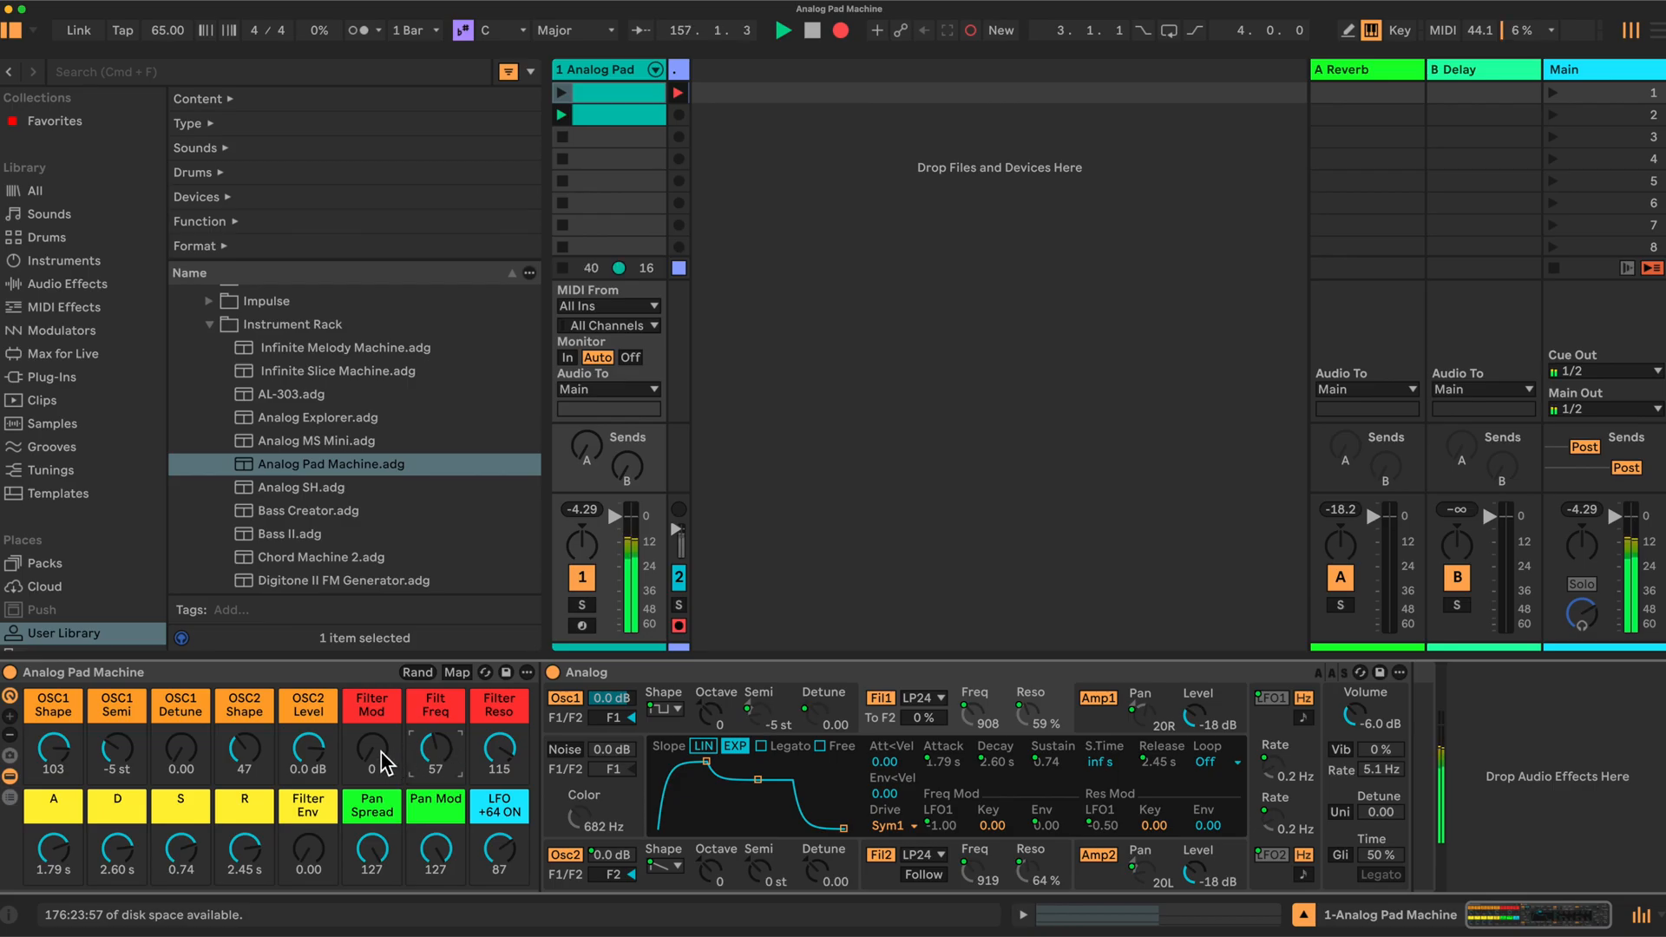
mouse_move(513, 857)
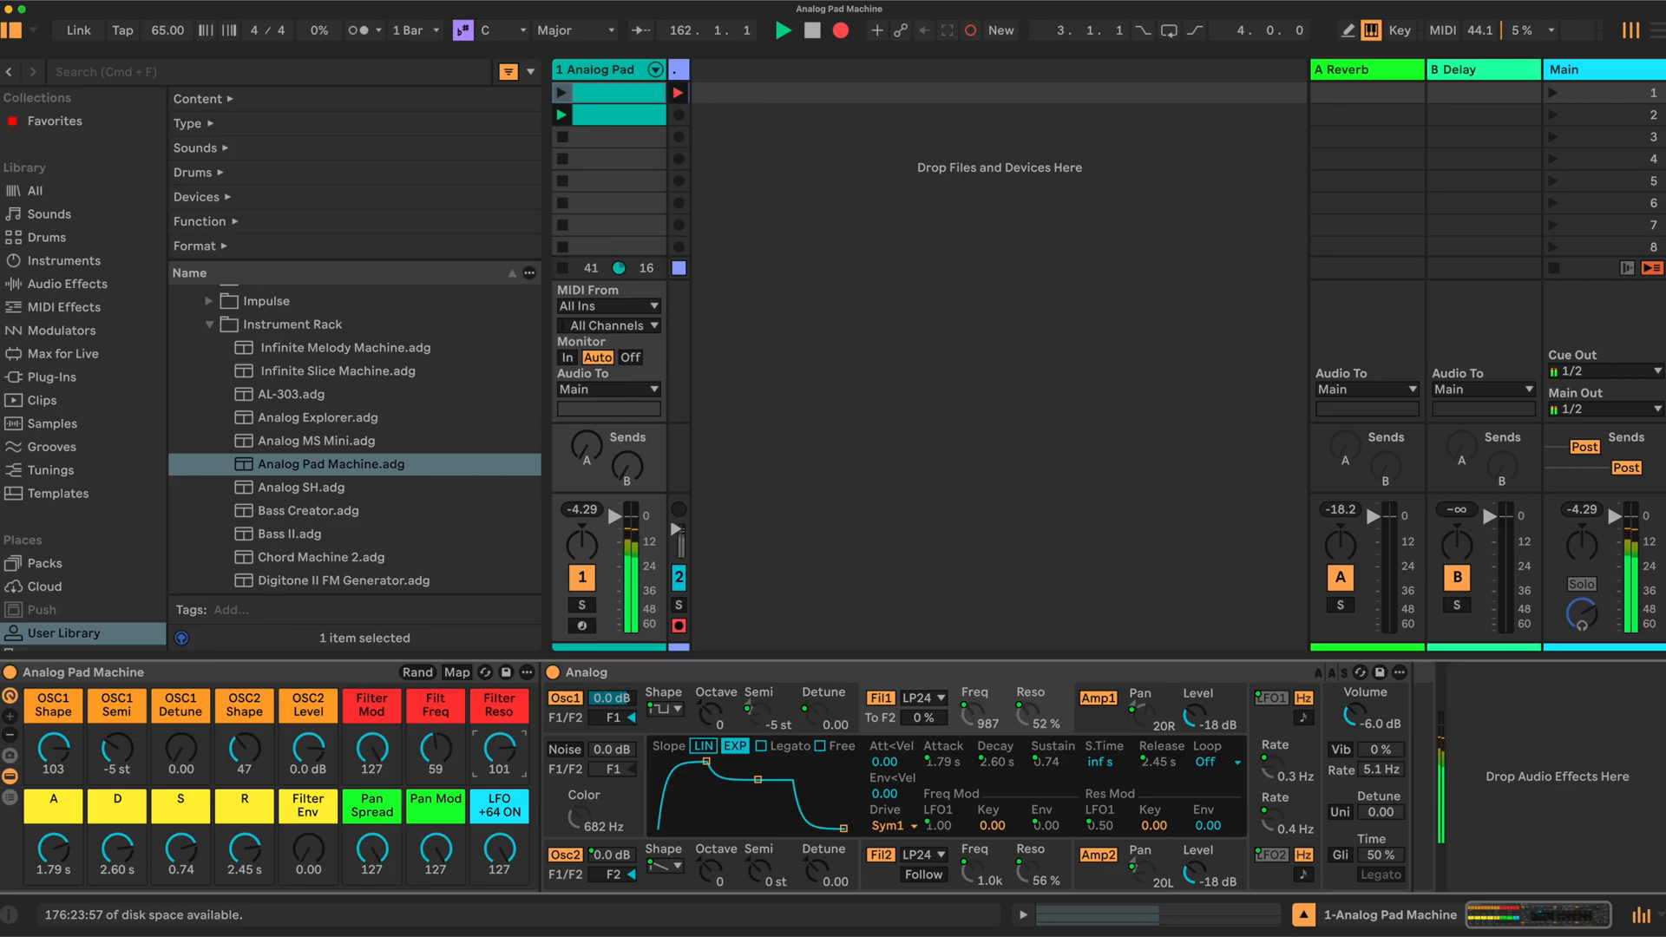
left_click_drag(500, 753, 500, 775)
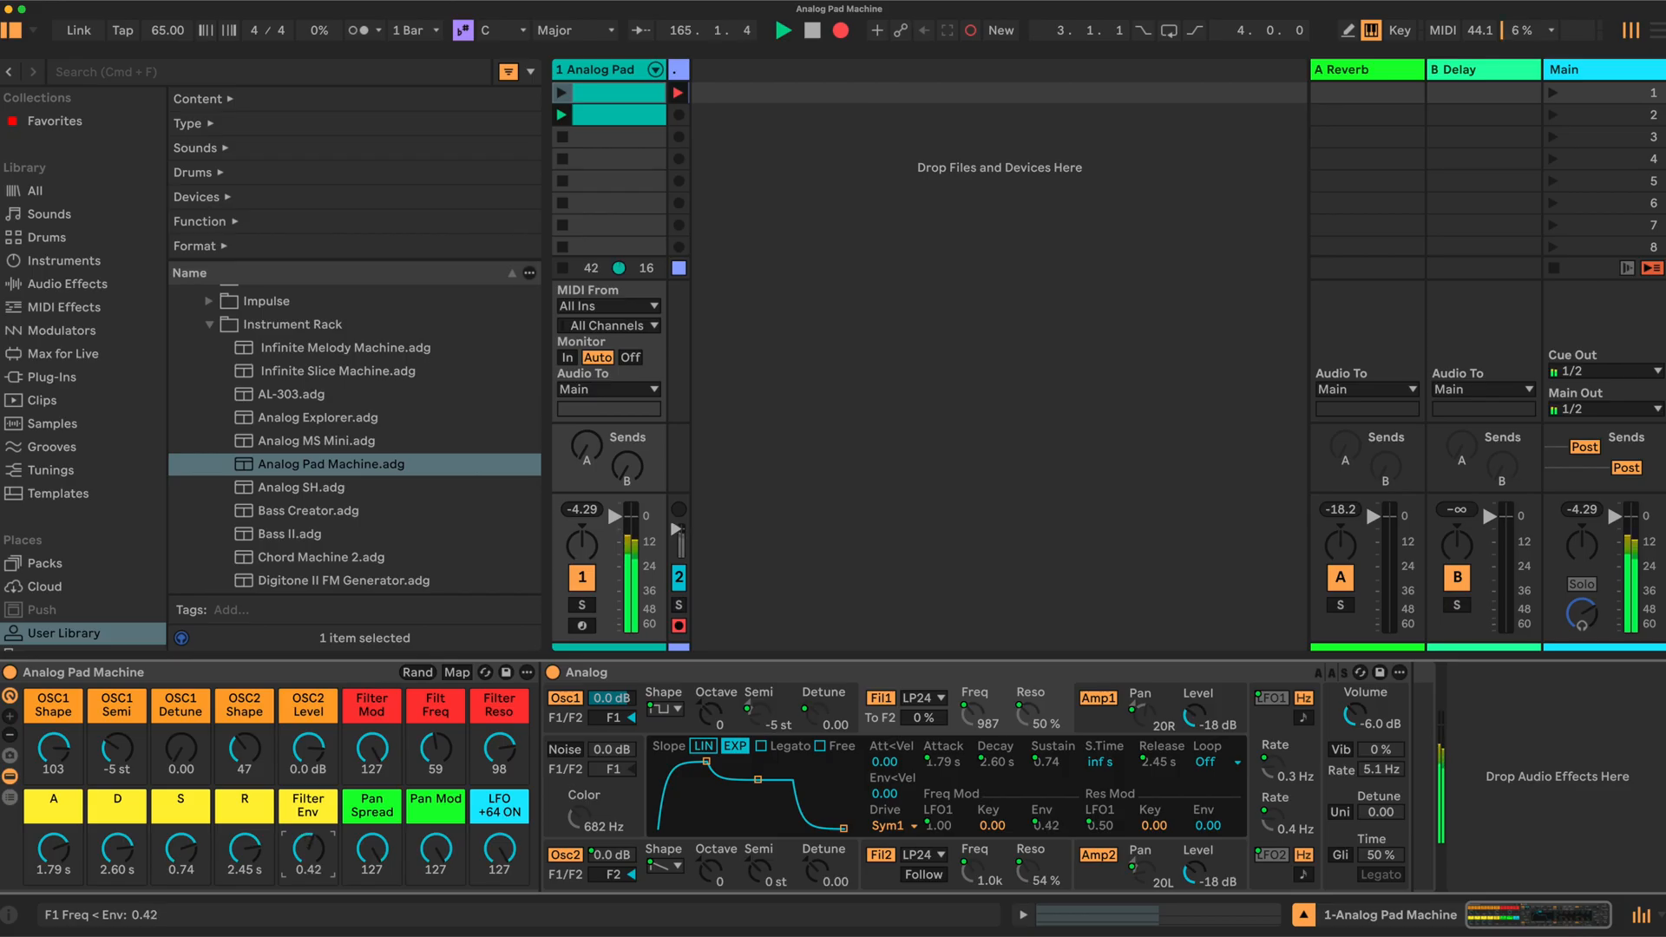
Raise the Filter Env macro to 1.00 and lower Filt Freq to about 50
left_click_drag(308, 844, 308, 801)
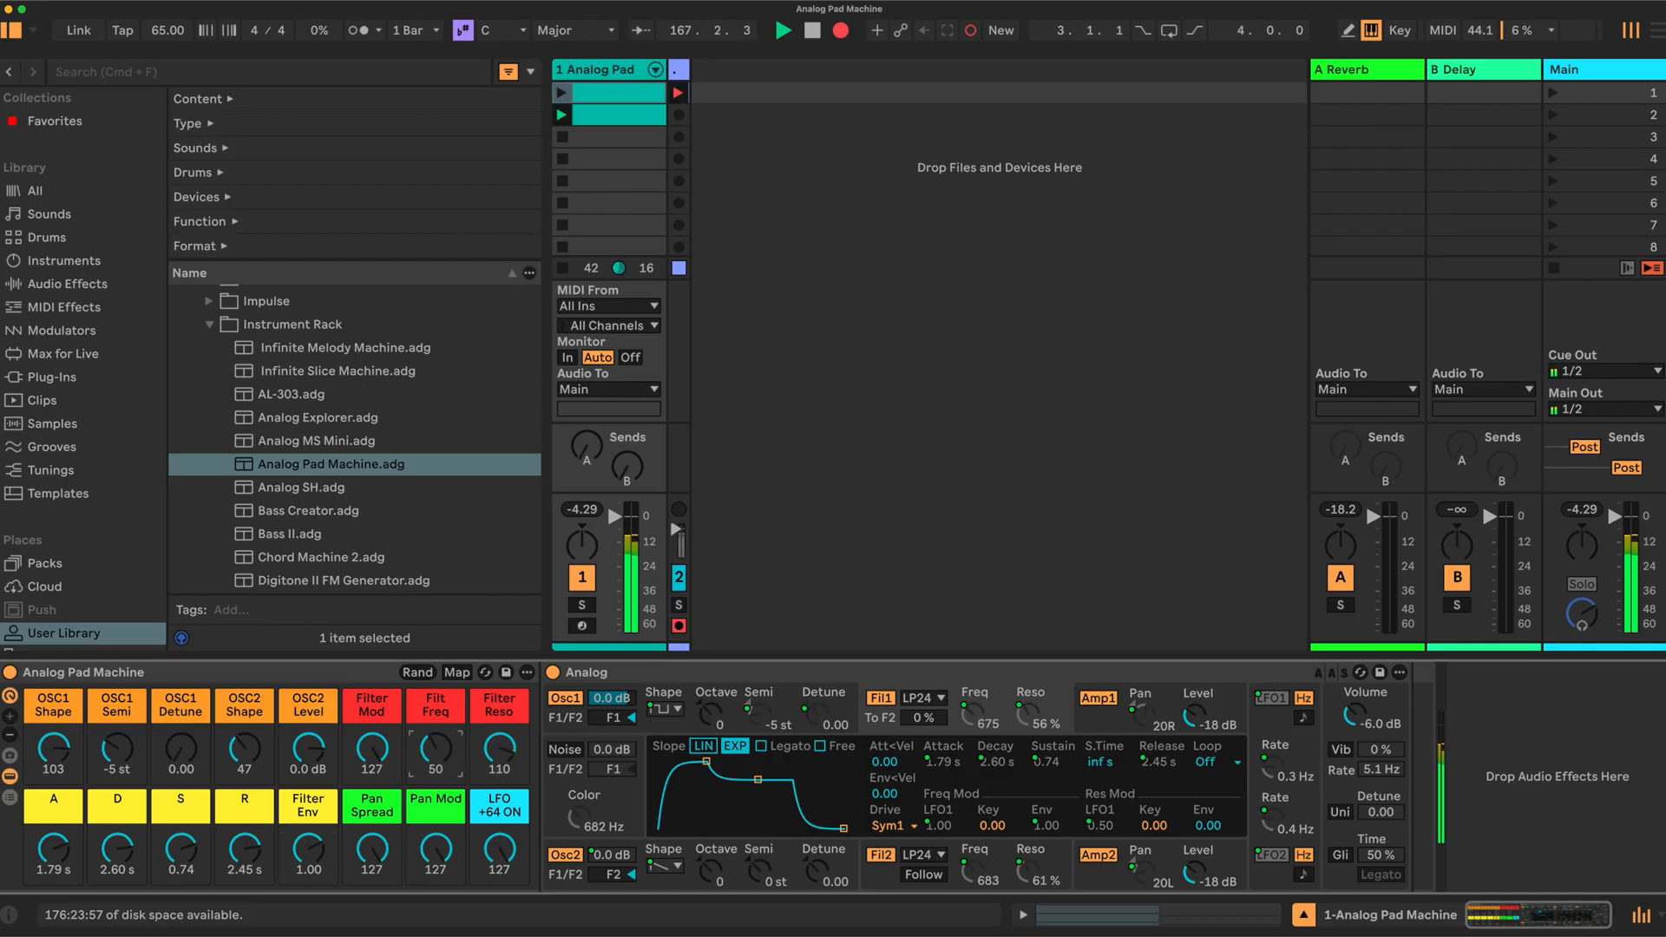
left_click_drag(436, 736, 451, 748)
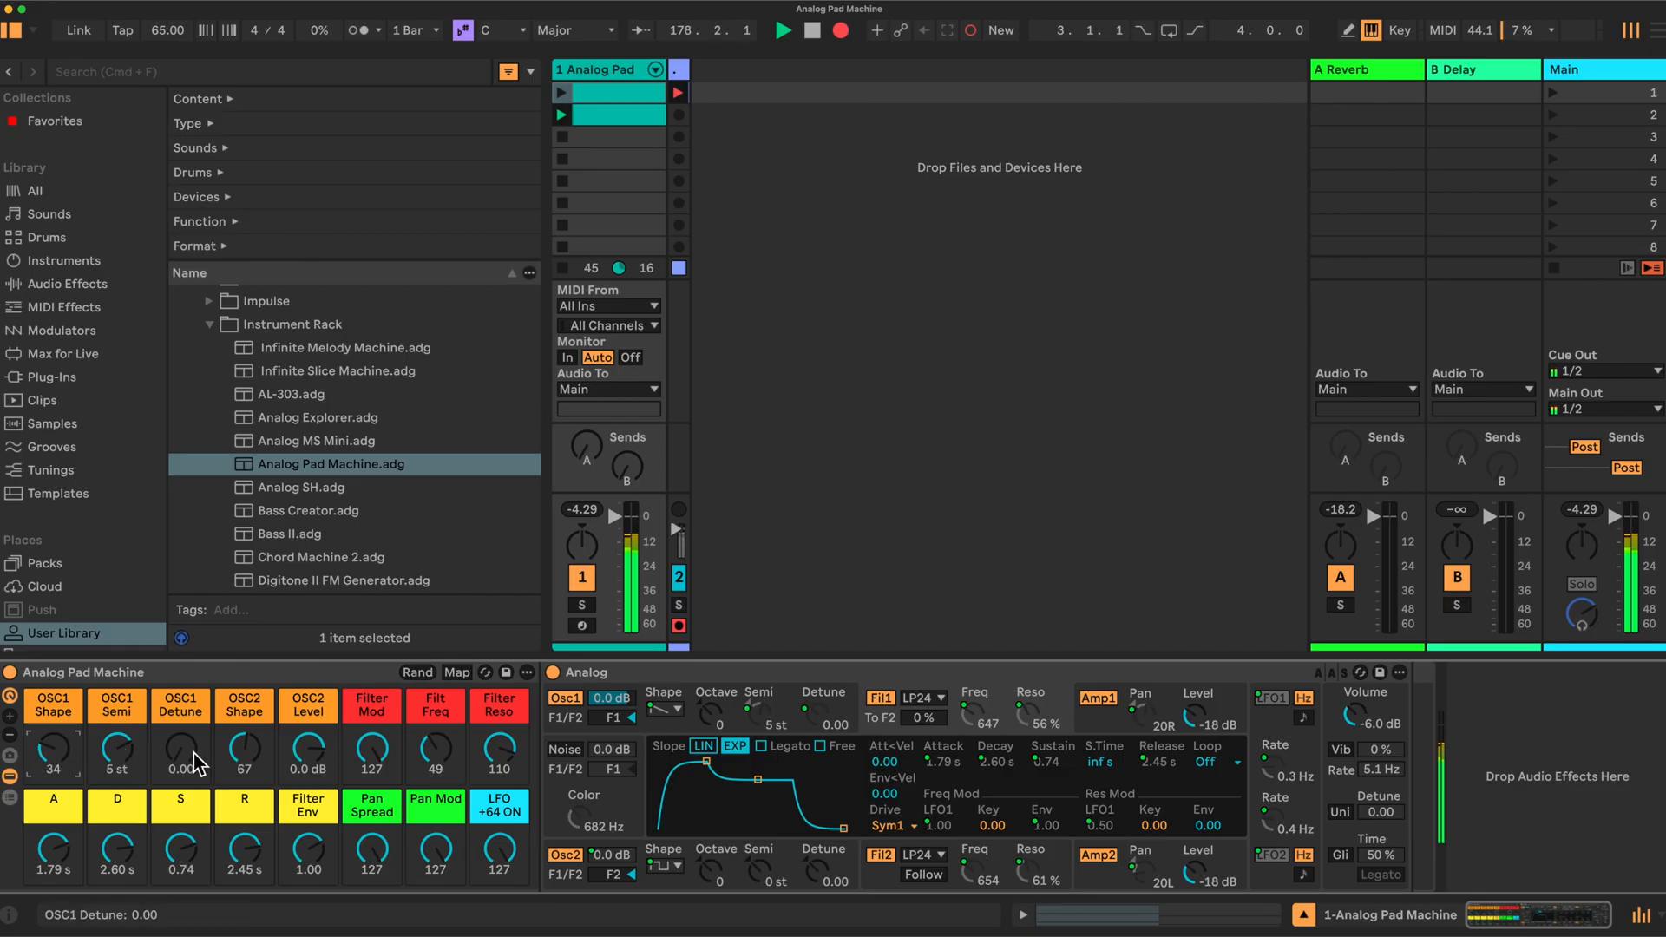
Detune OSC1 slightly, cut the A macro to 512 ms, and adjust the R macro
left_click_drag(181, 742, 180, 722)
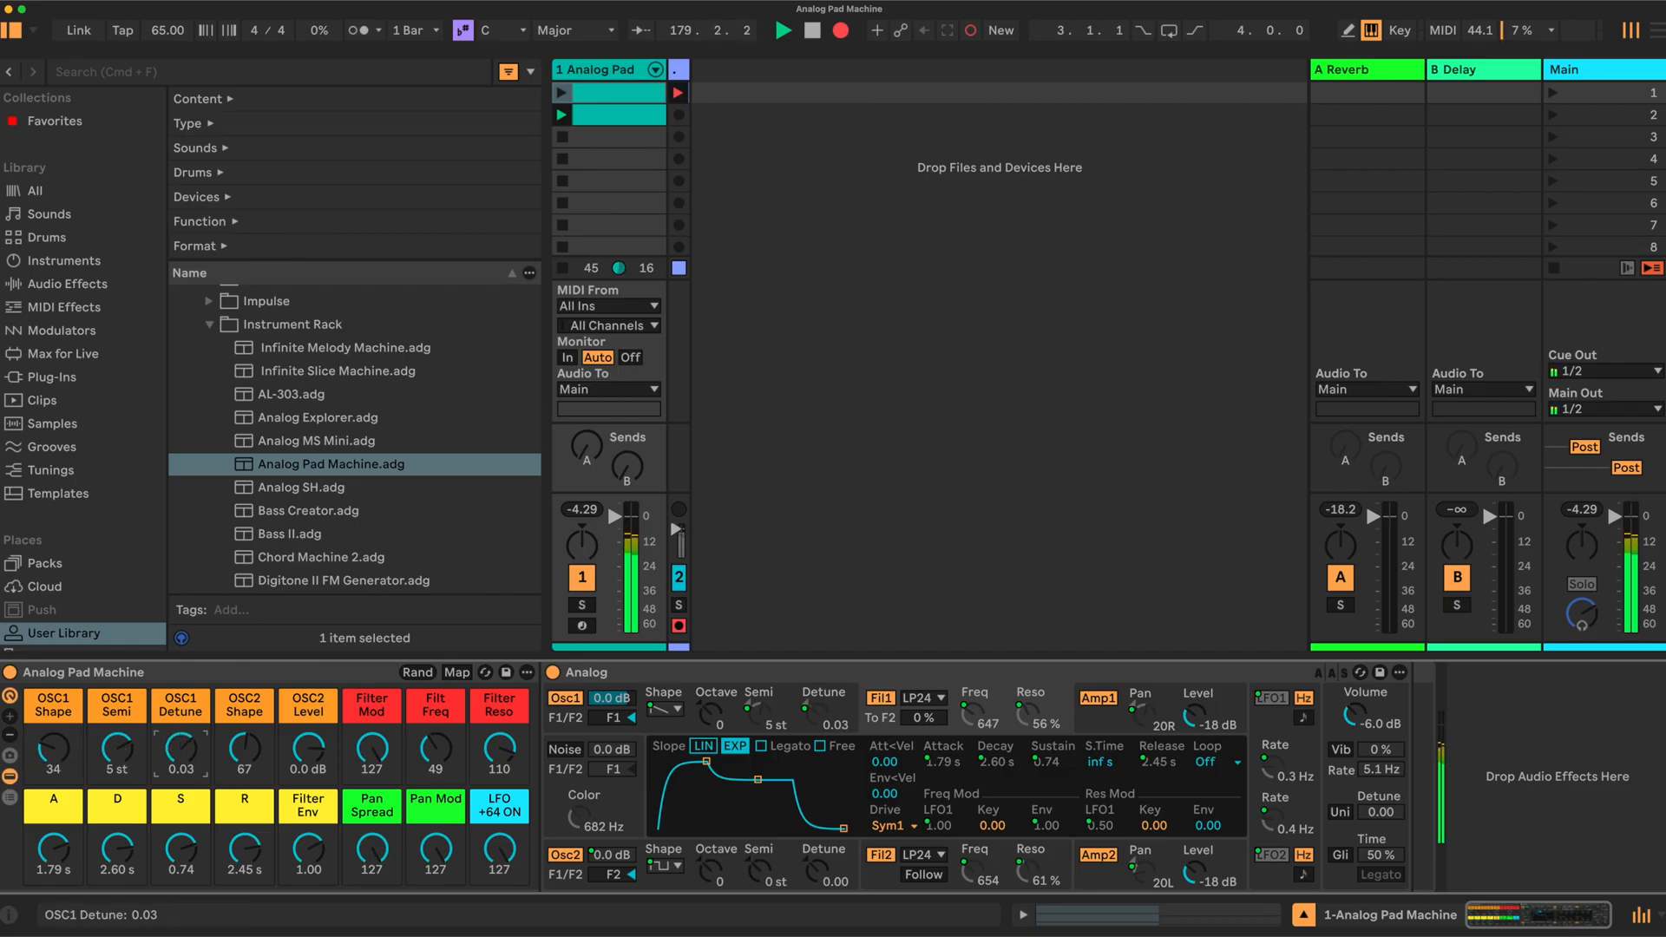
left_click_drag(180, 749, 180, 733)
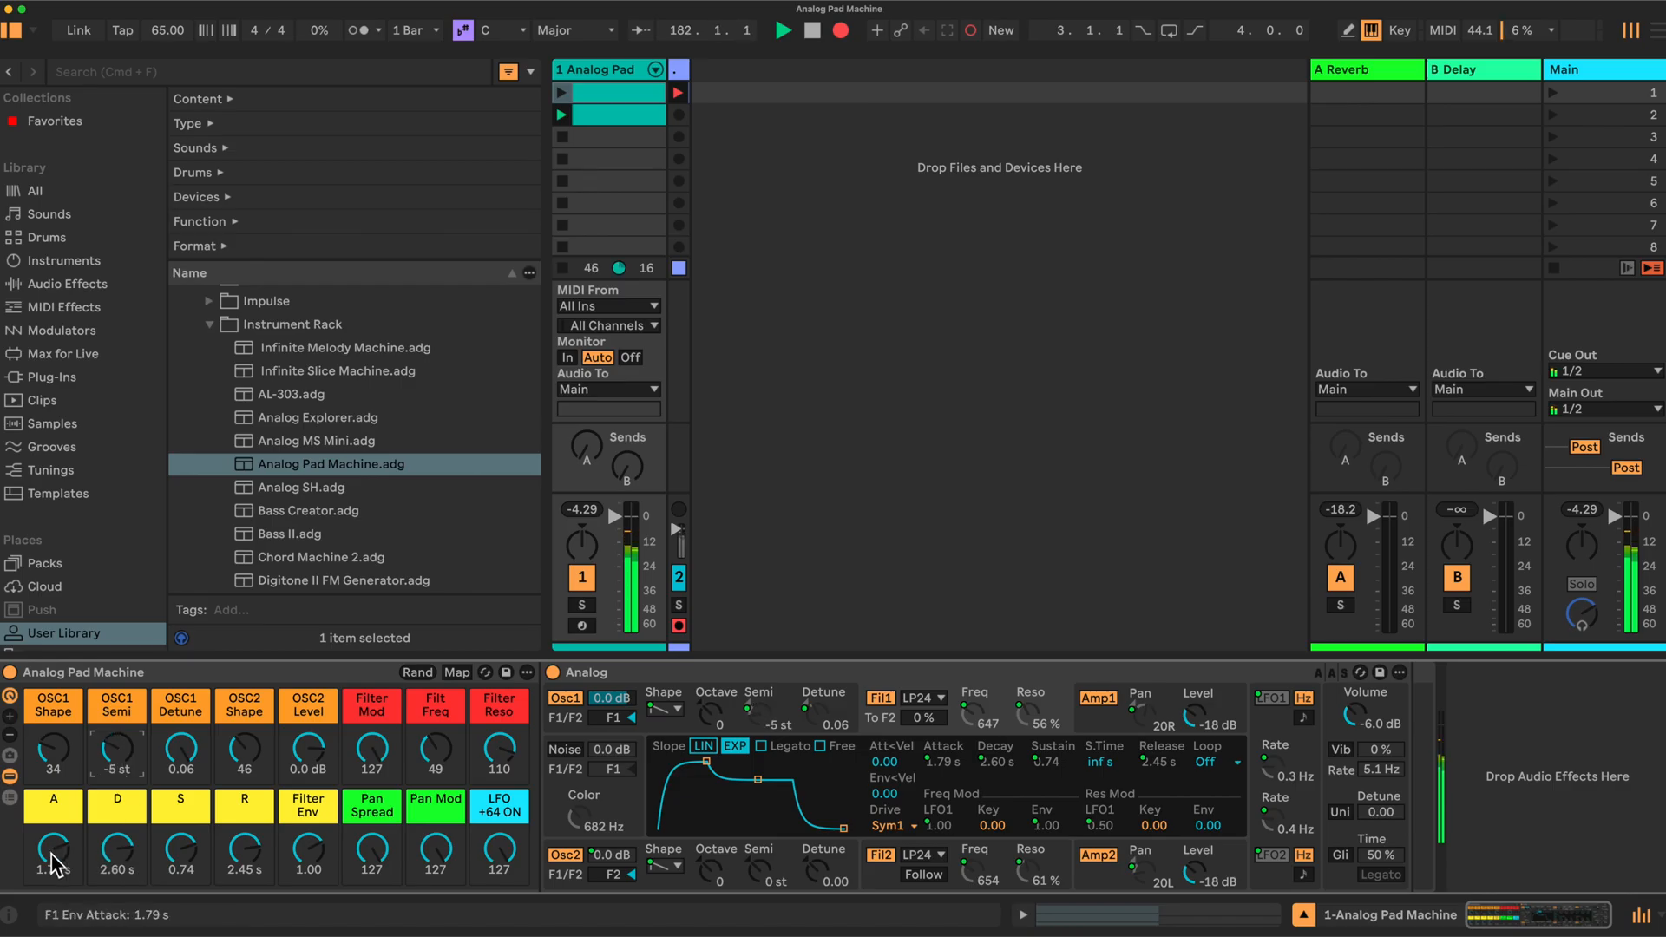
left_click_drag(51, 850, 51, 807)
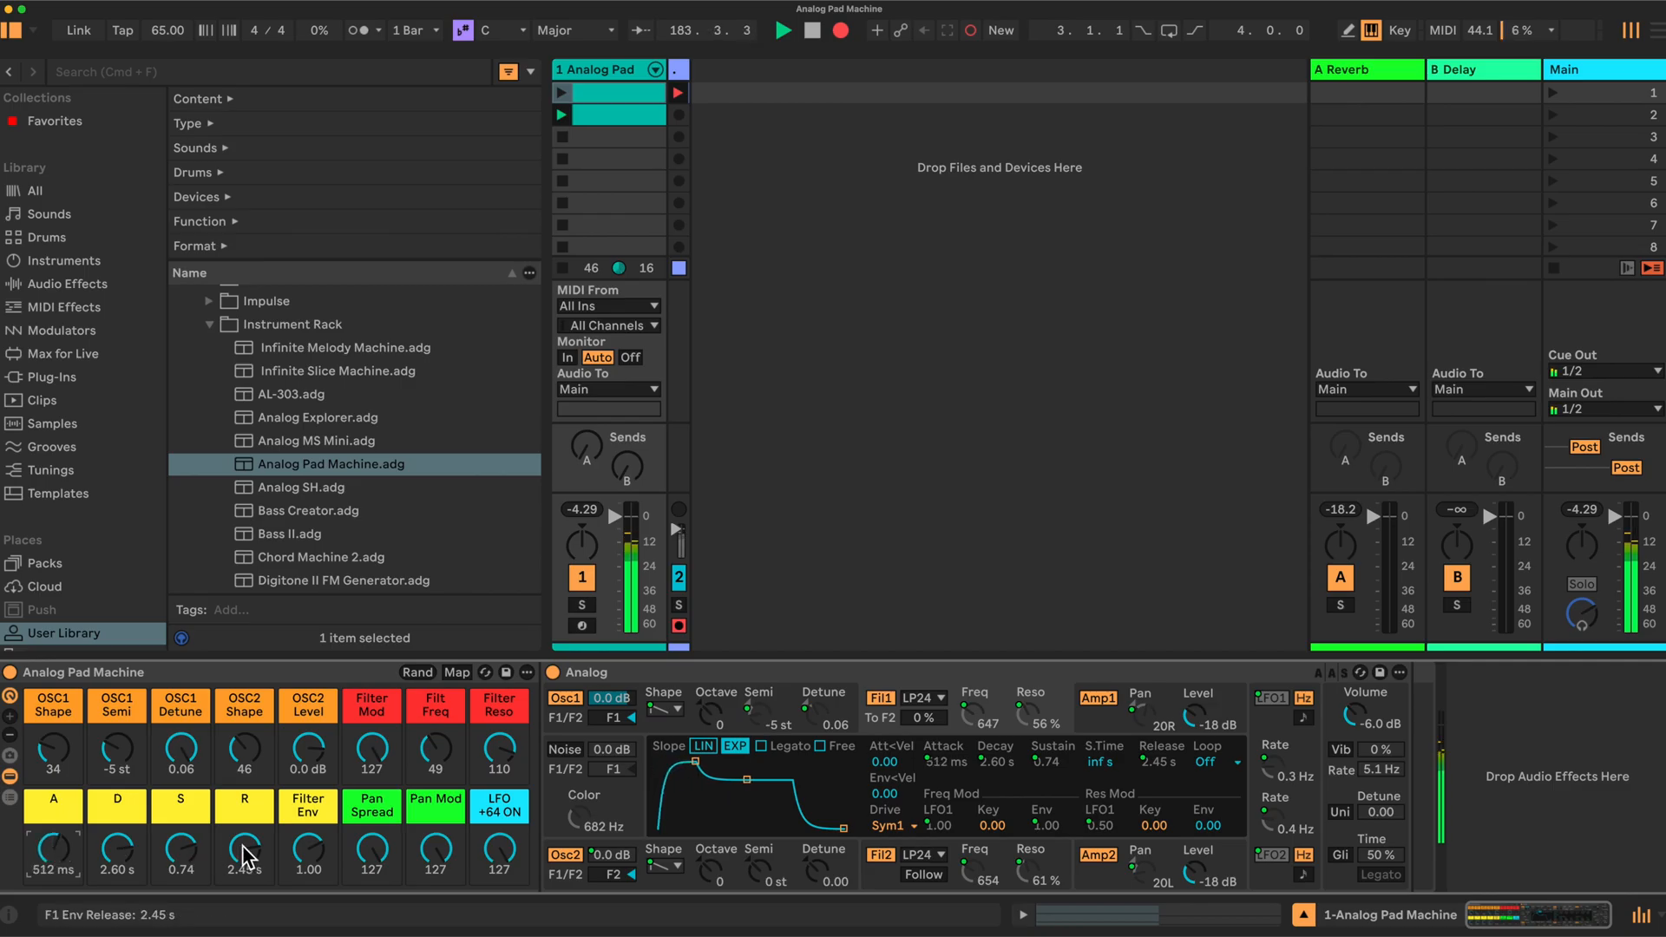
left_click_drag(243, 852, 243, 808)
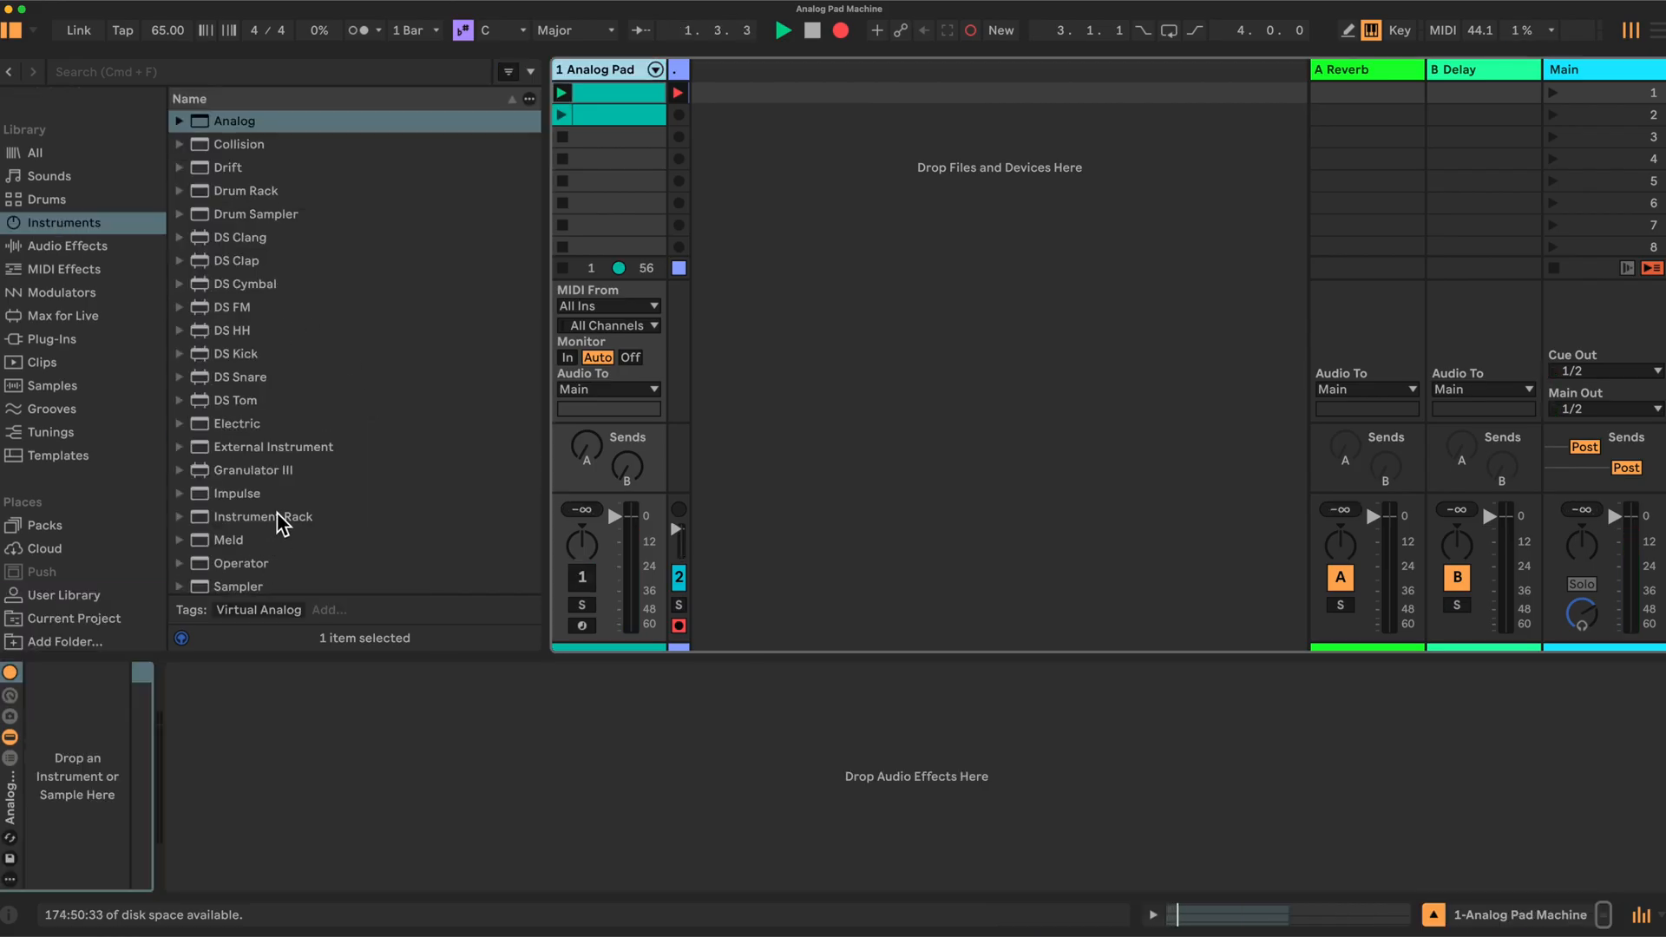
Load an empty Instrument Rack and reveal its macro controls
left_click(261, 516)
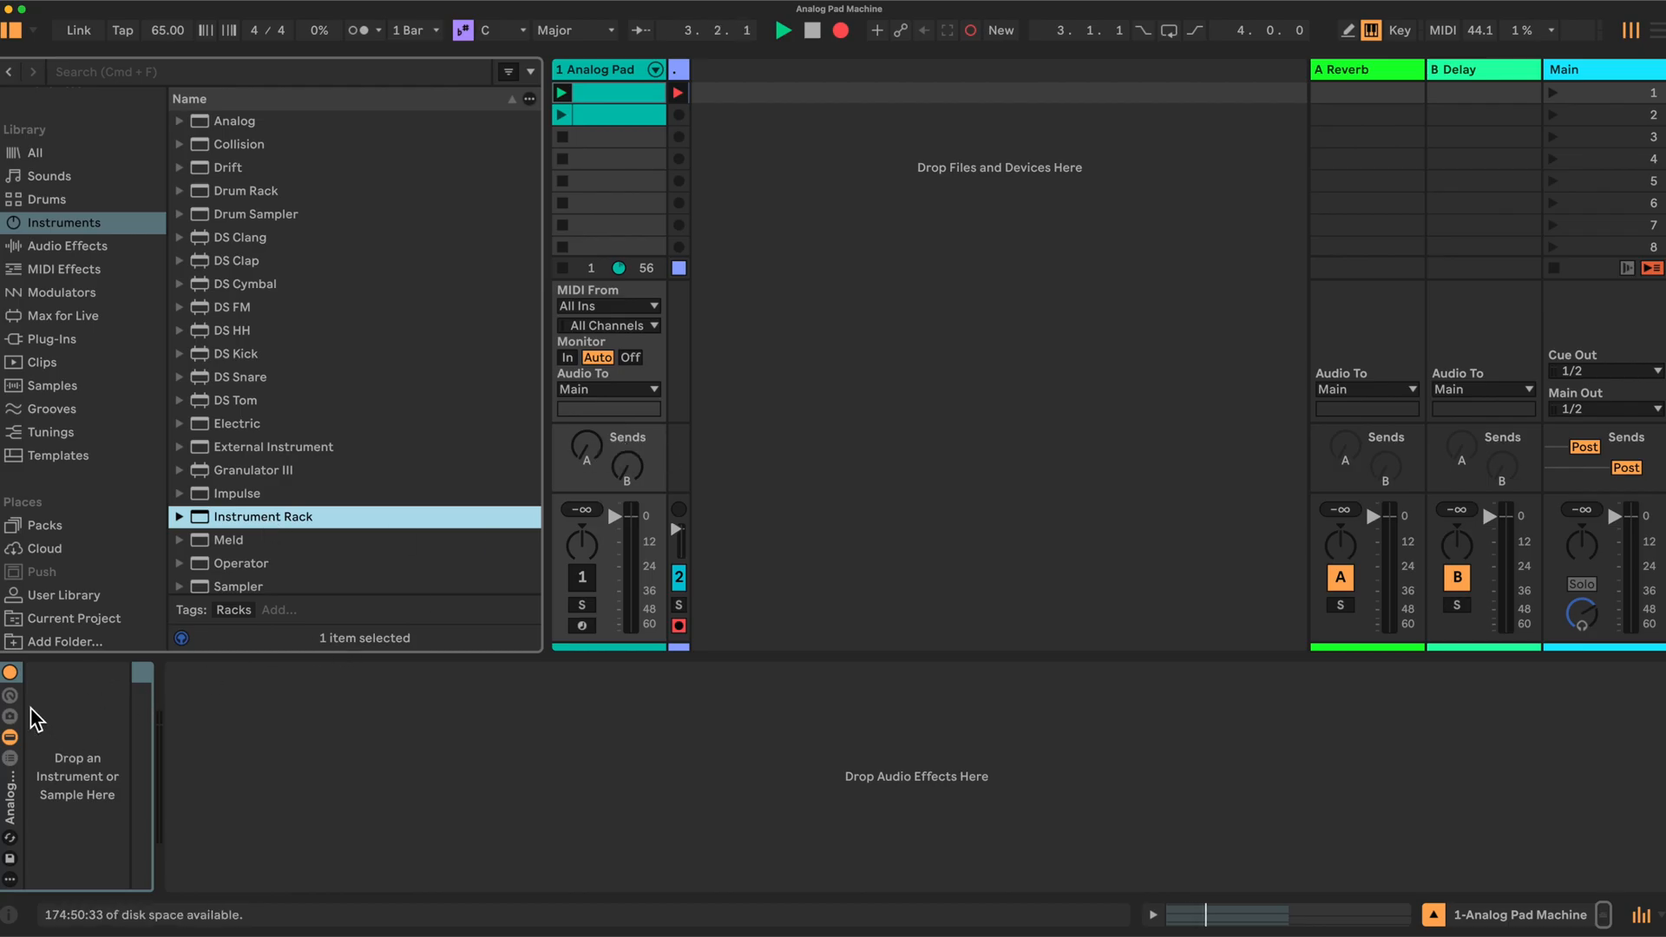
left_click(12, 695)
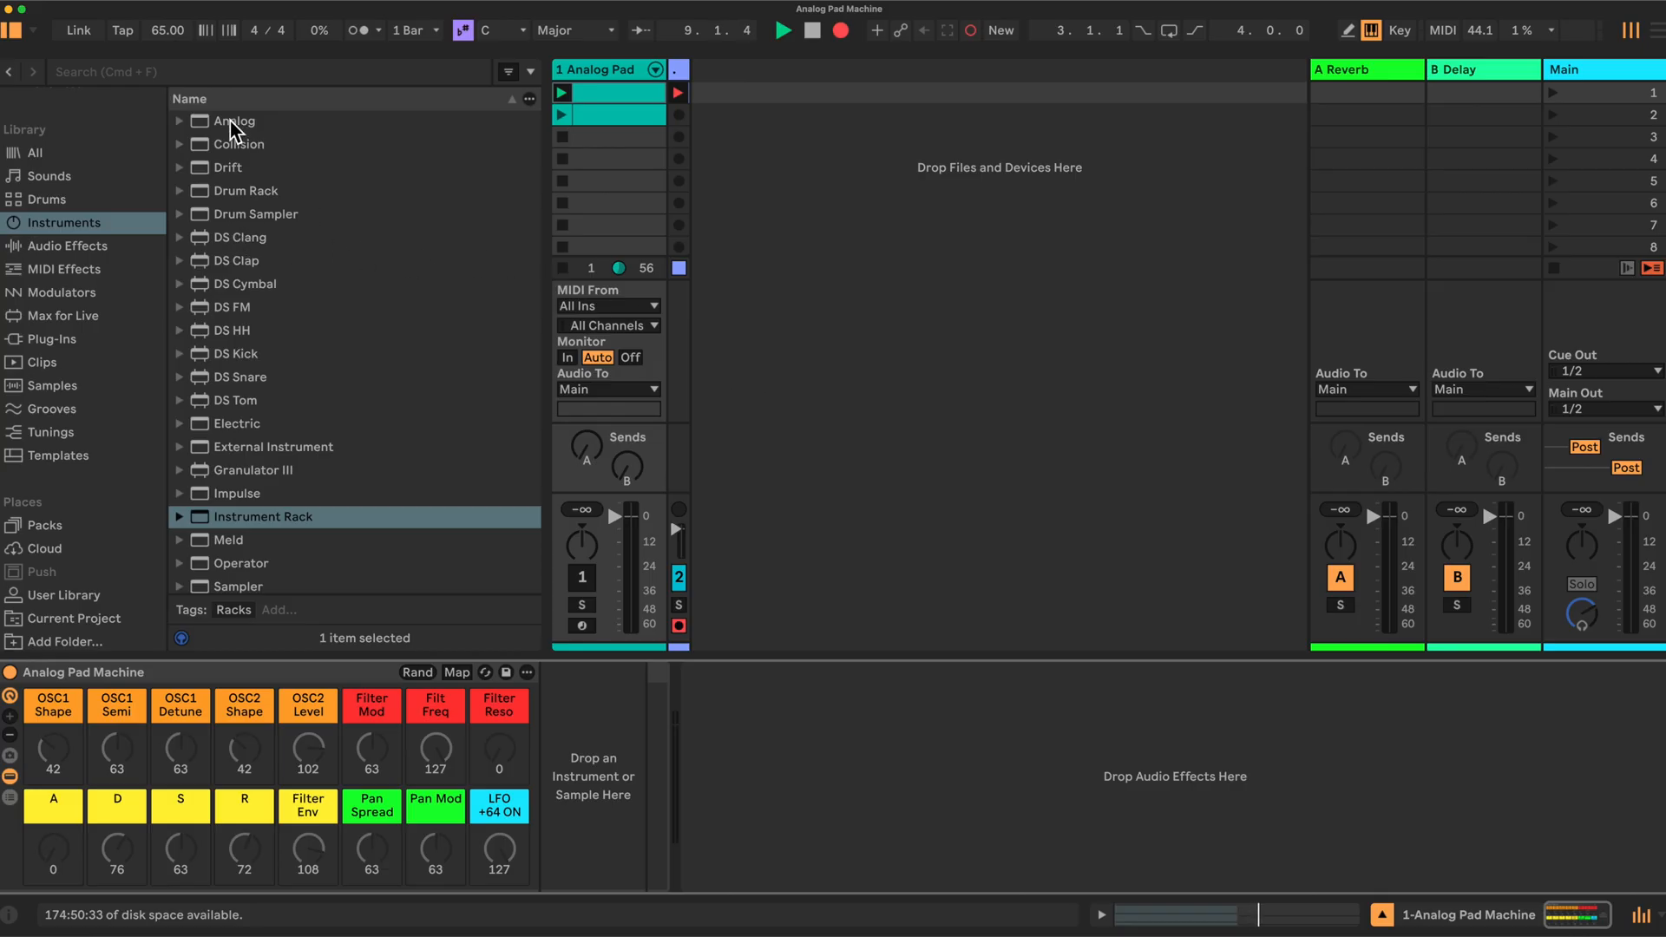
Load Analog into the rack, show Fil2 and Amp2, set LFO1 to Tri and change LFO2's wave
double_click(232, 120)
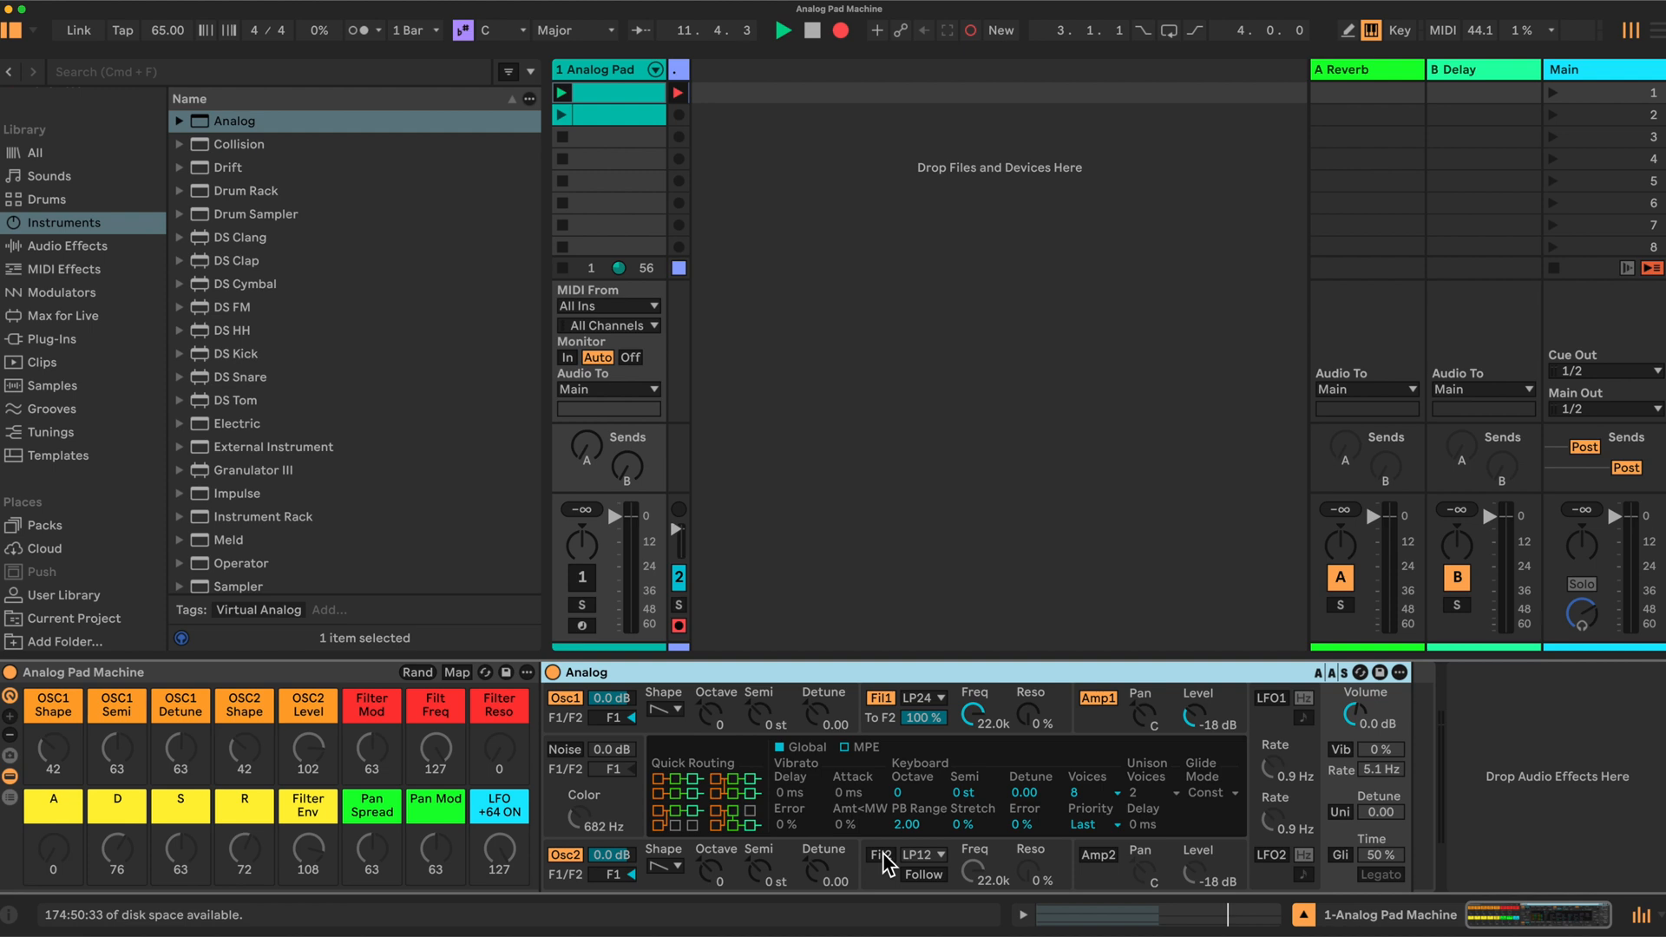
left_click(1098, 854)
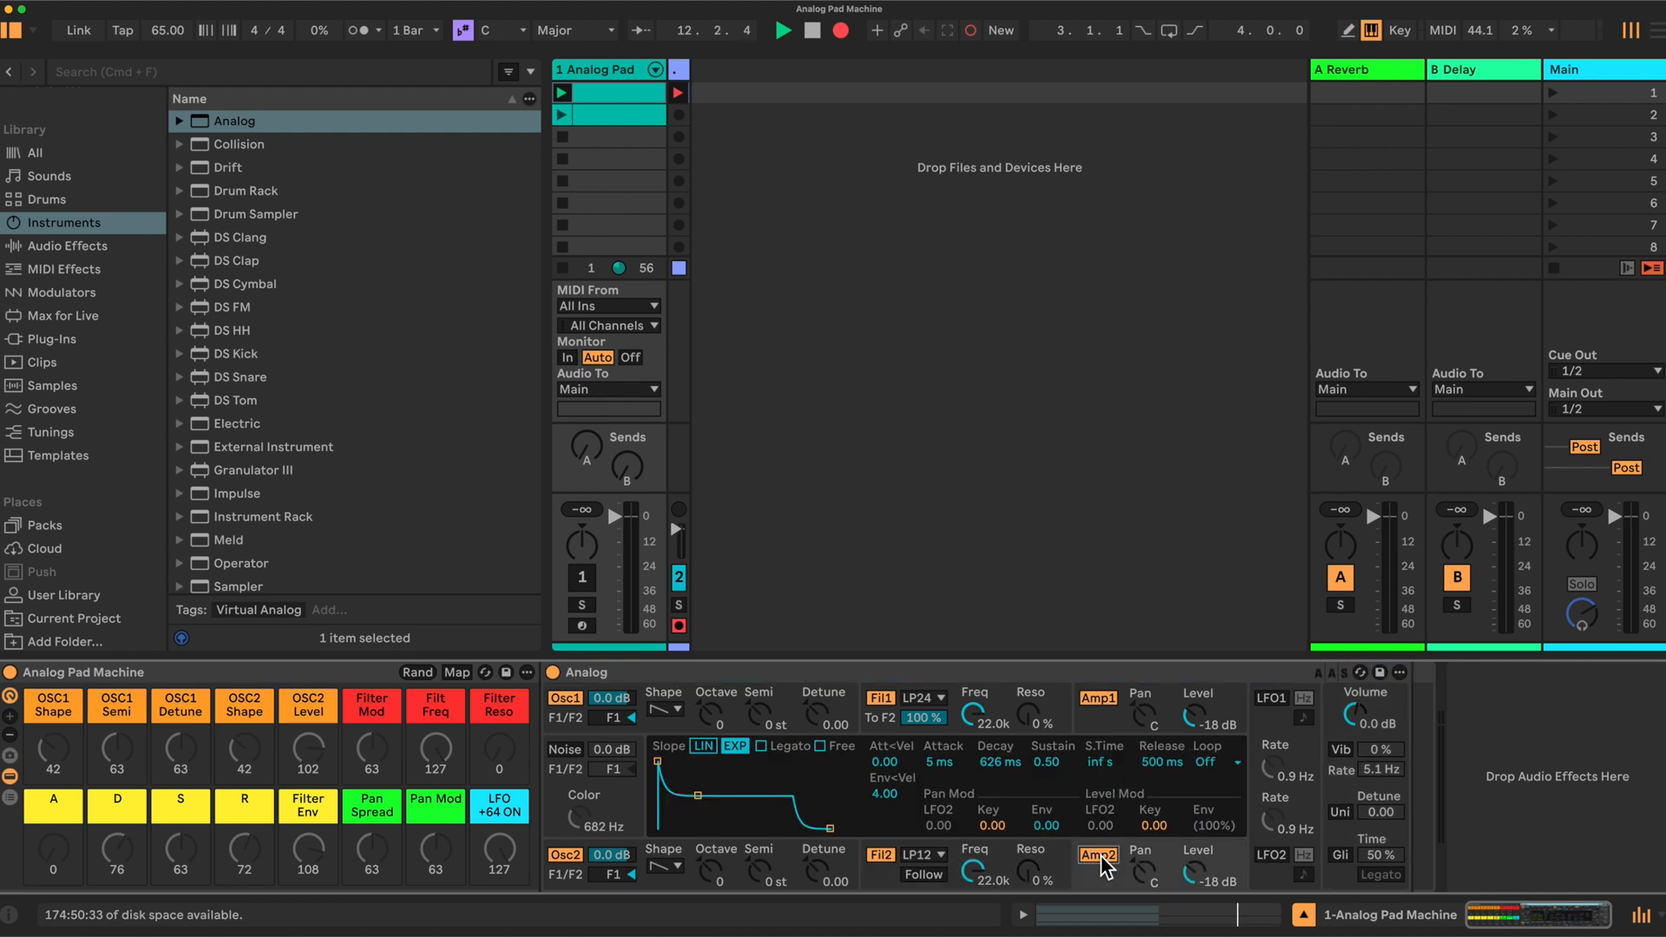
left_click(1270, 697)
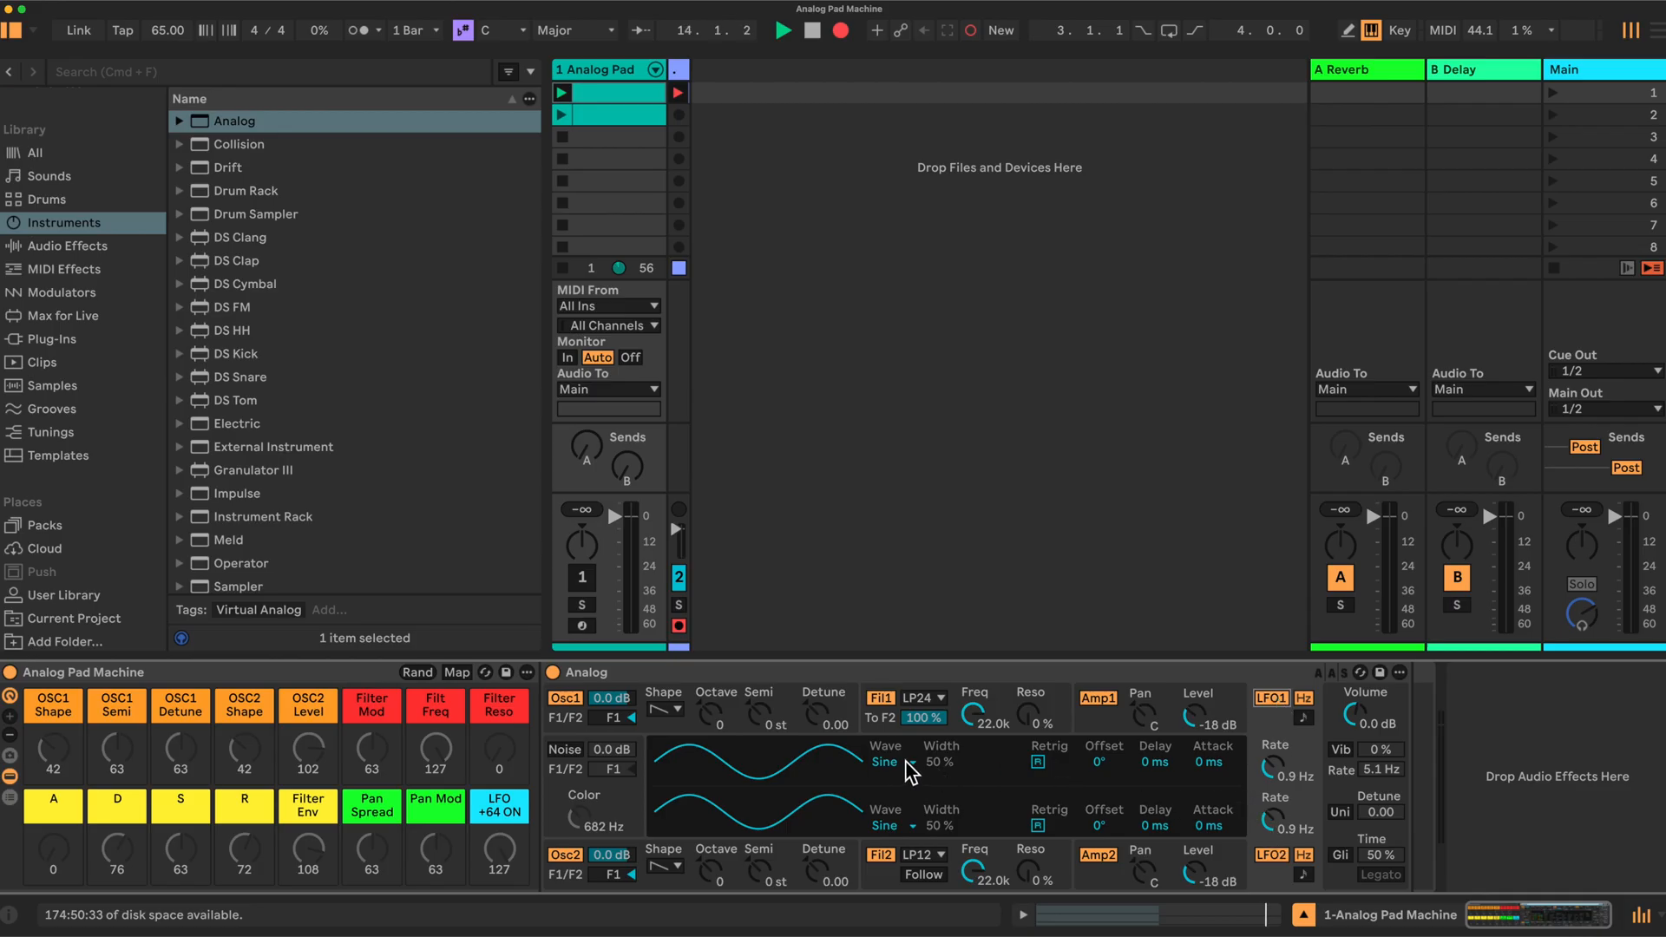
left_click(884, 762)
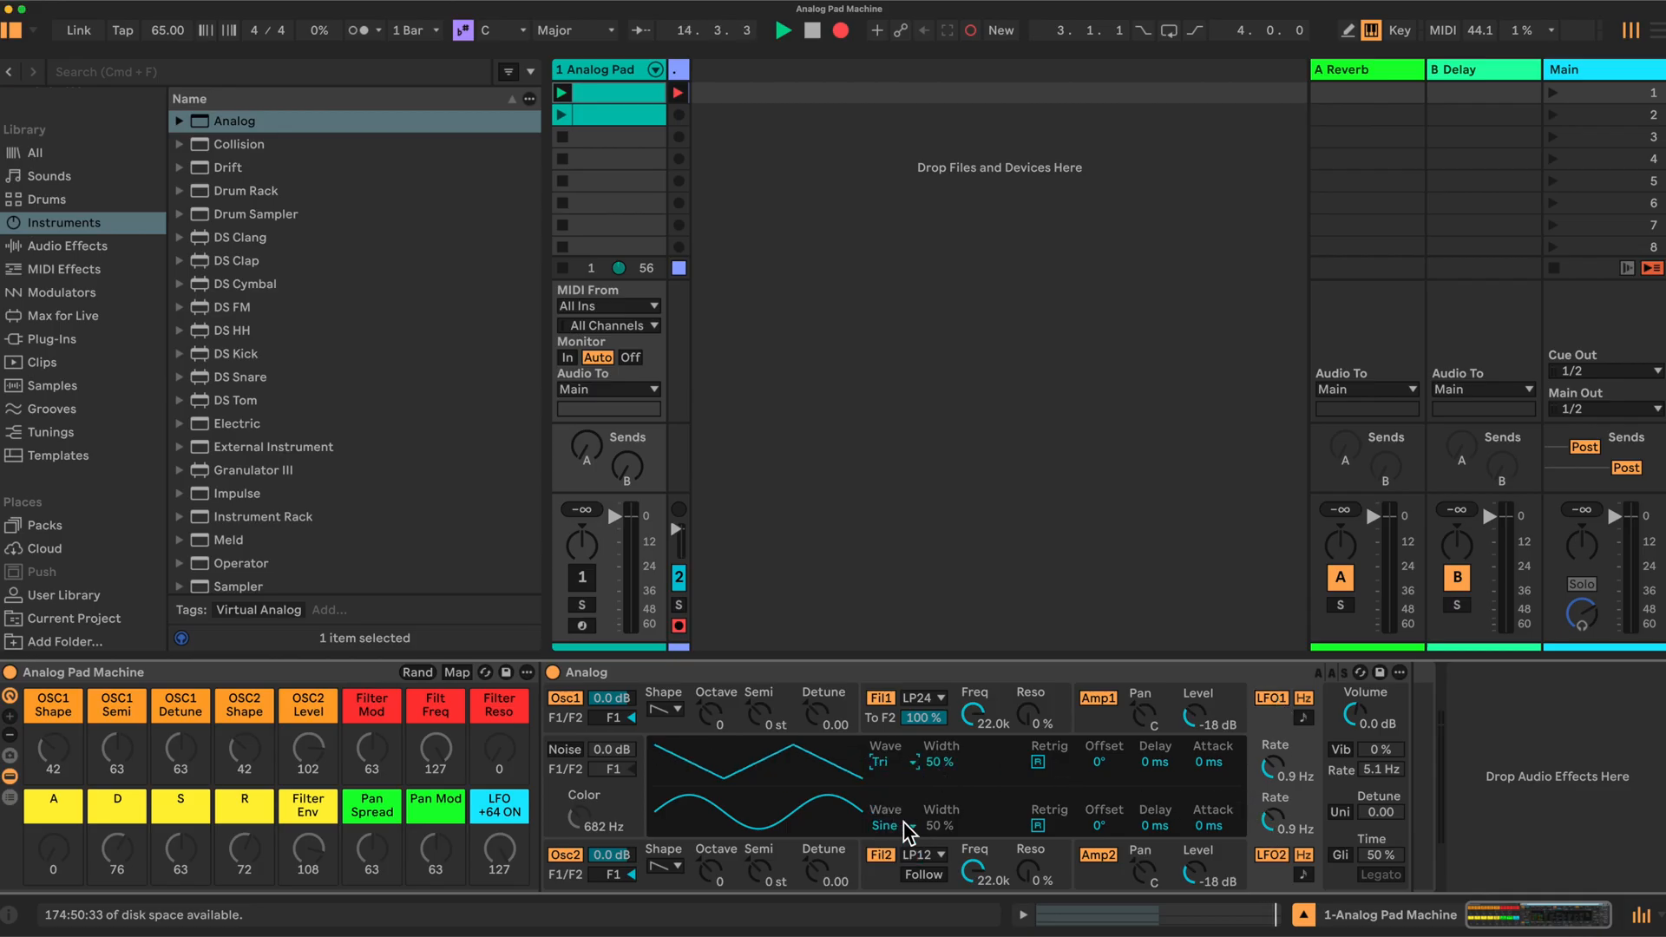
left_click(884, 825)
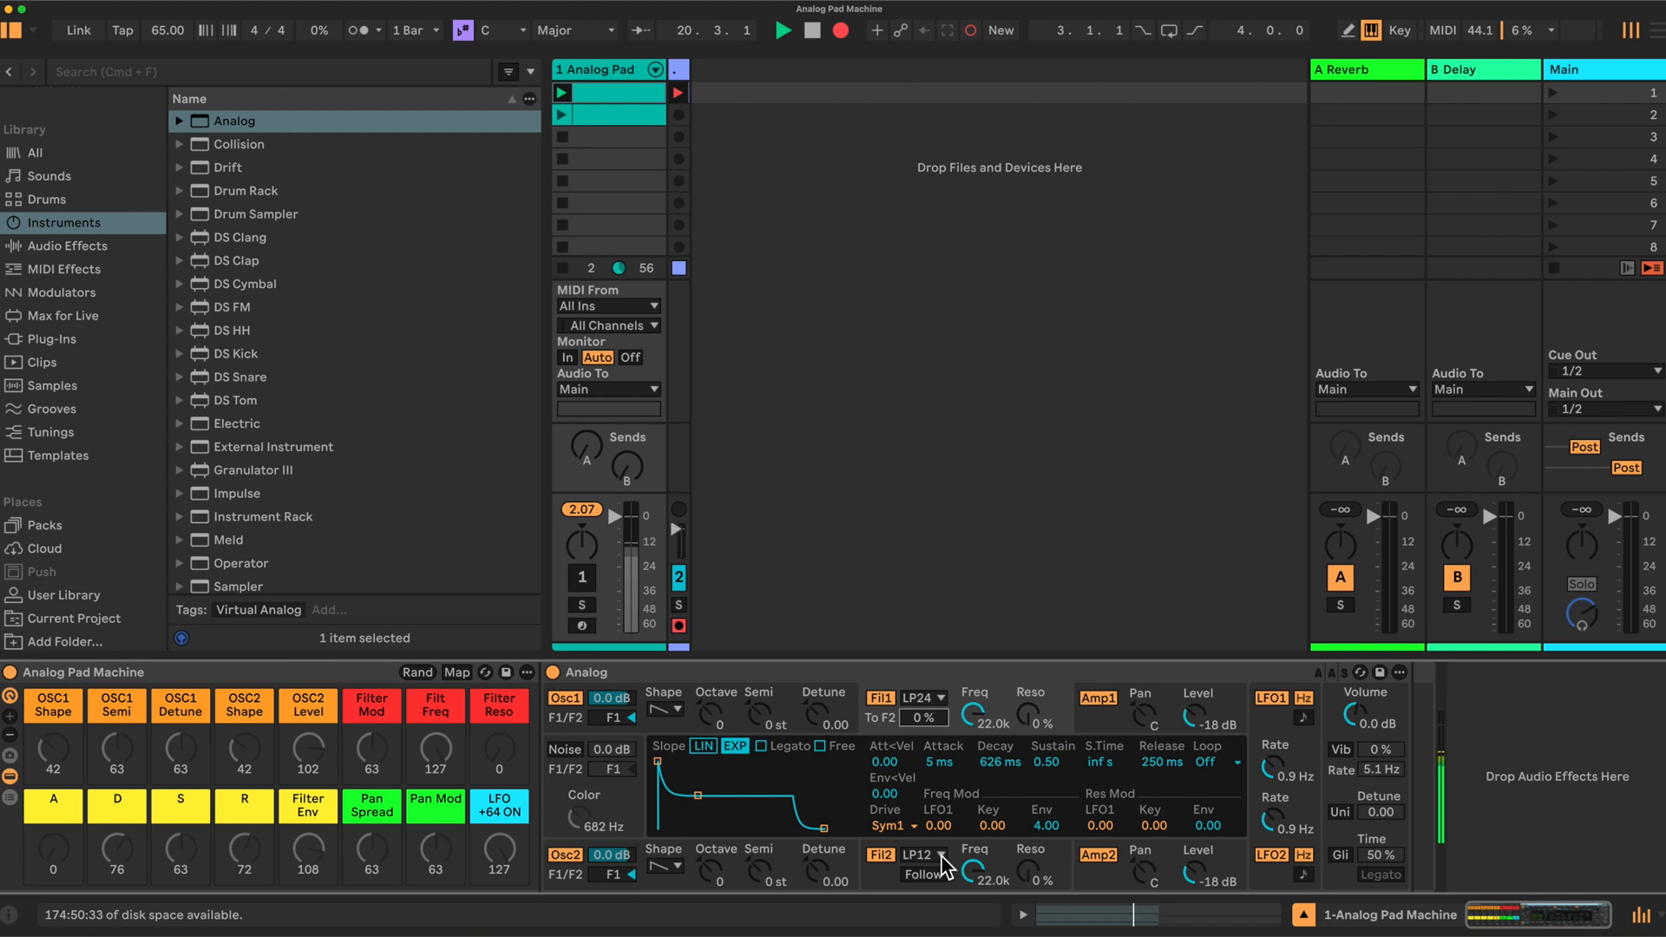
Set Analog's Fil2 type to Low-pass 24dB/oct
left_click(929, 855)
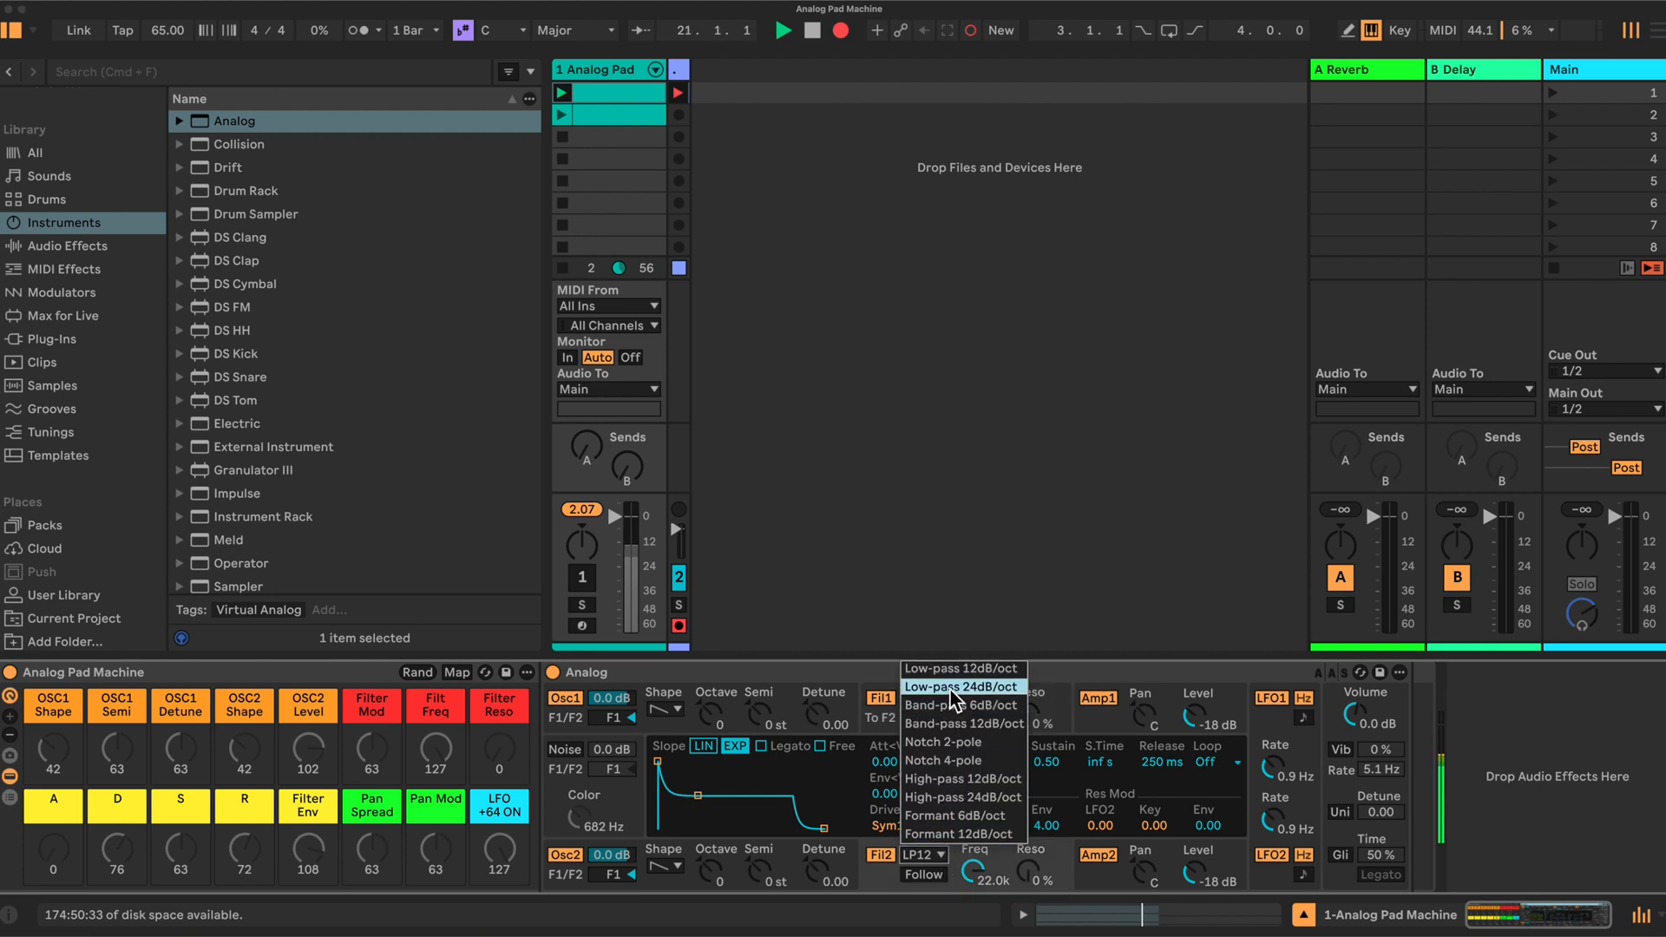
left_click(962, 686)
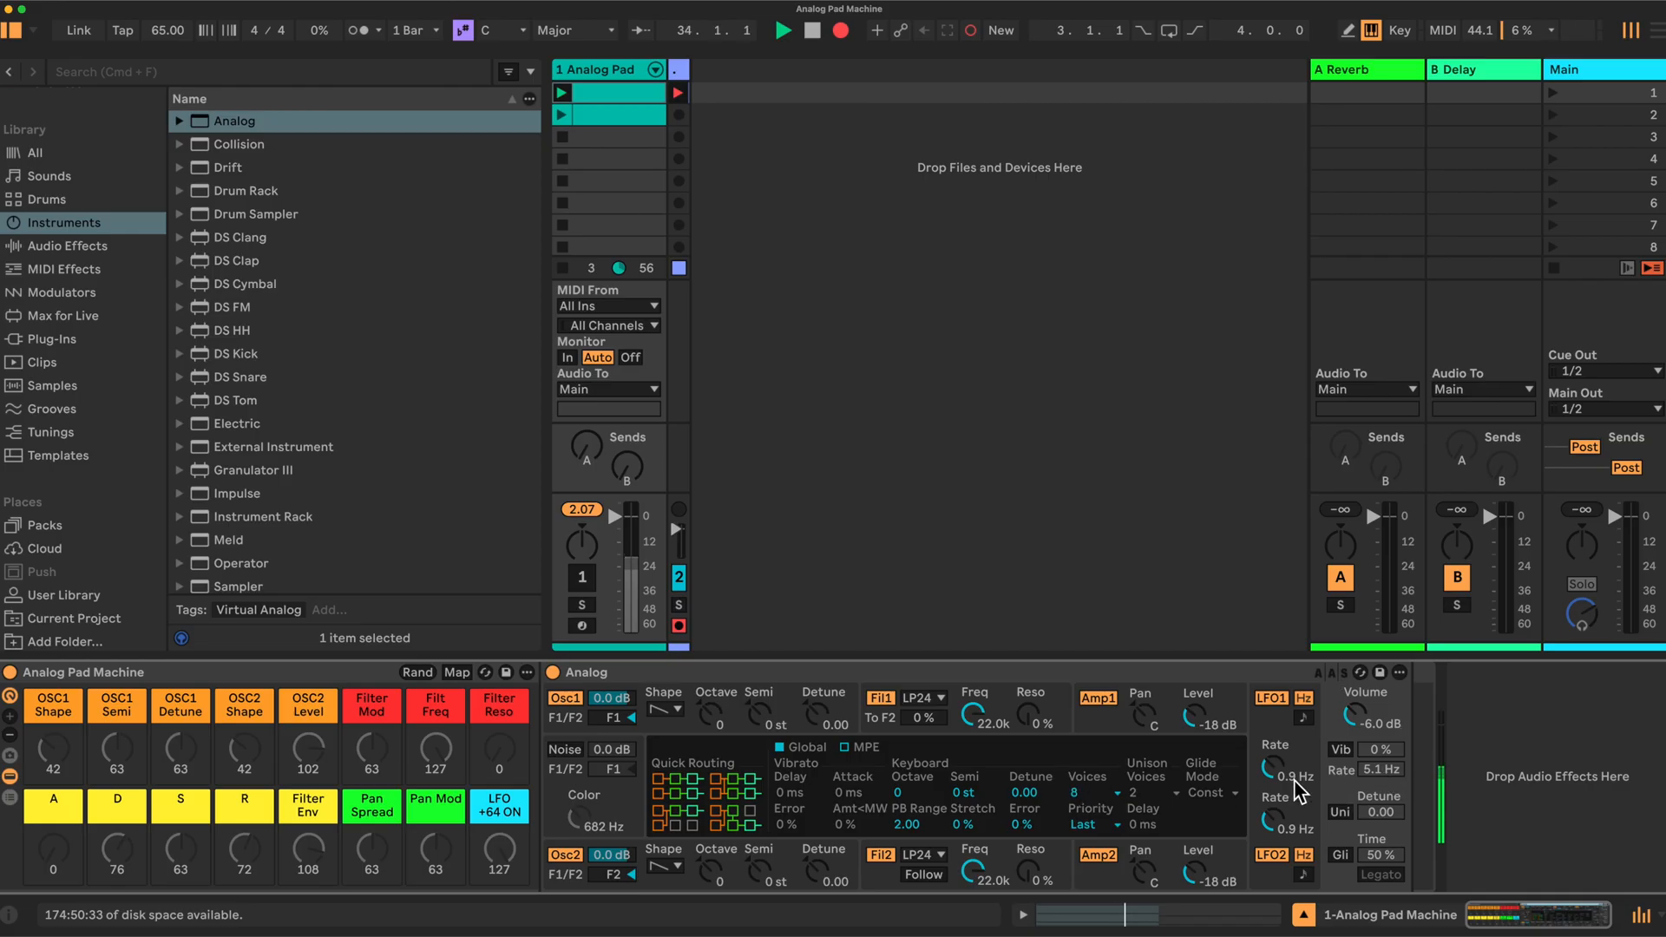
left_click(1084, 791)
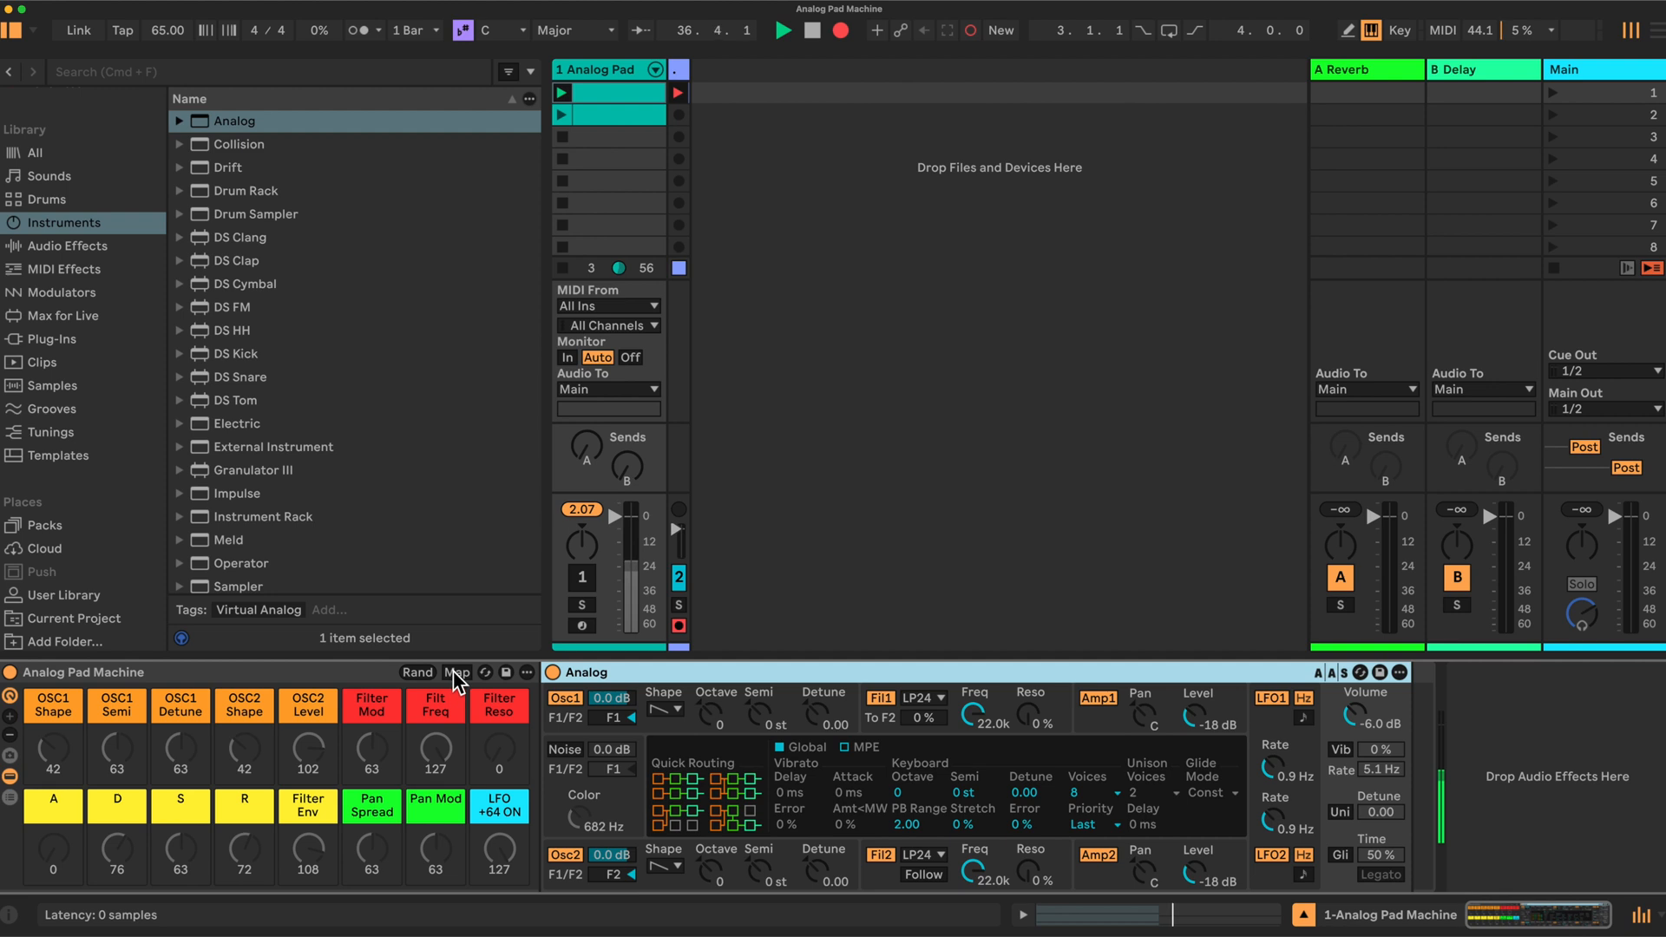
Turn on macro Map mode
left_click(457, 673)
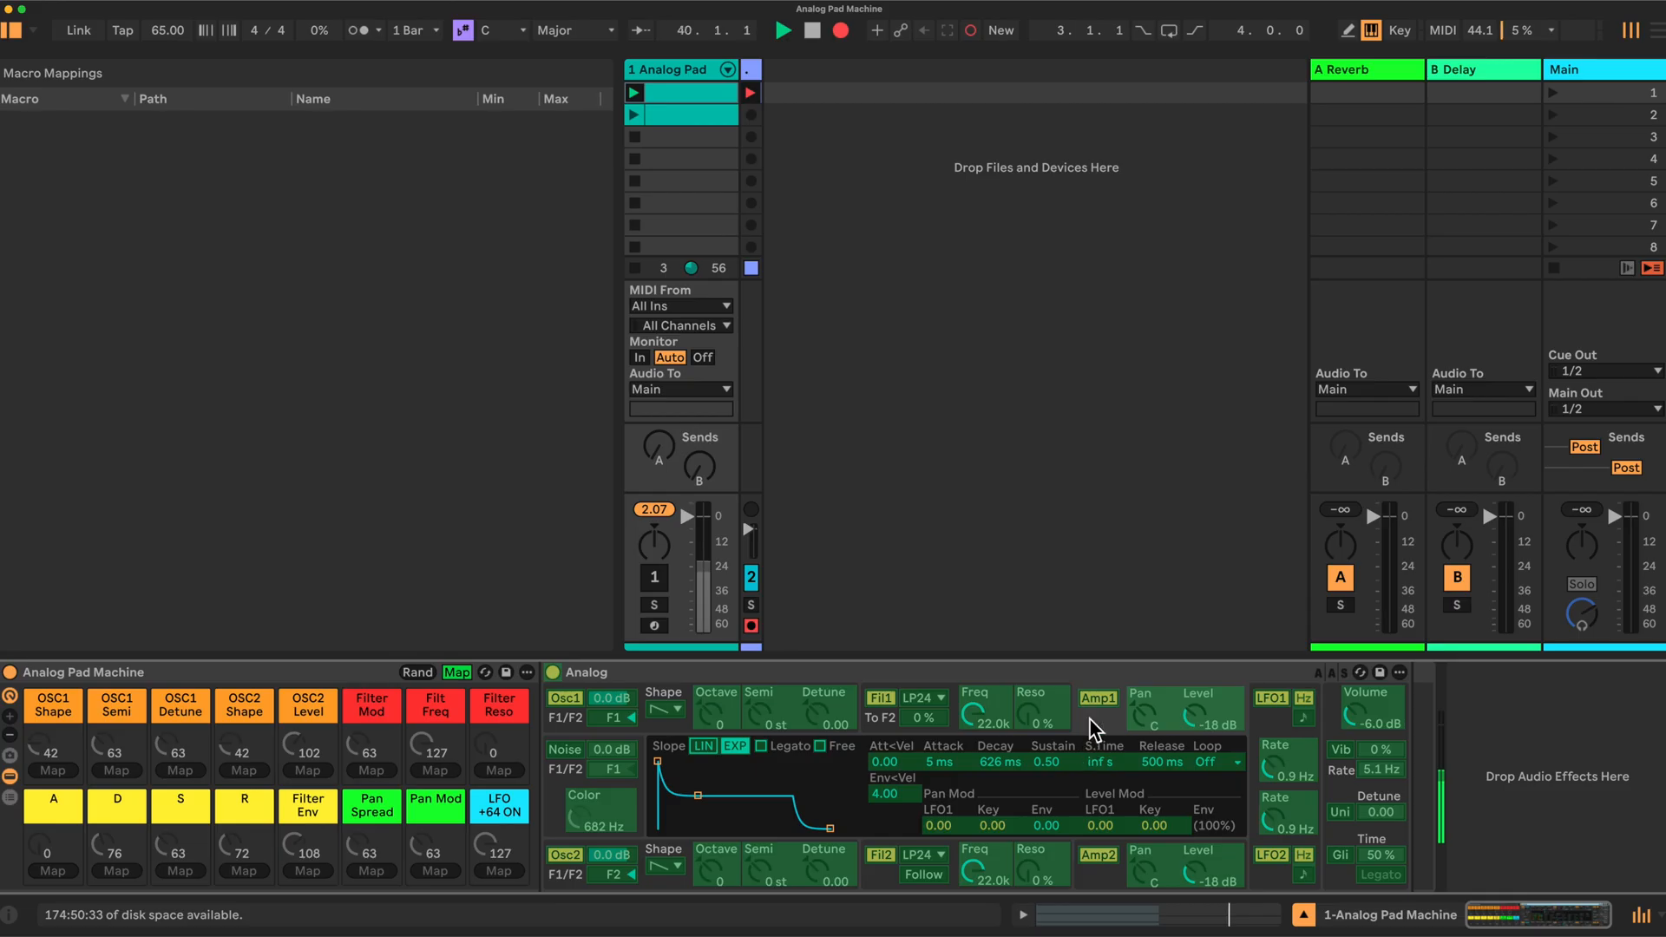
mouse_move(943, 761)
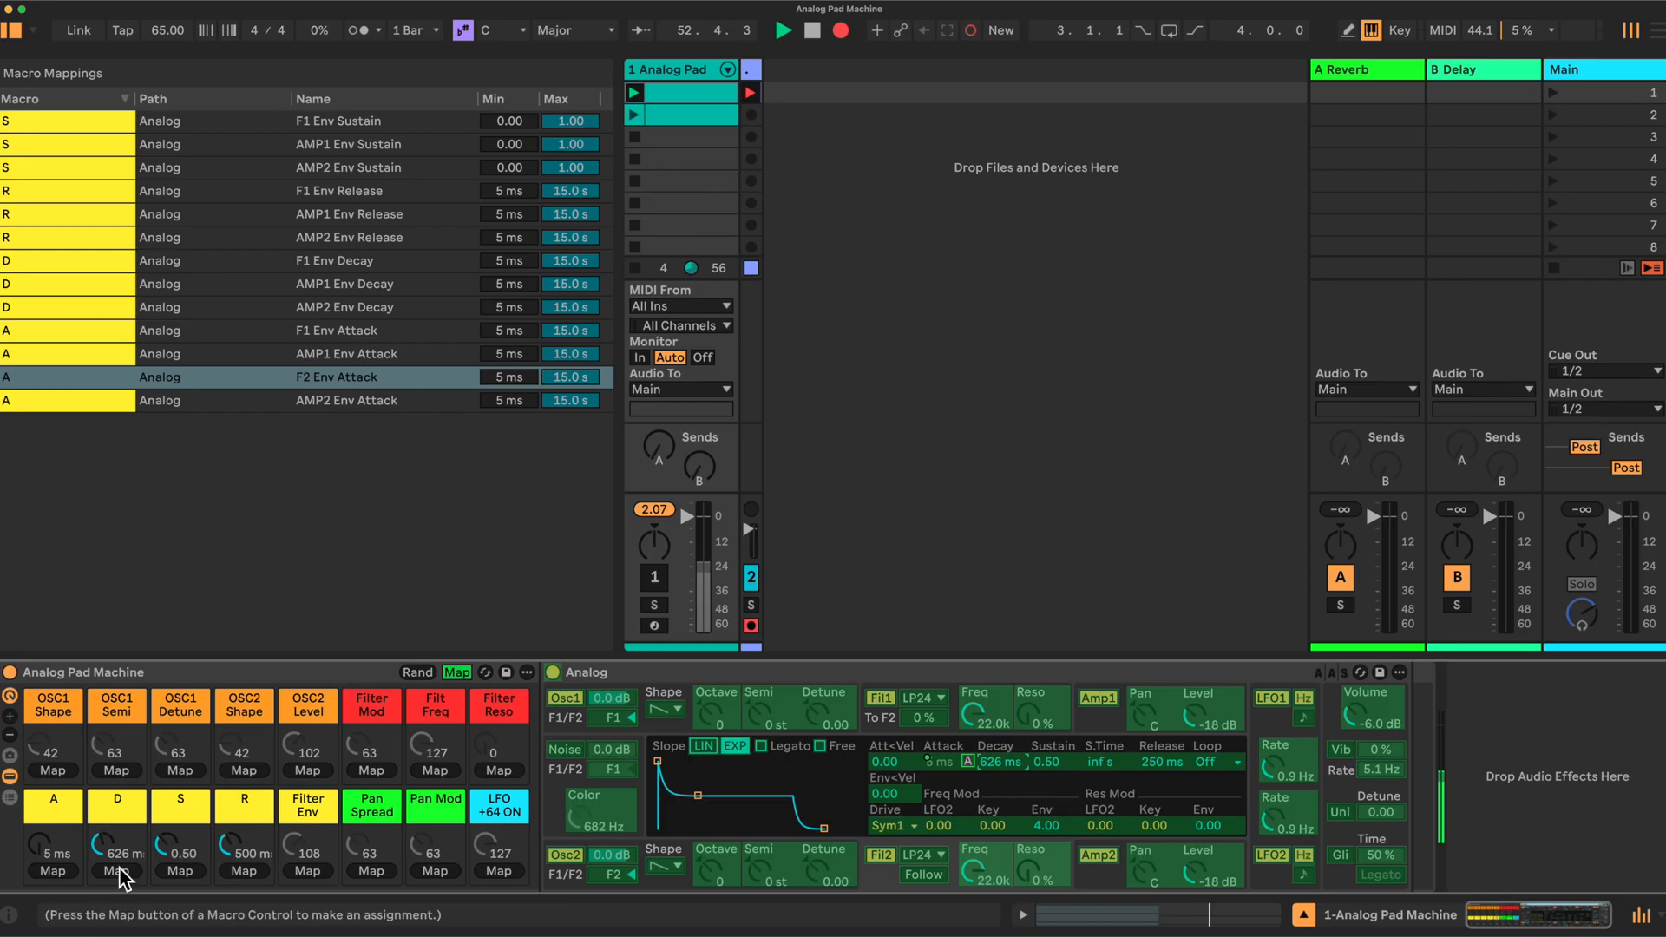
Map filter 2 envelope decay to the D macro
left_click(336, 307)
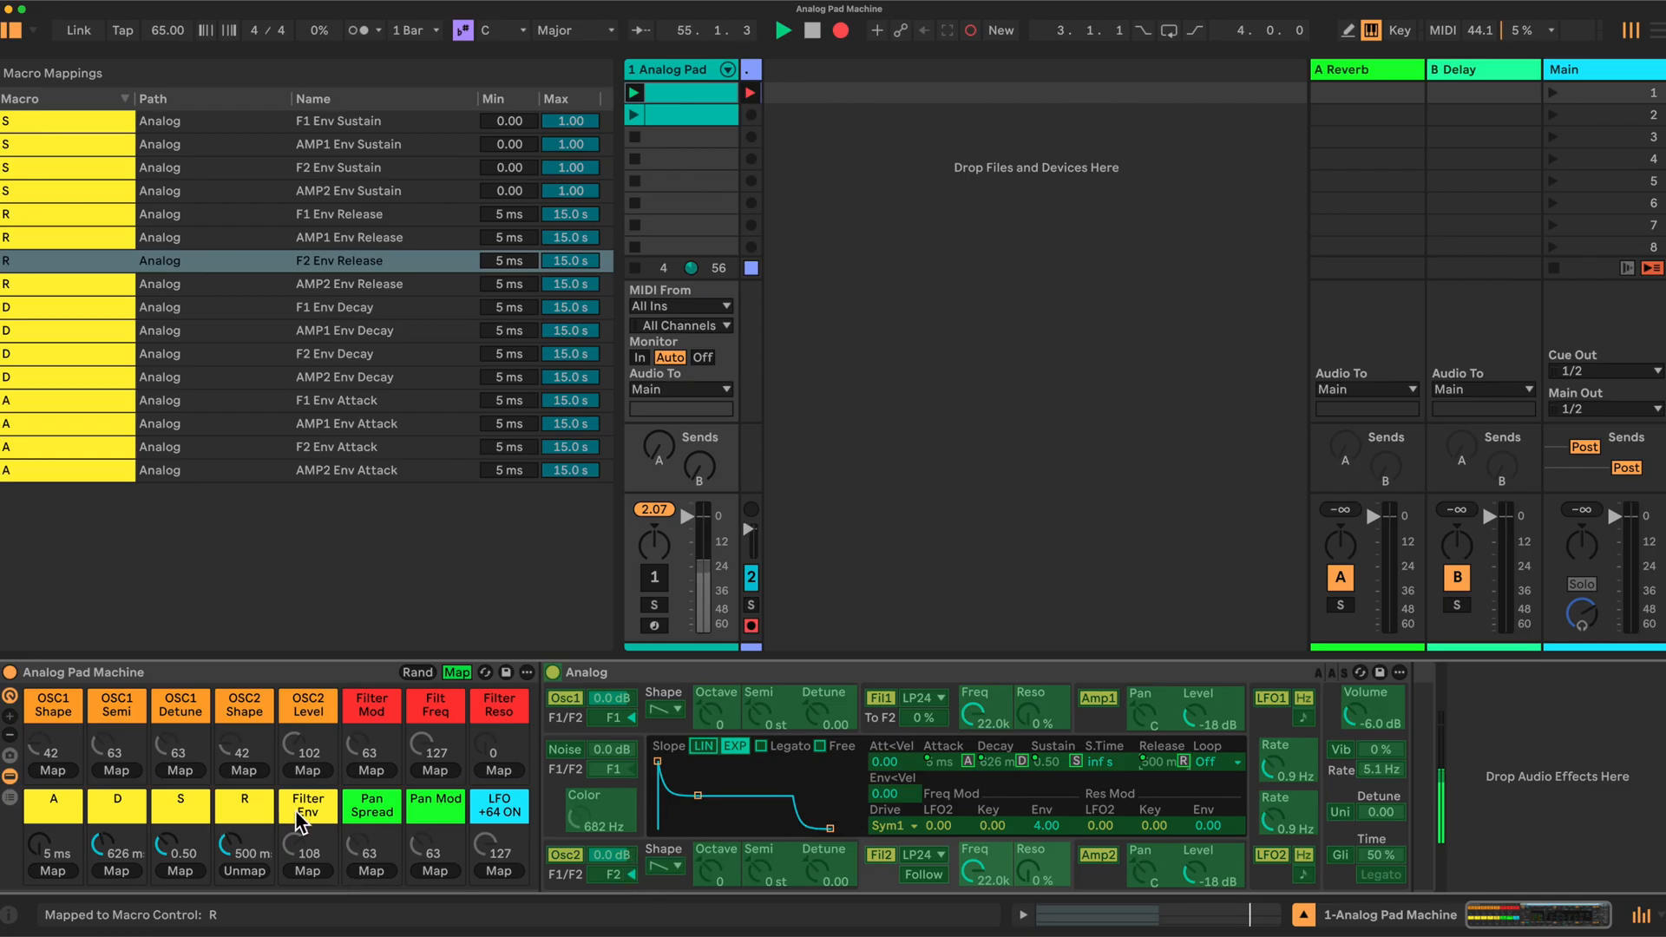
mouse_move(987, 840)
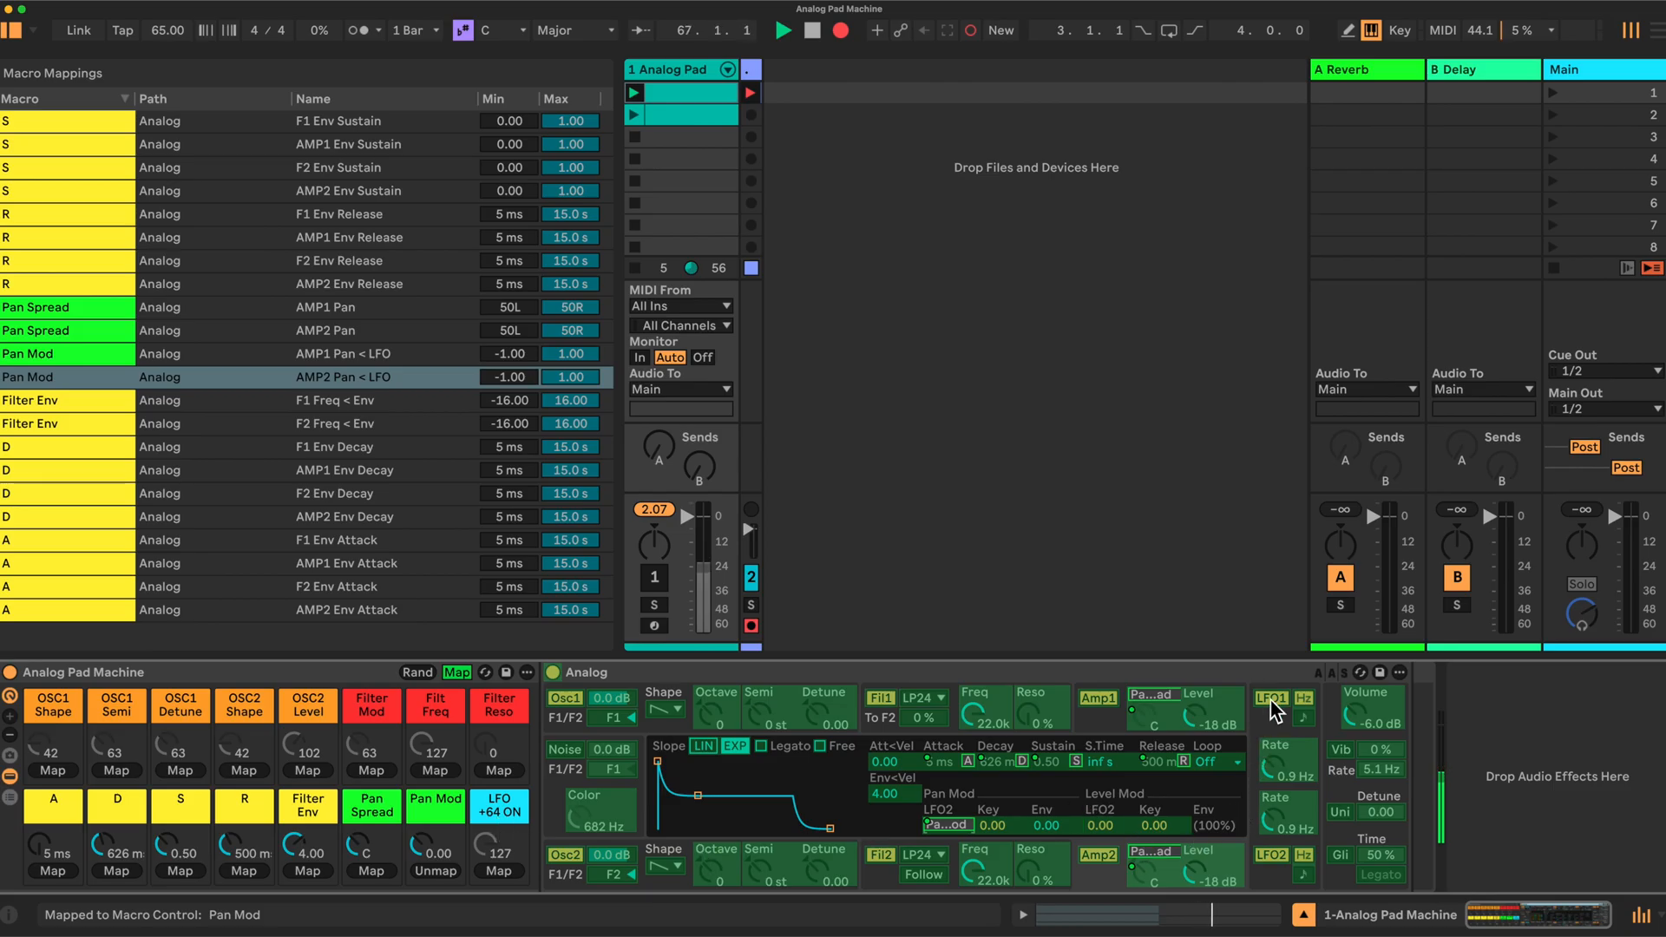
Bring up Analog's LFO settings display
left_click(1268, 696)
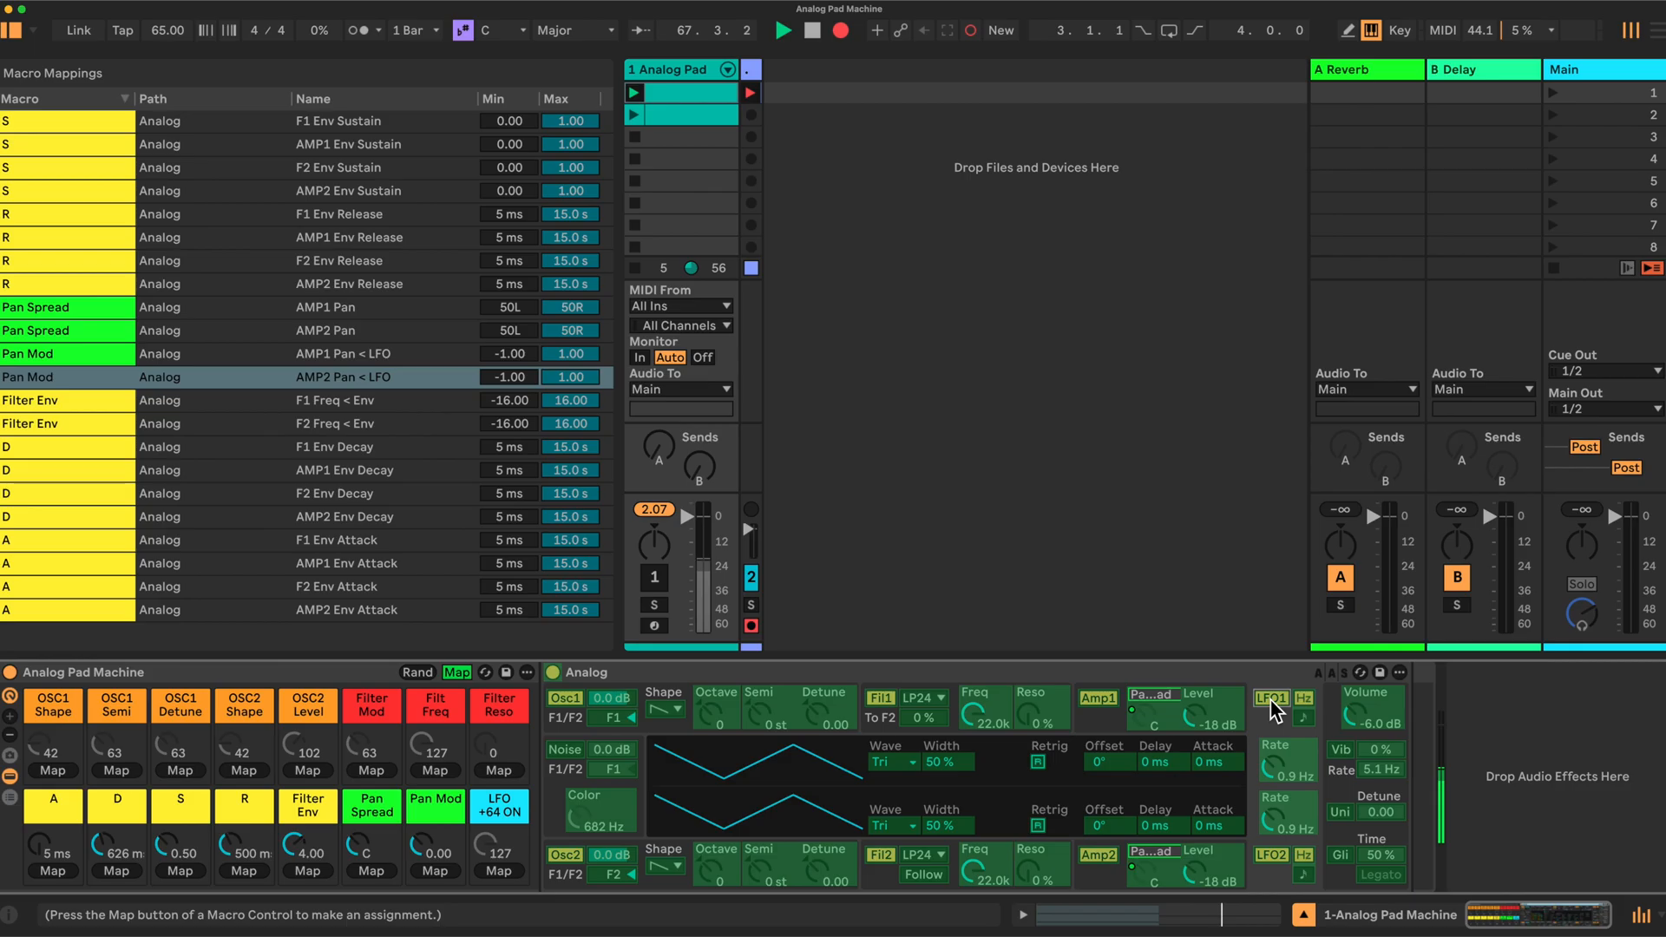
left_click(1271, 696)
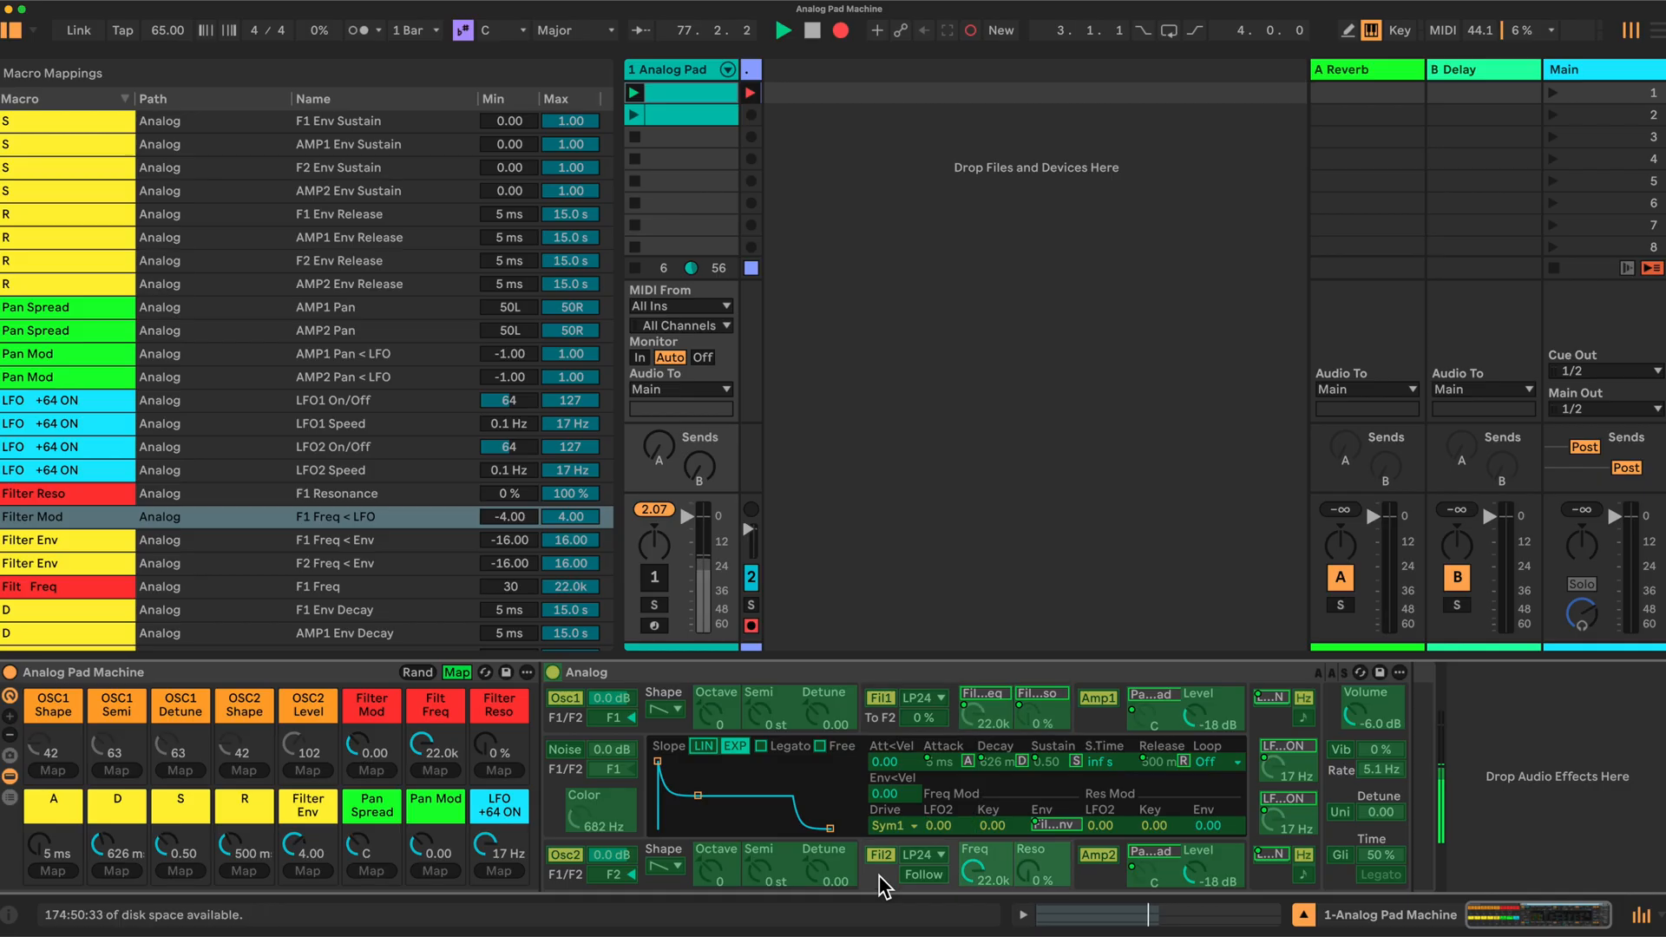
mouse_move(434, 754)
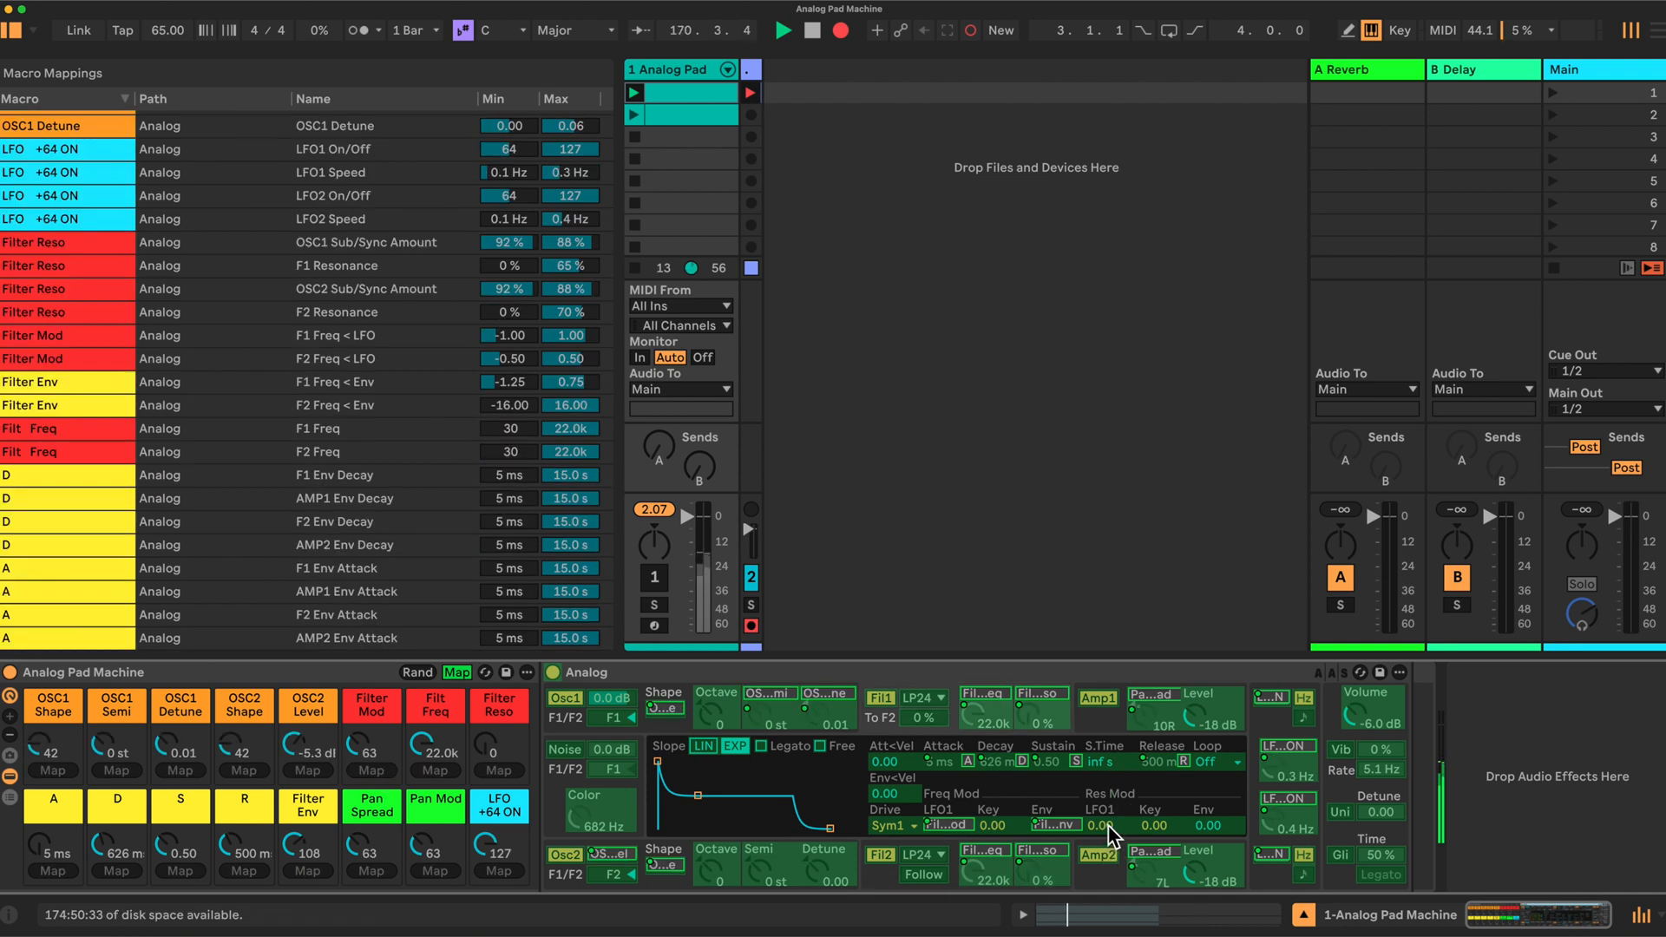
Map OSC1/OSC2 Sub/Sync and F2 Resonance to Filter Reso, and assign the oscillator orange macros
left_click(456, 673)
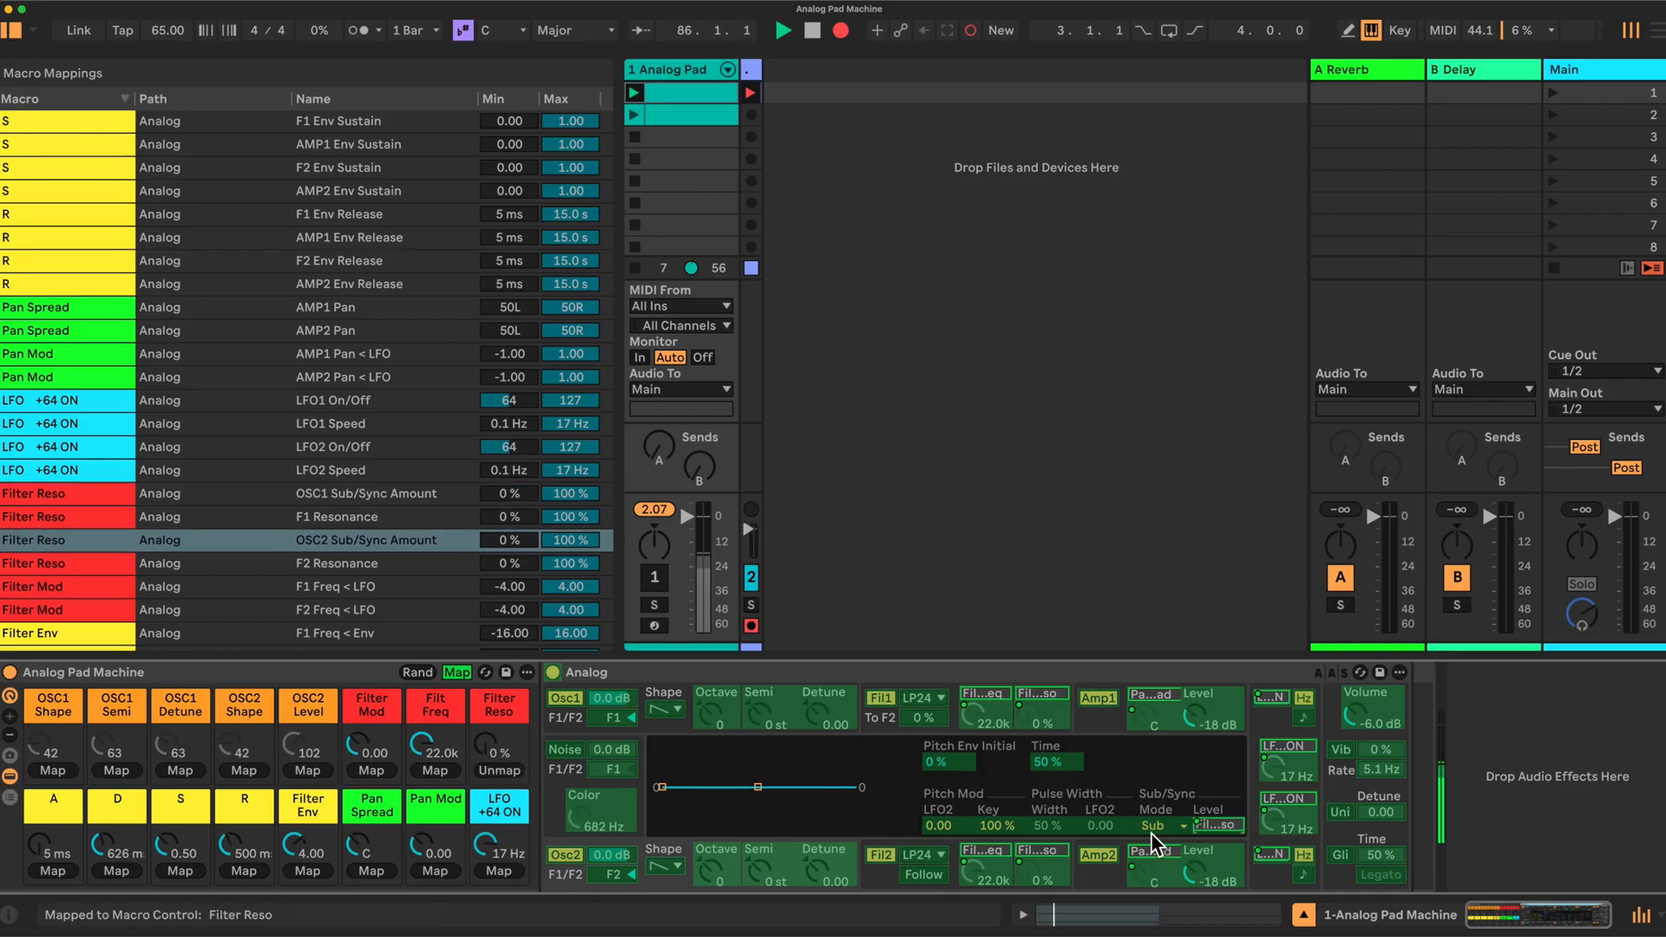
mouse_move(1168, 816)
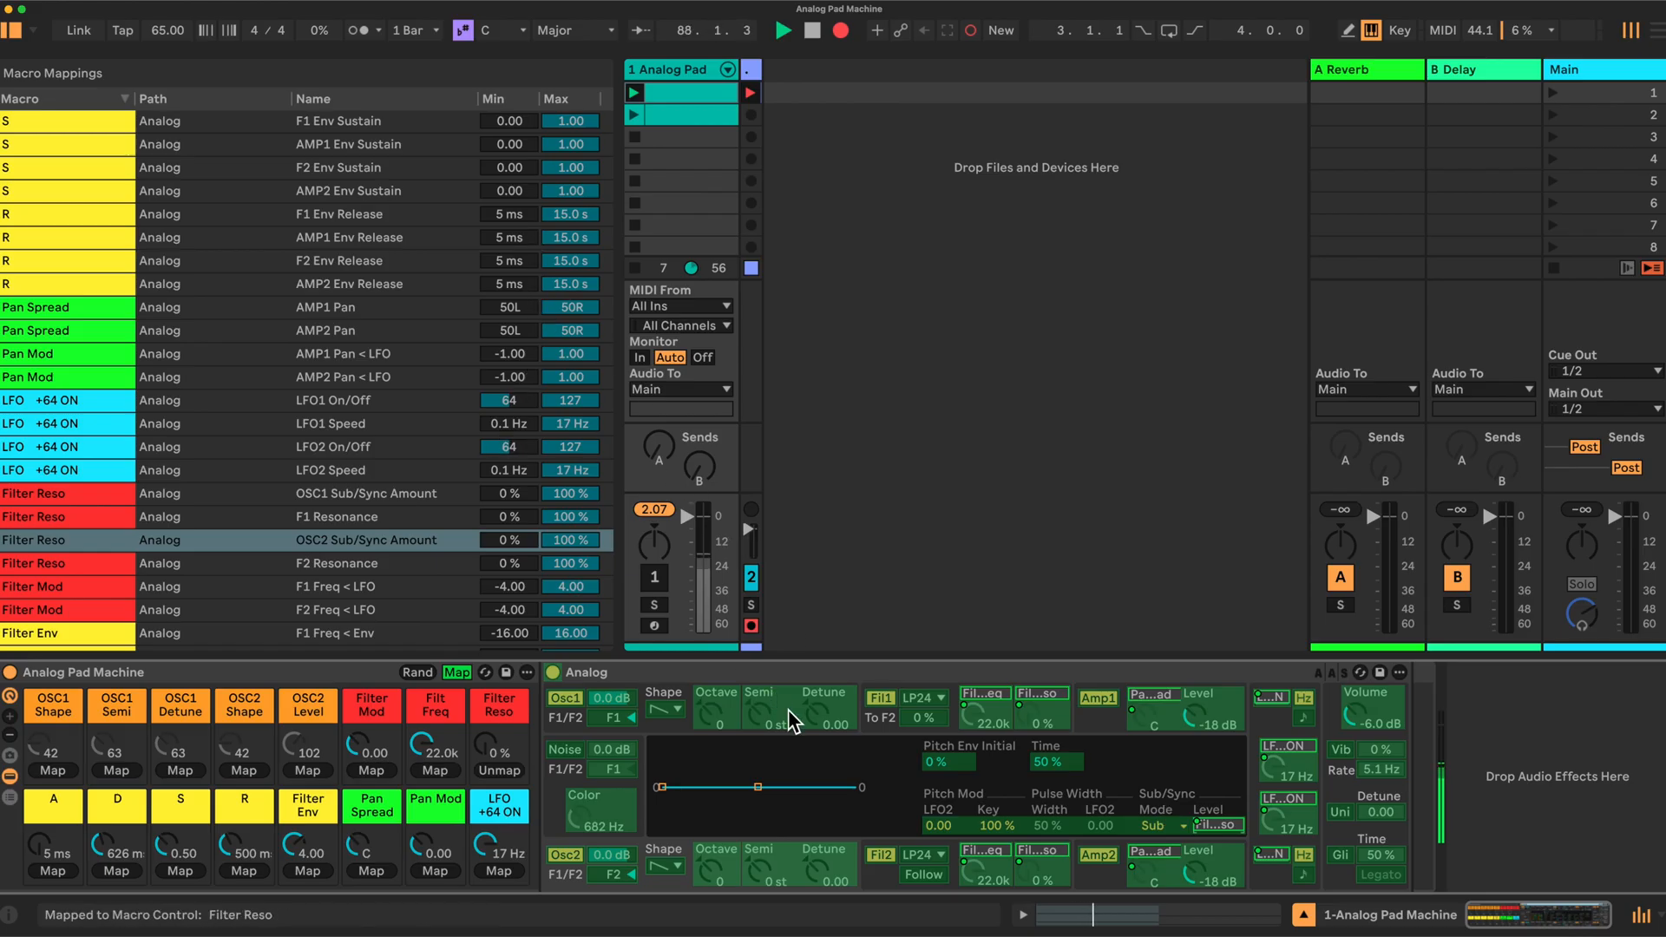
mouse_move(656, 738)
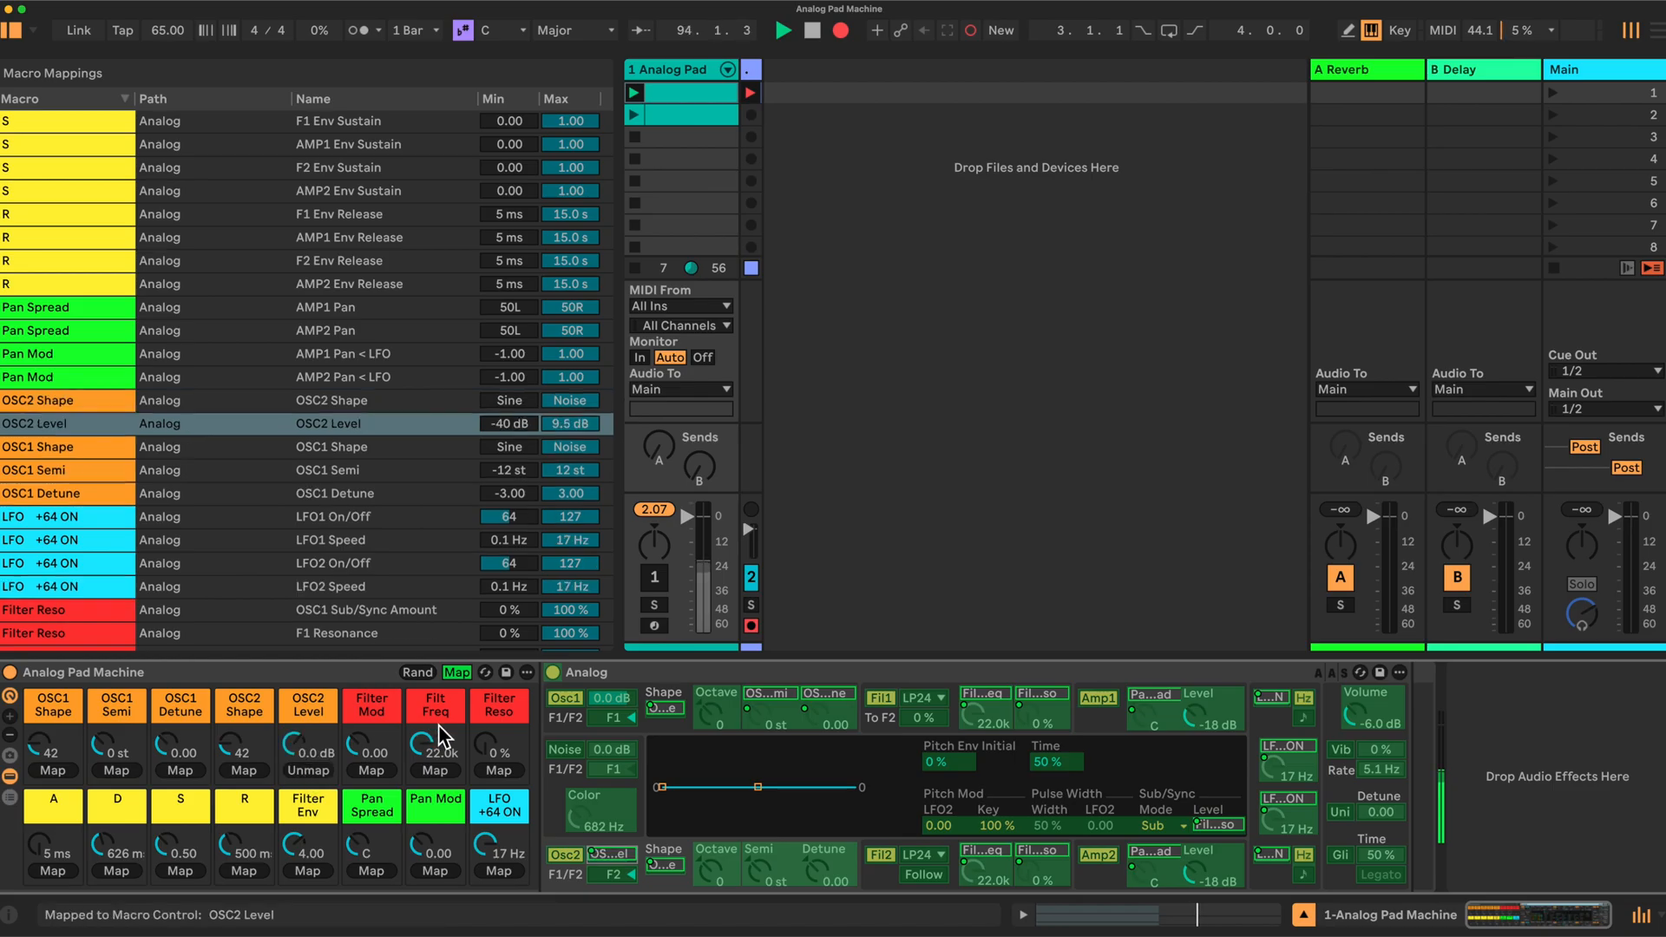
mouse_move(483, 609)
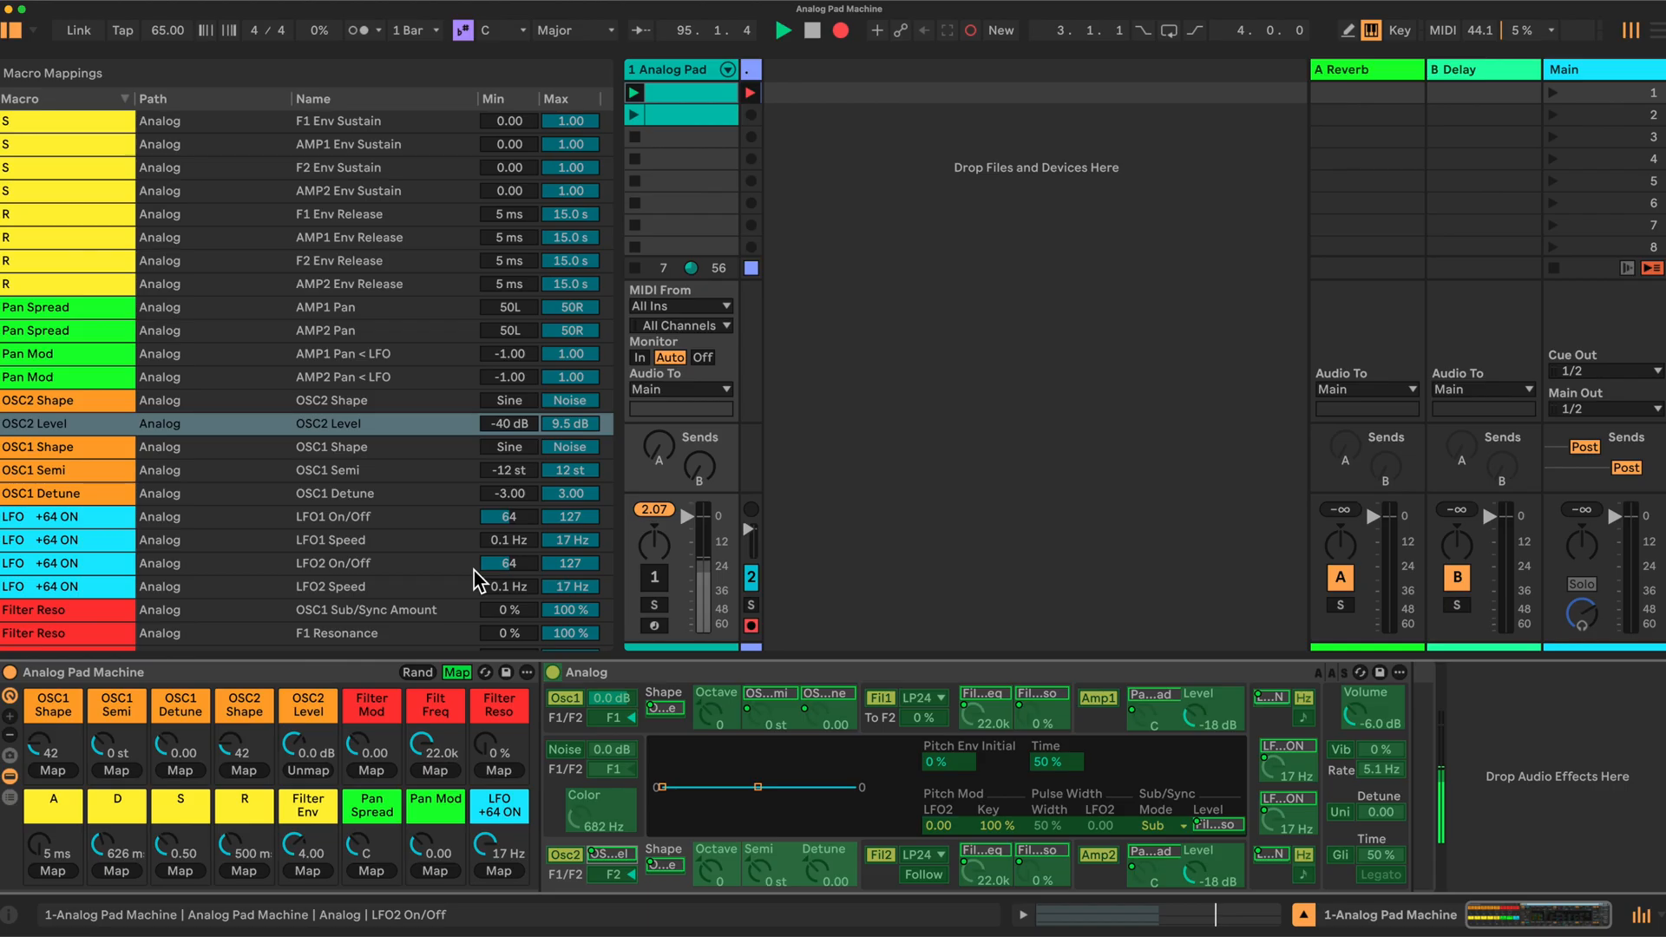
mouse_move(531, 214)
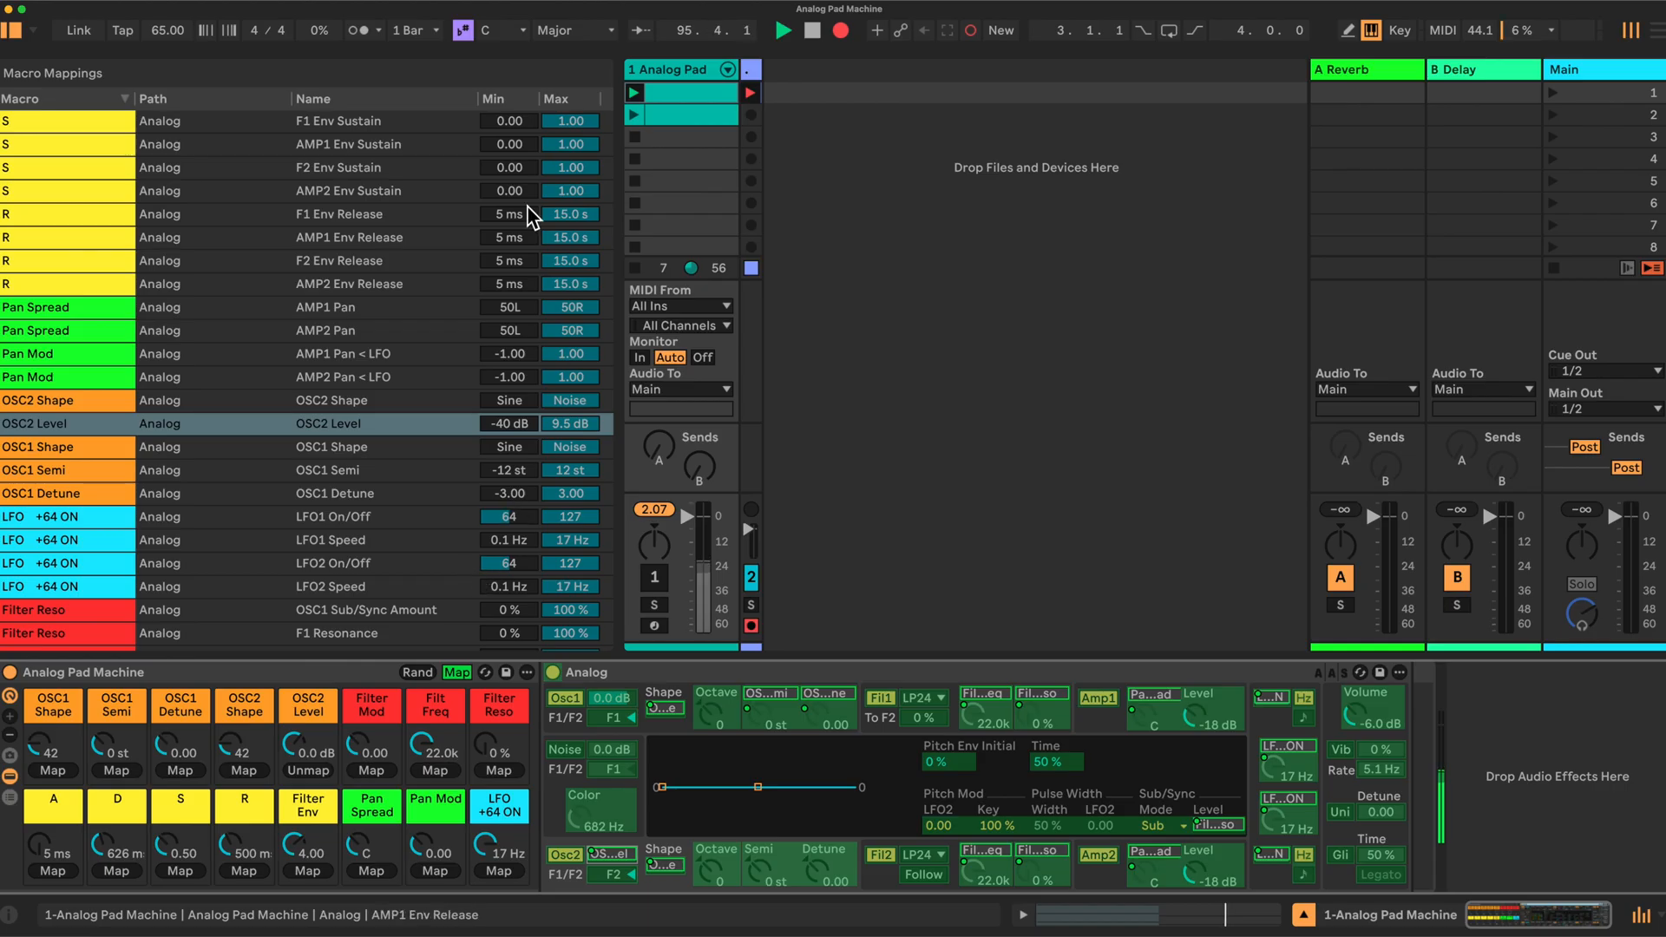
Narrow the Min/Max ranges for pan, oscillator level, shape, LFO speed, resonance and cutoff mappings
scroll("down", 3)
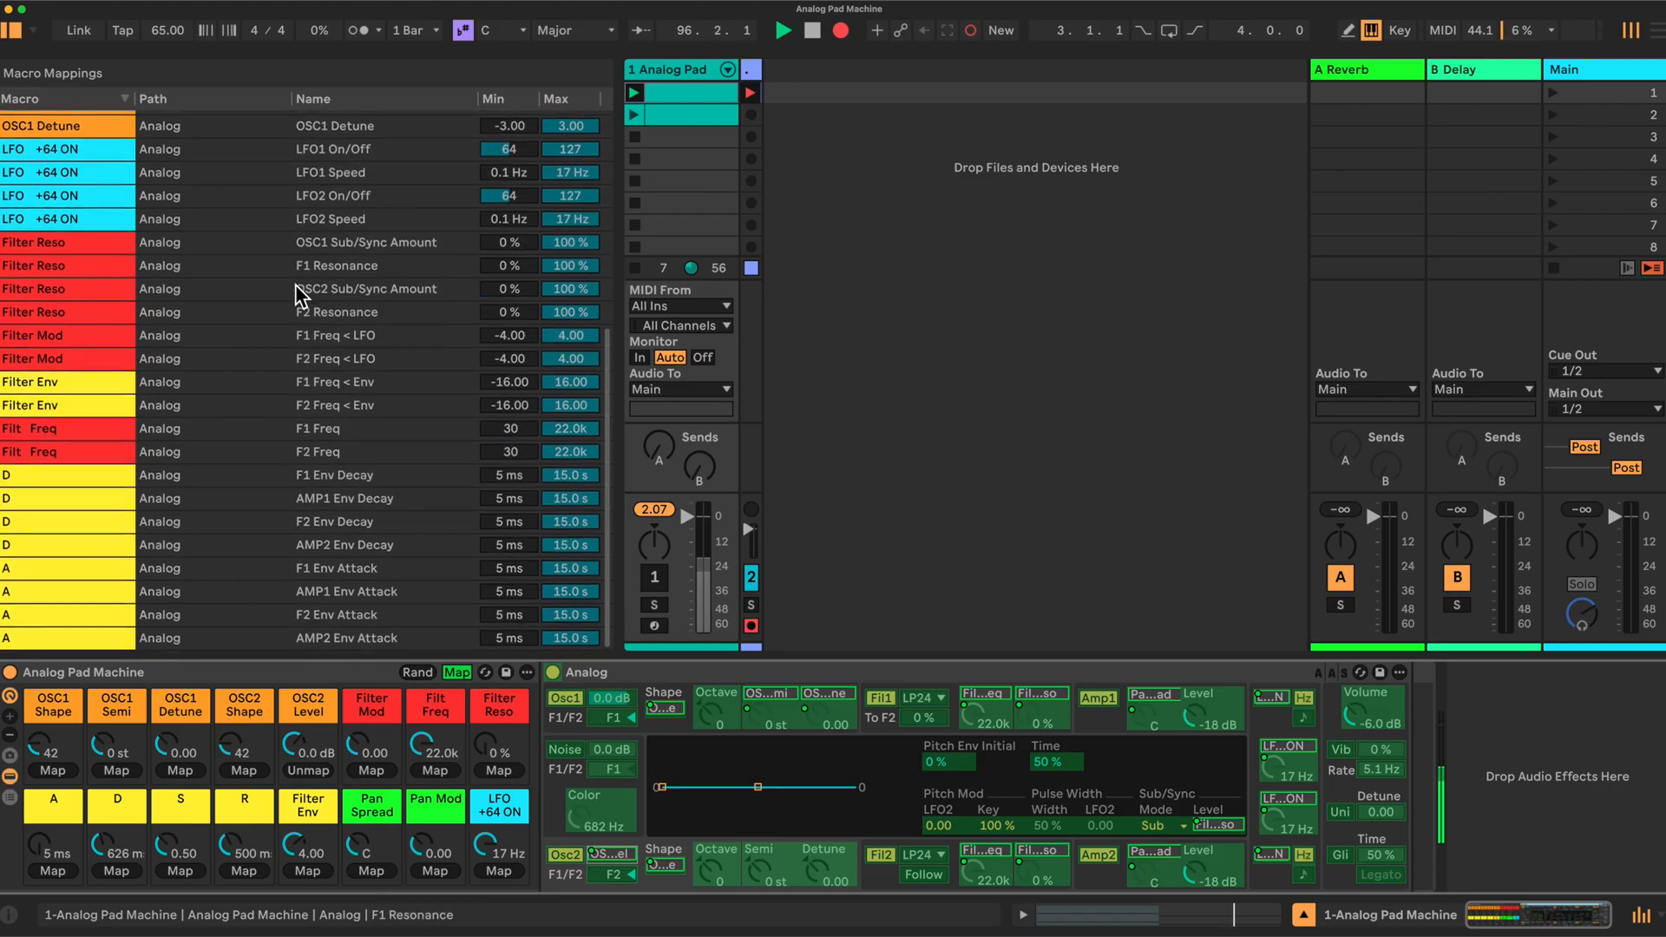
scroll("down", 3)
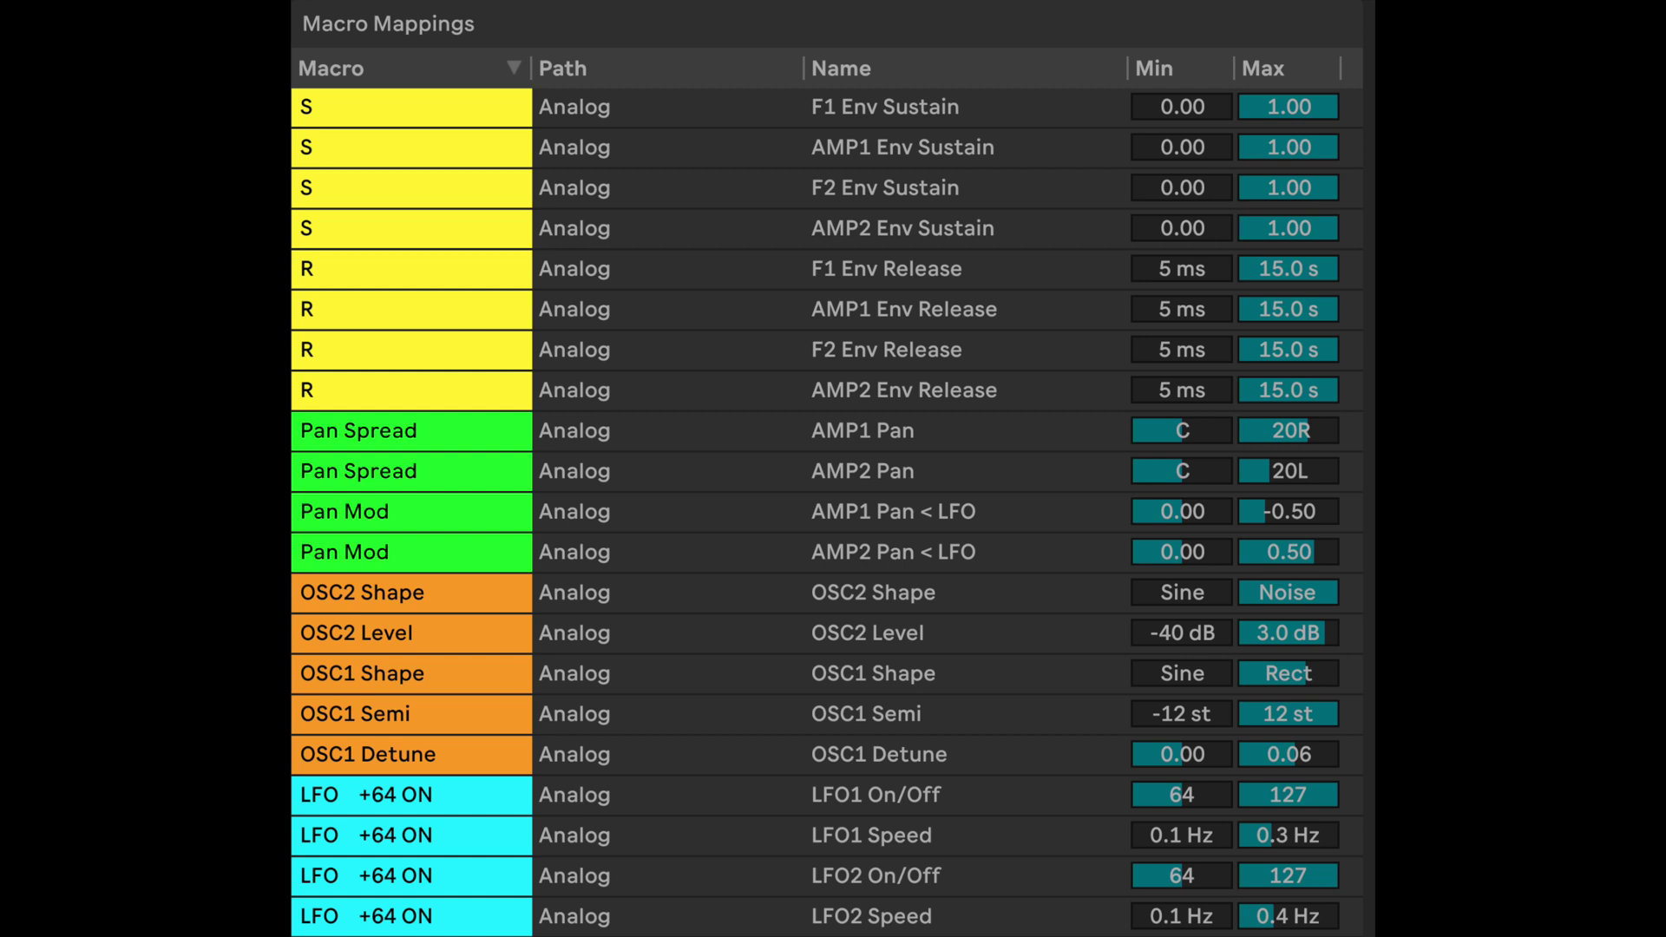
scroll("down", 3)
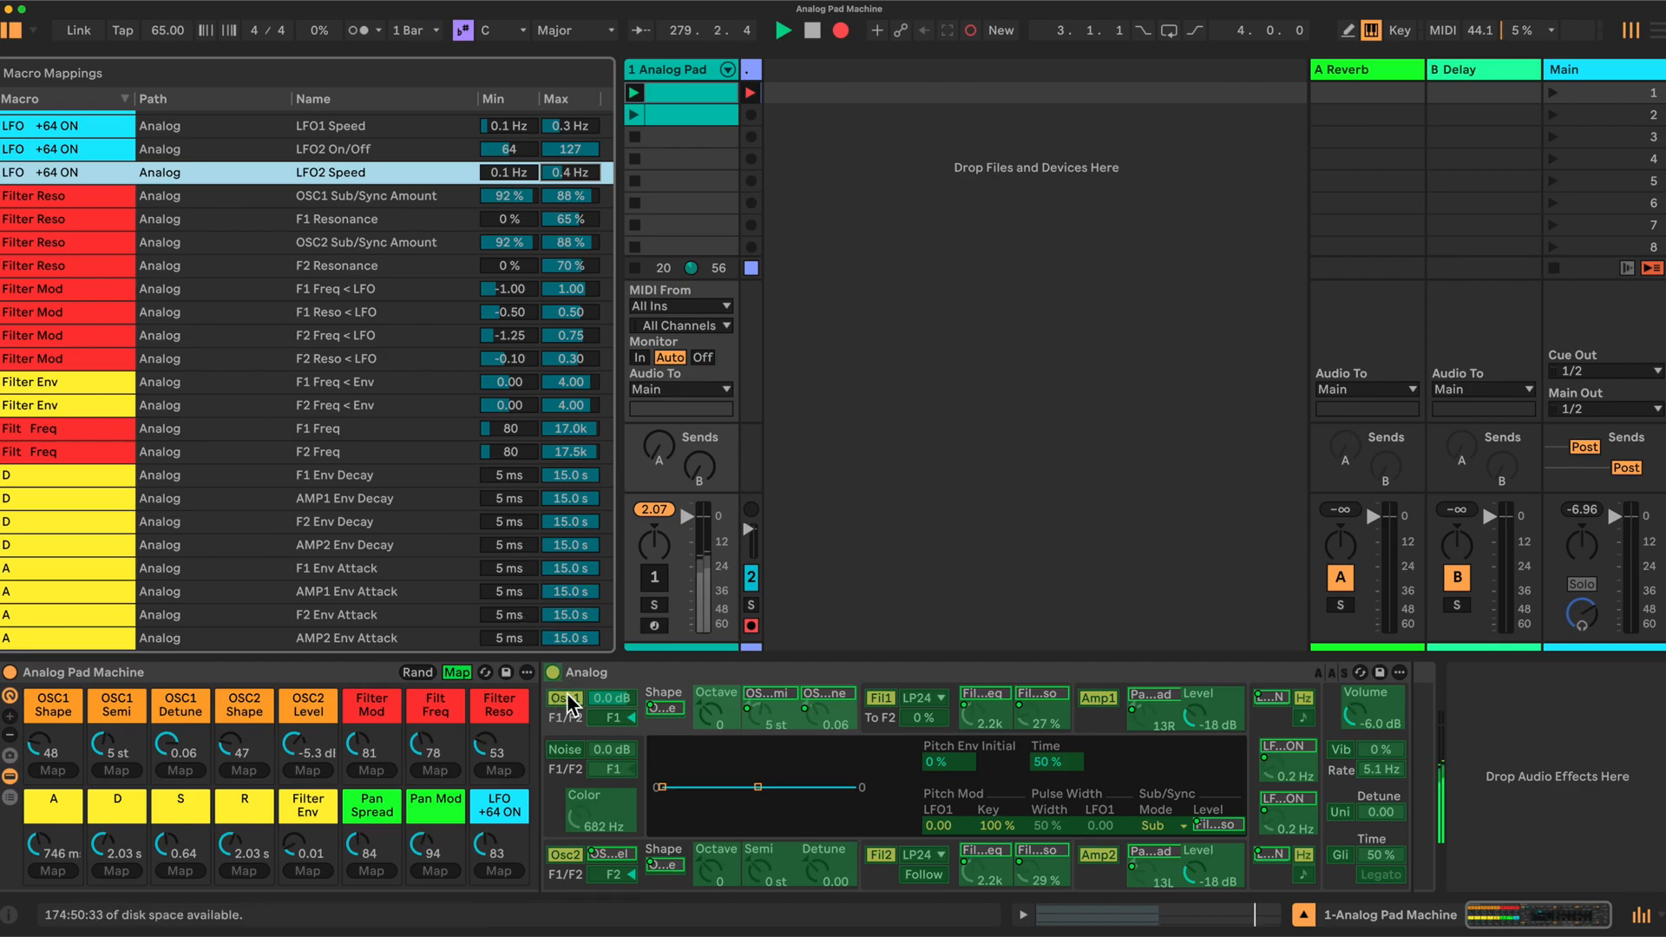
Exit Map mode and save the rack as the Analog Pad Machine preset
left_click(456, 673)
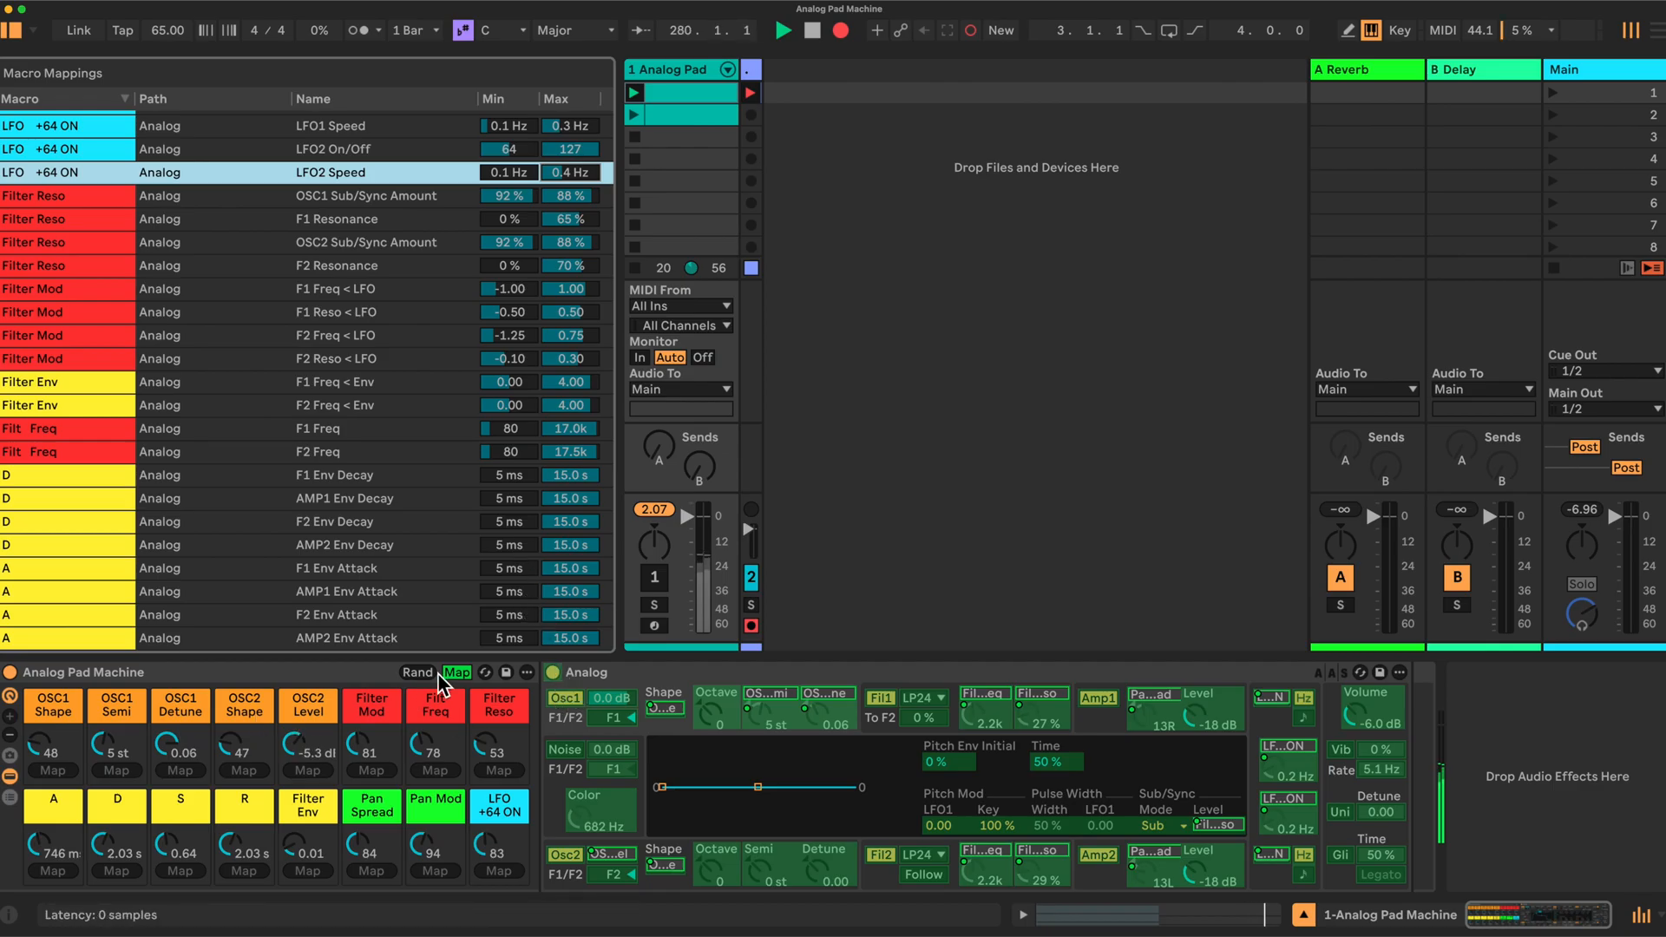
left_click(455, 672)
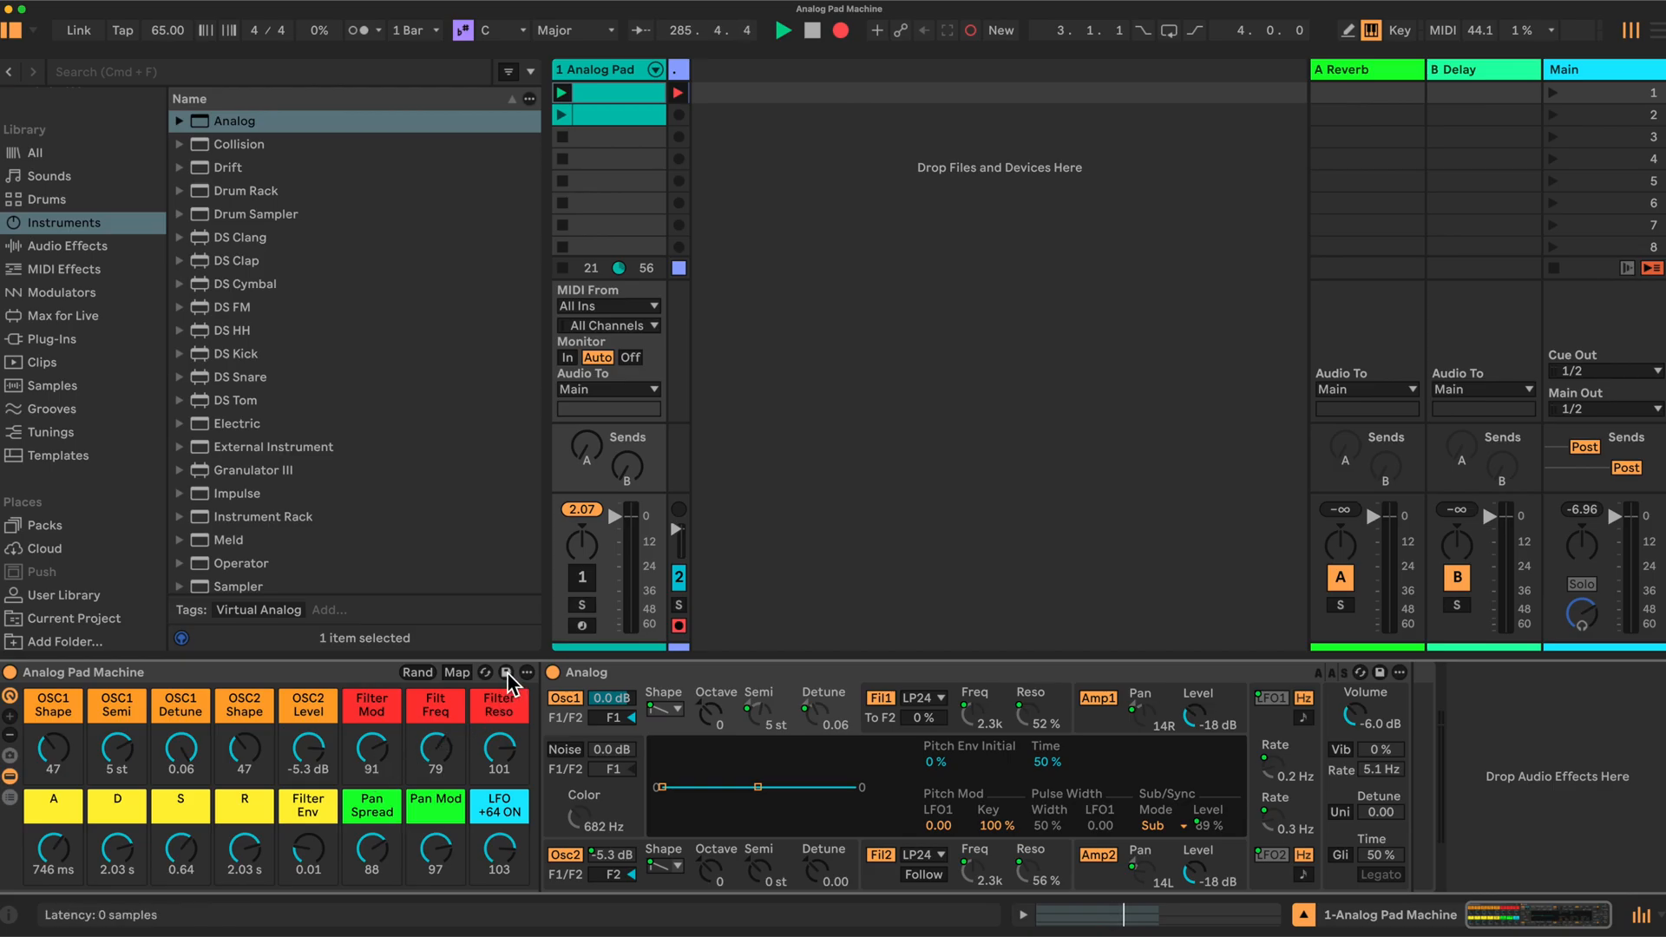
left_click(64, 595)
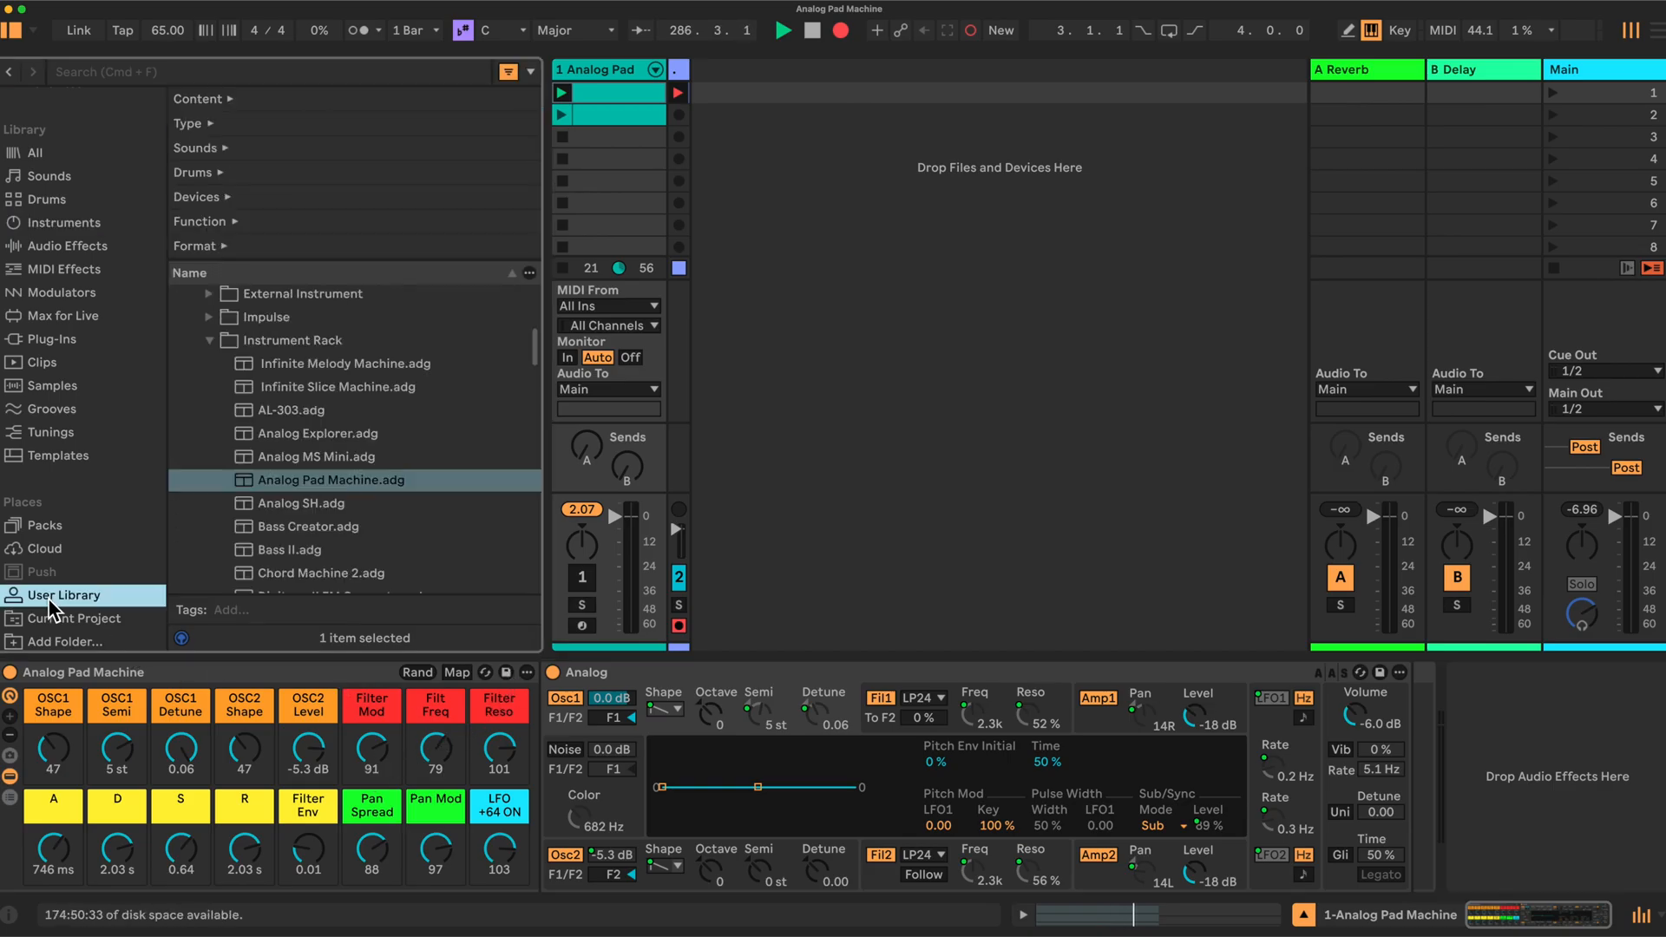
Confirm Analog Pad Machine.adg appears in the User Library, then return to Instruments
left_click(64, 595)
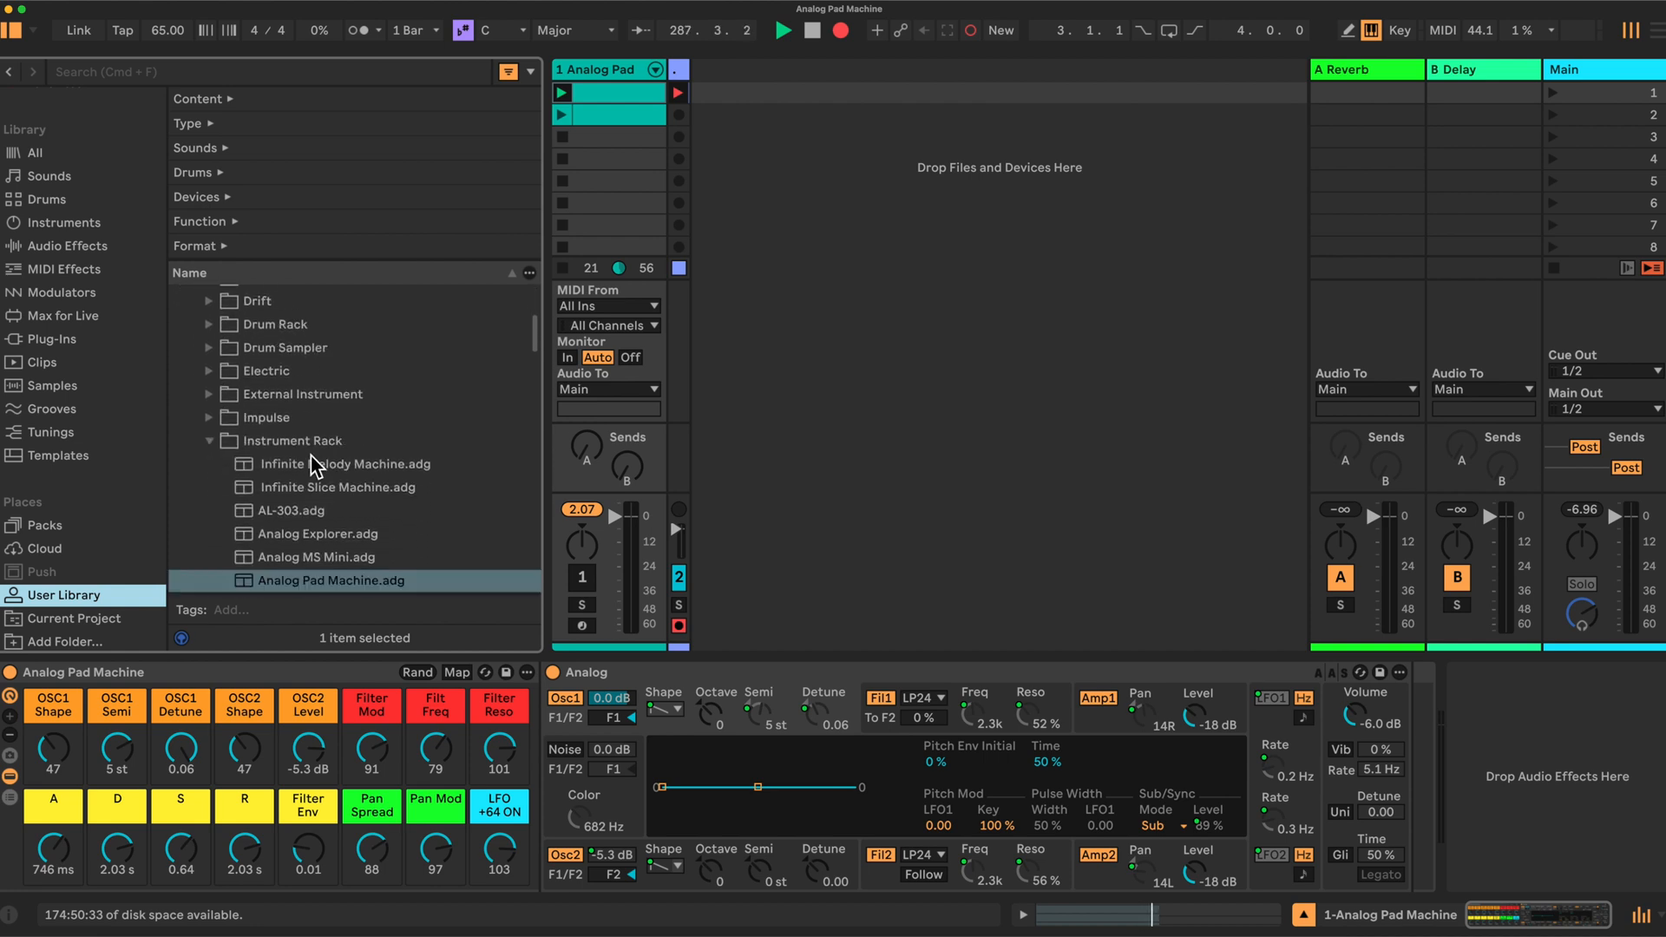
scroll("down", 3)
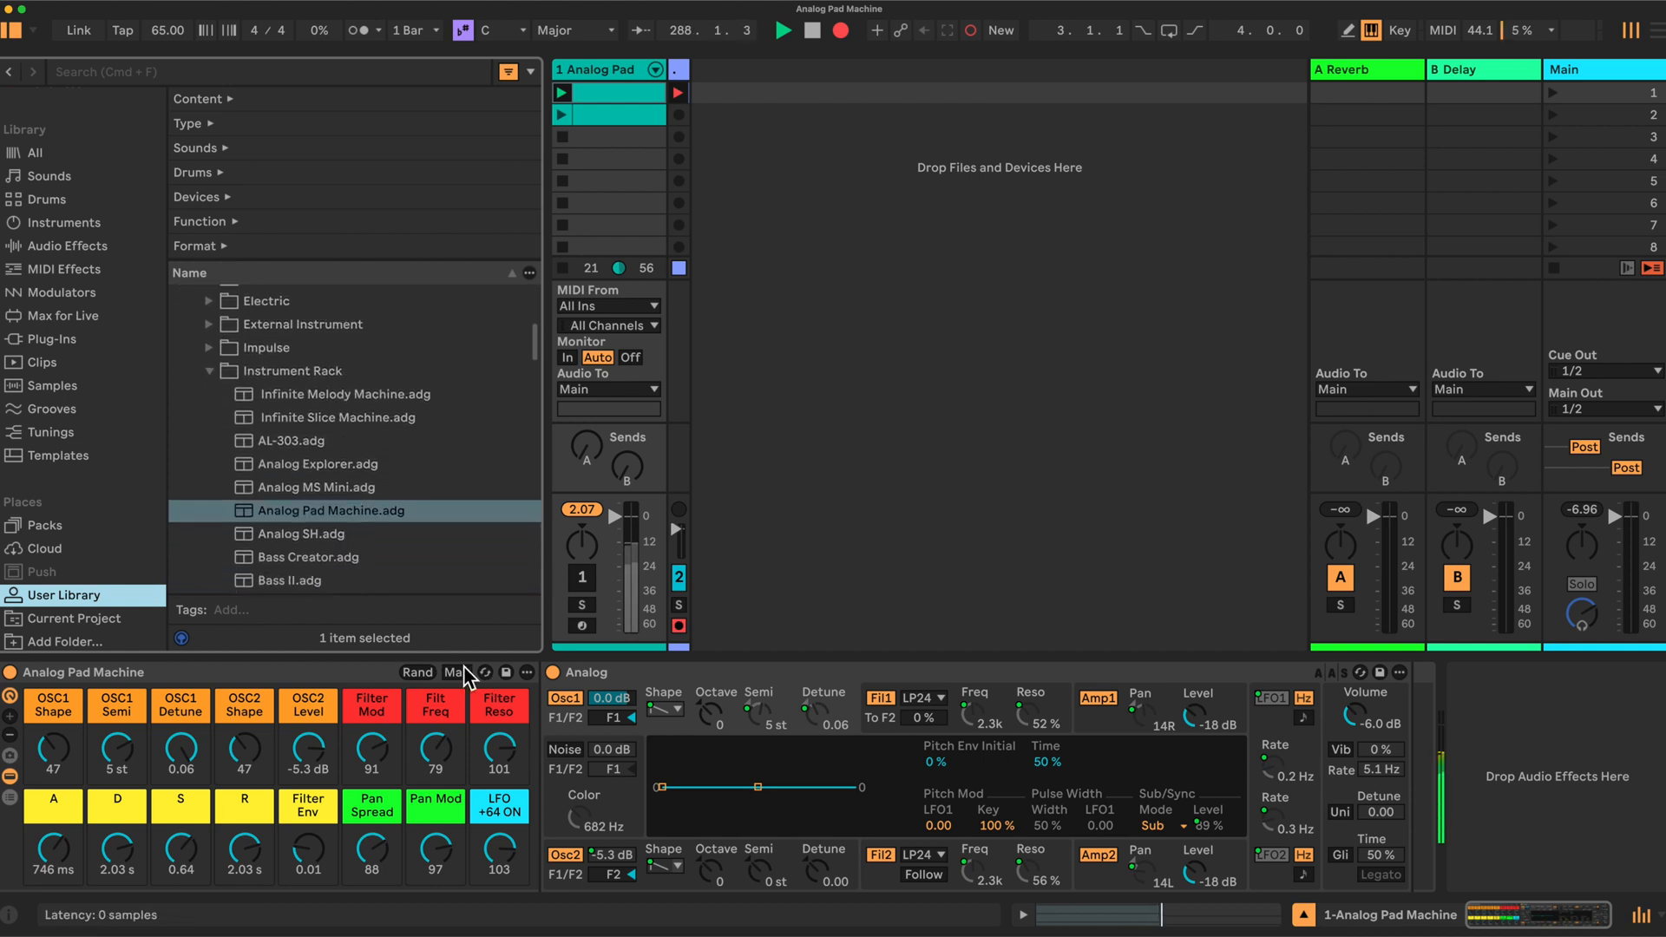
mouse_move(456, 684)
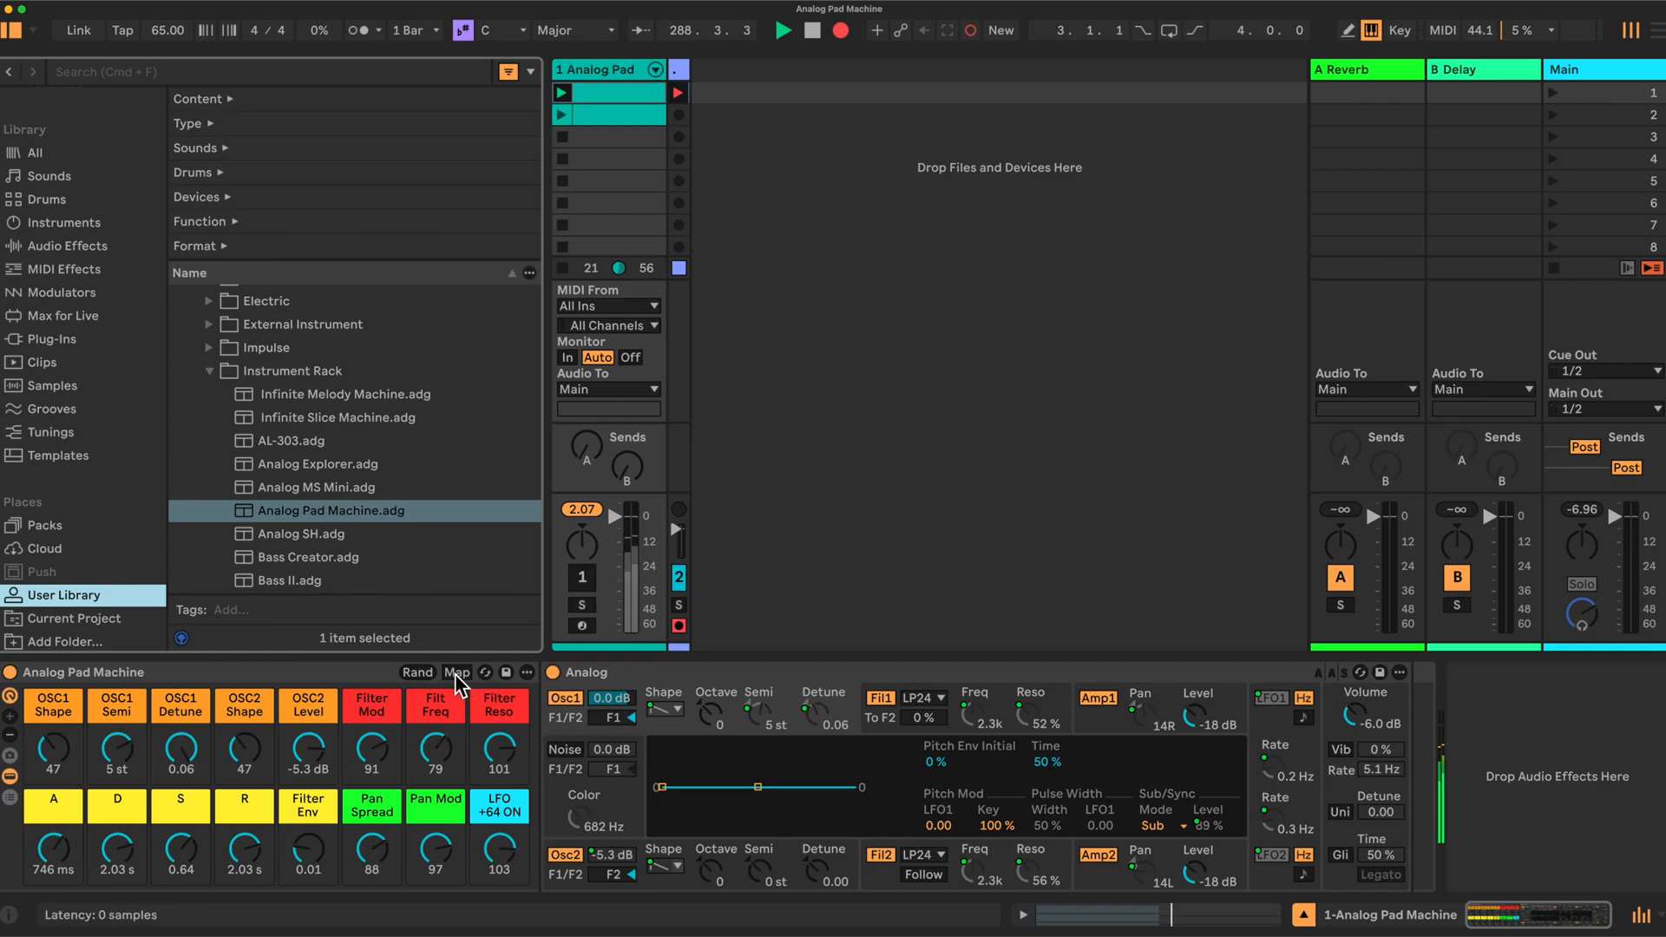
left_click(63, 223)
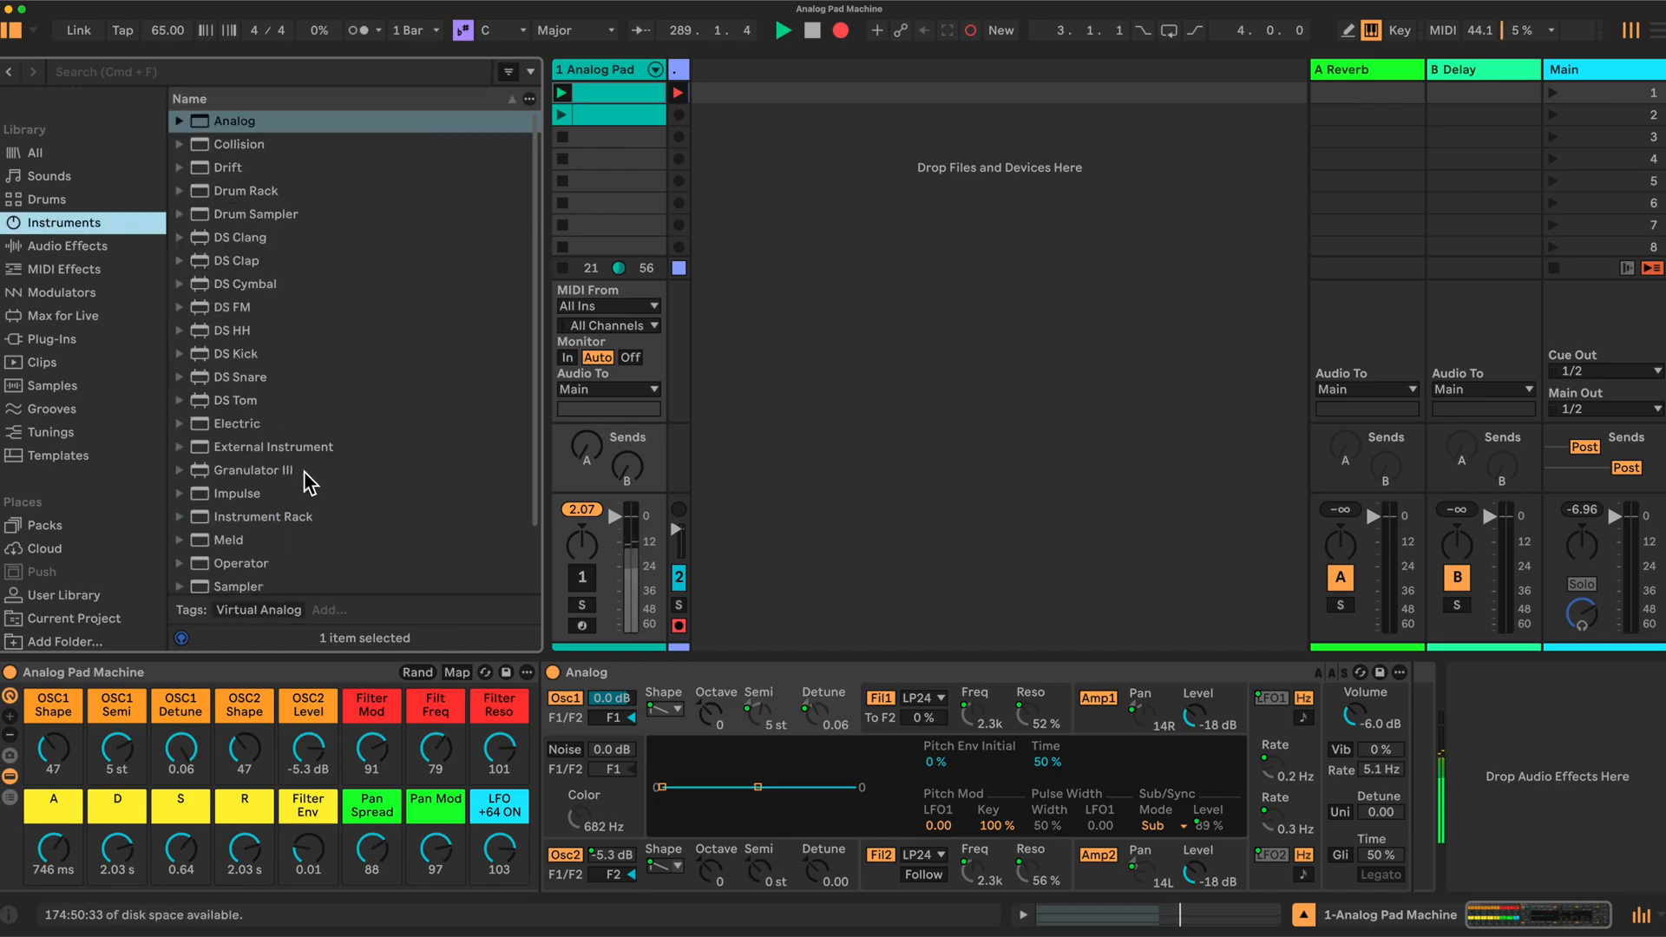
mouse_move(581, 611)
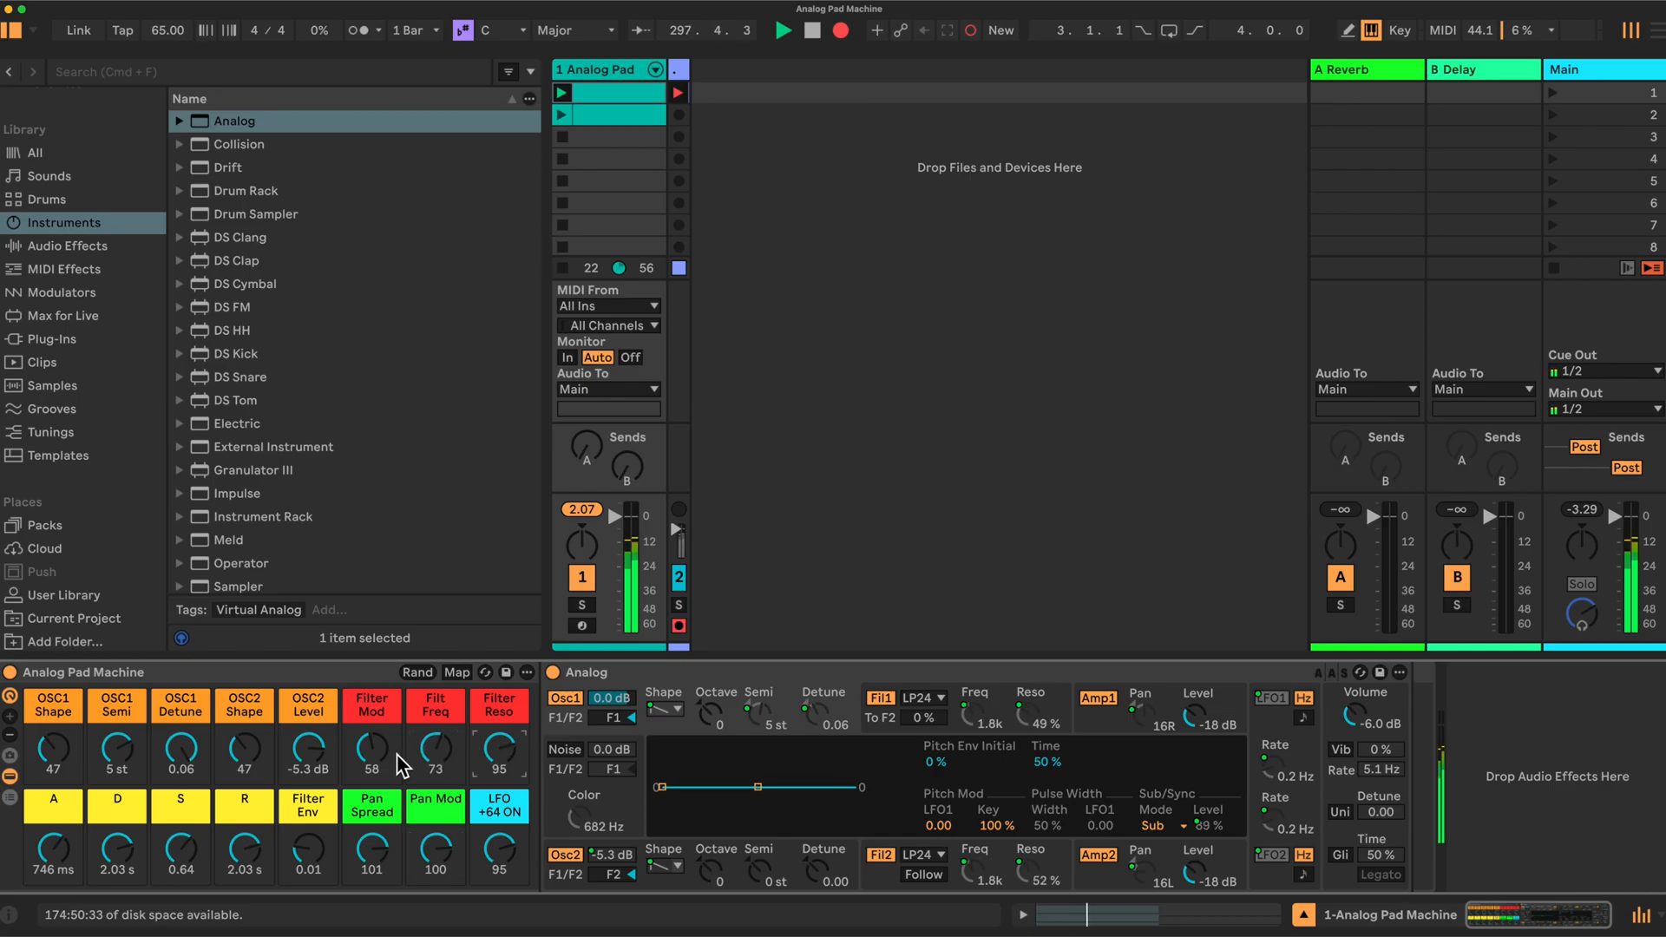
Raise the OSC2 Level macro from -5.3 dB to 0.0 dB while auditioning
left_click_drag(307, 738, 307, 728)
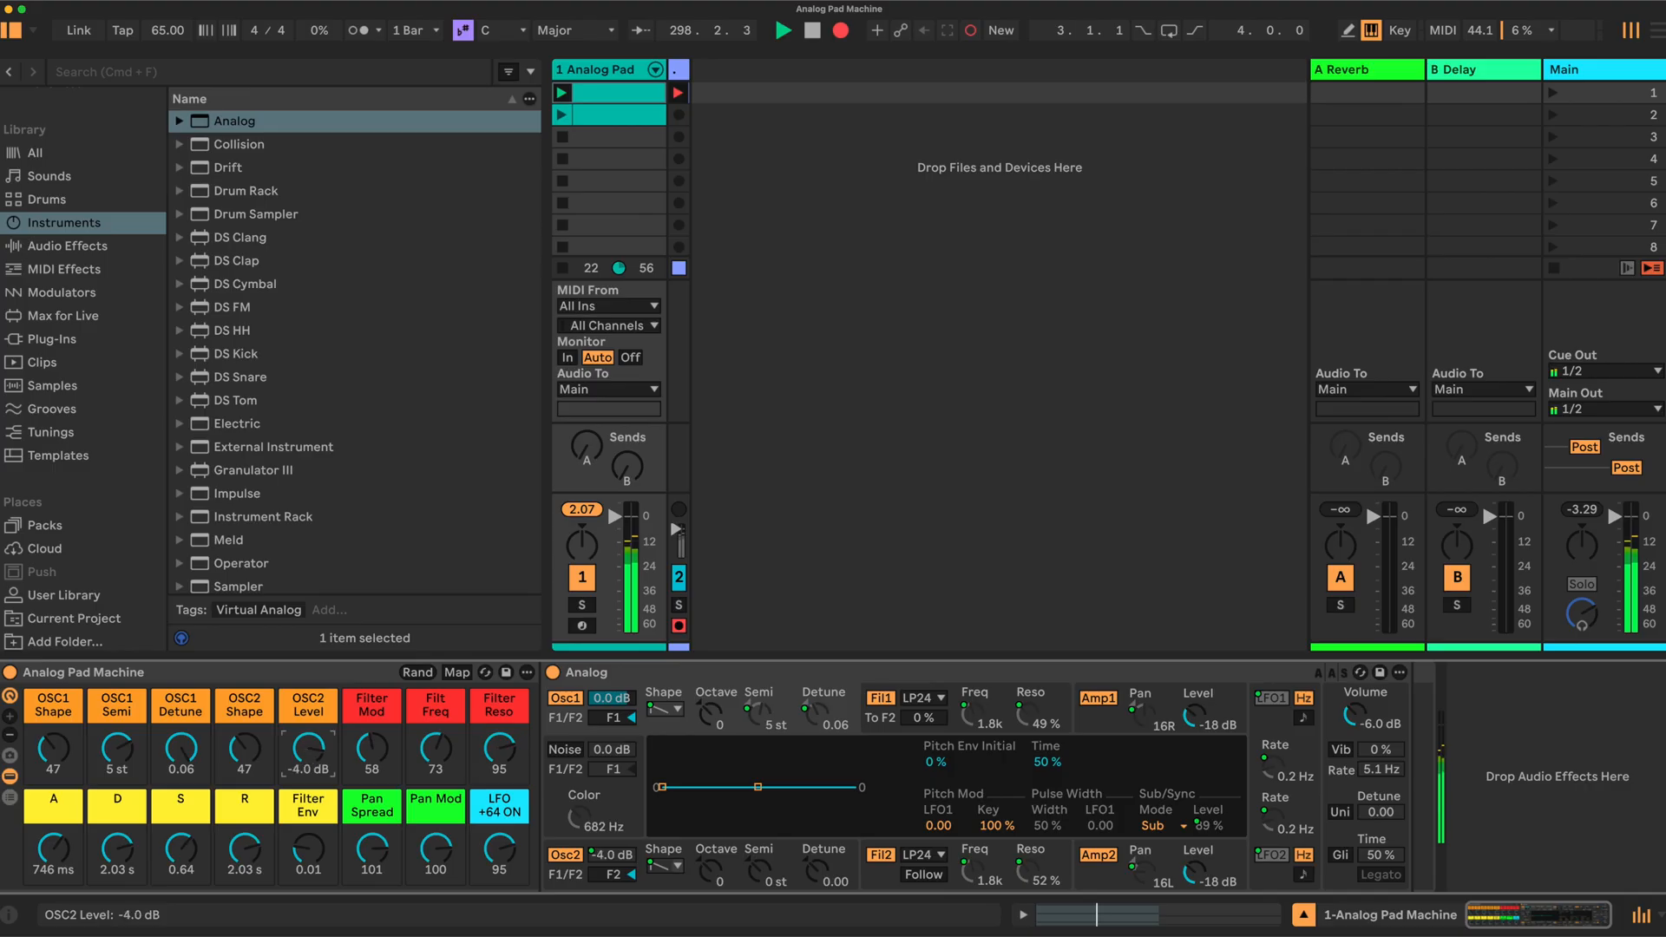
left_click_drag(307, 756, 308, 738)
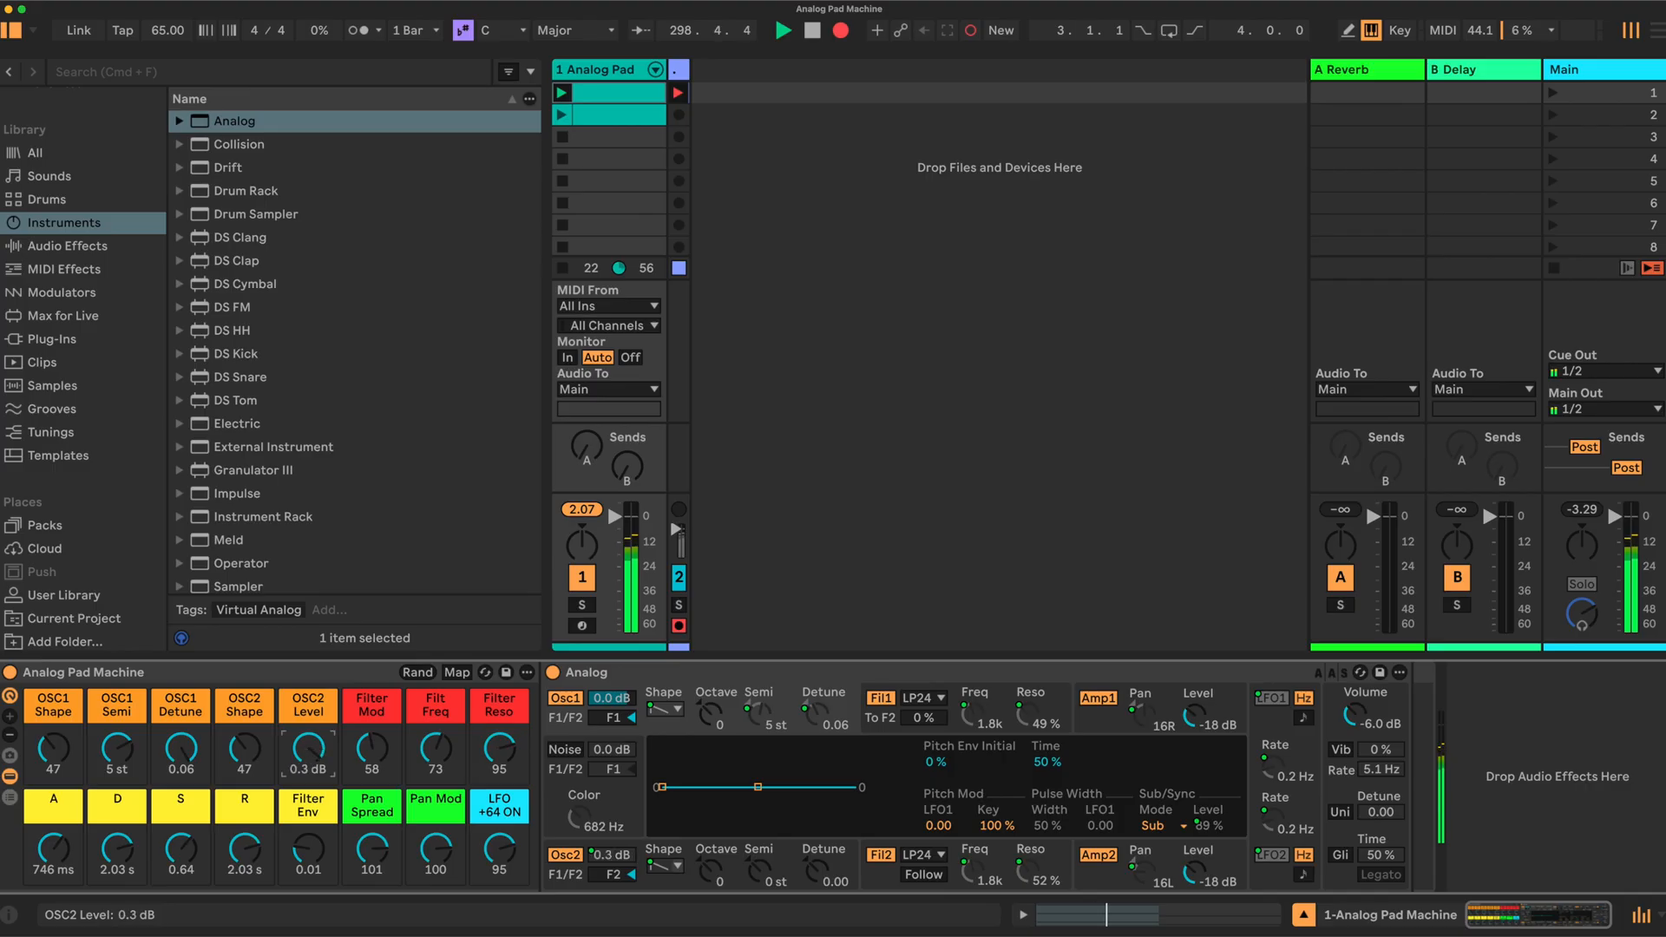
left_click_drag(307, 749, 340, 733)
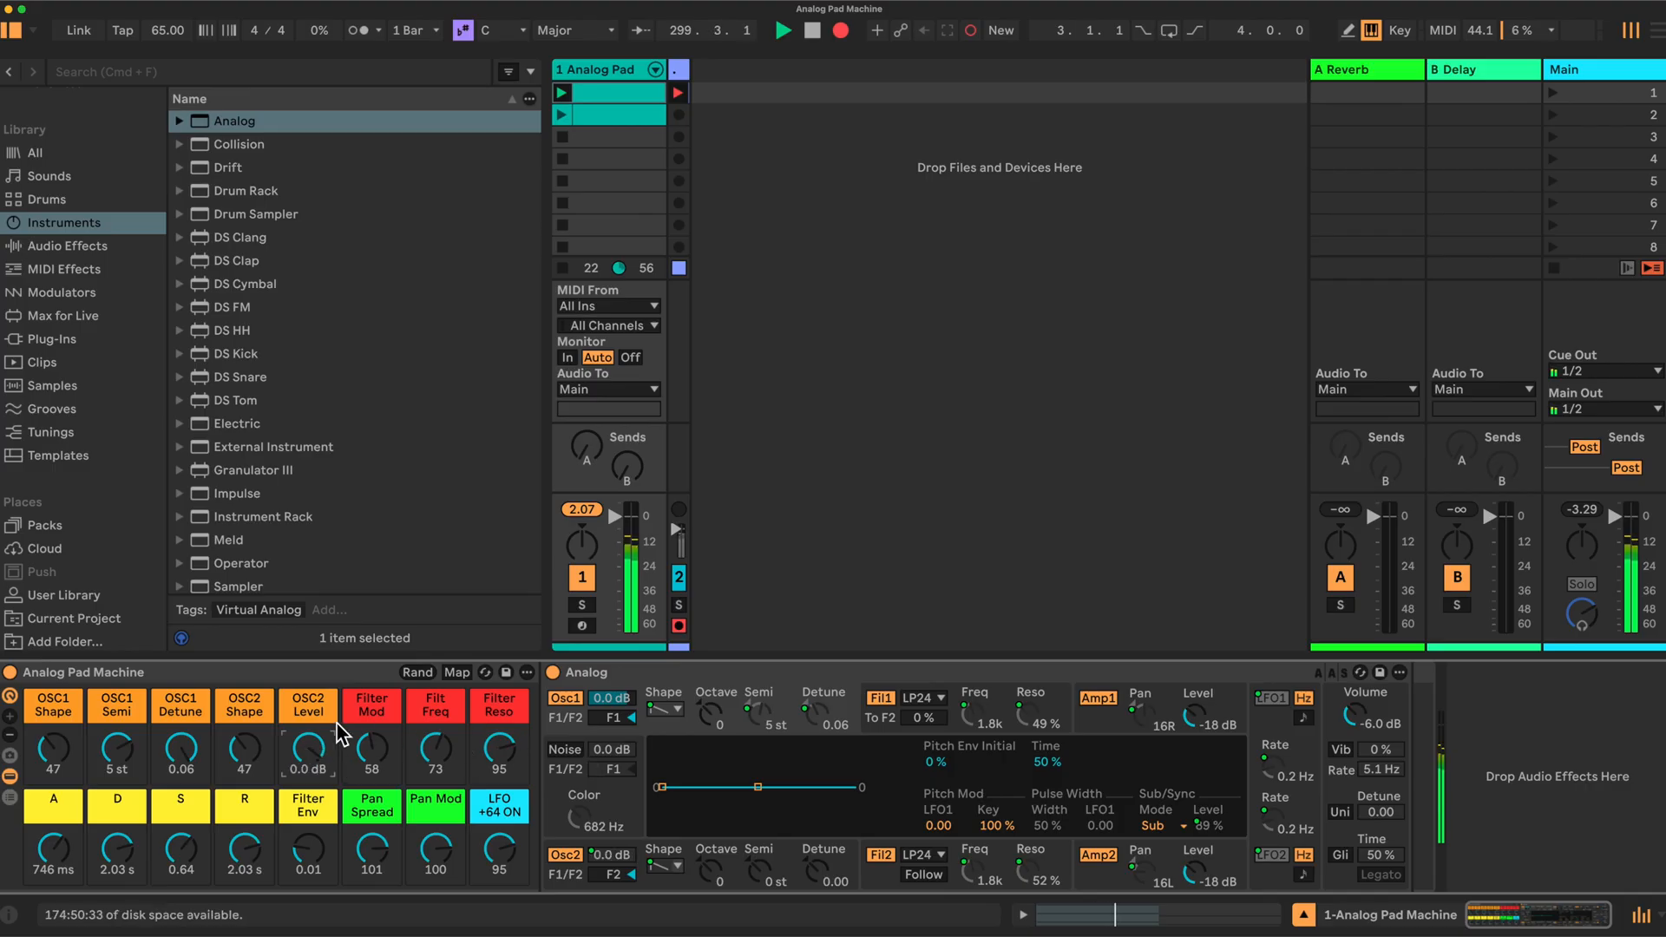